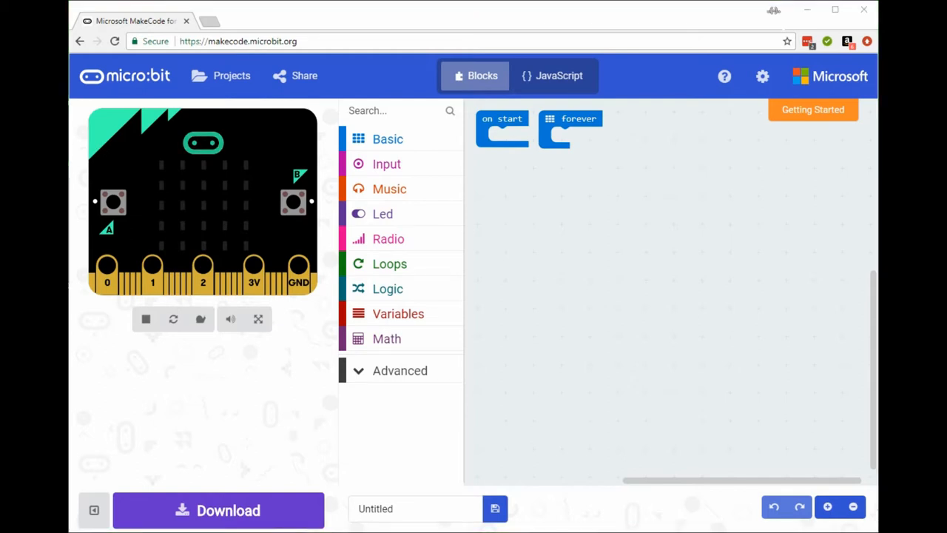
pyautogui.moveTo(402, 366)
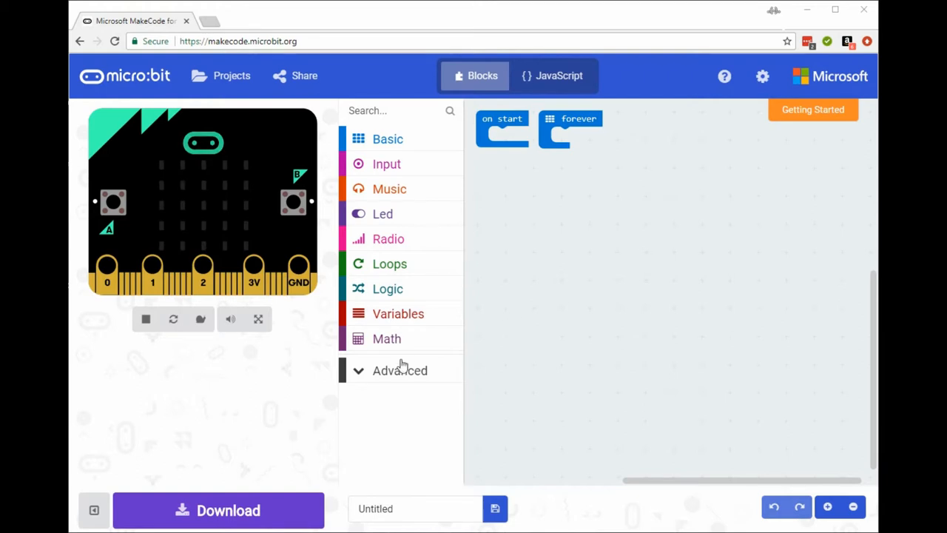
# Expand the Advanced block categories and scroll down to Add Package
pyautogui.click(399, 370)
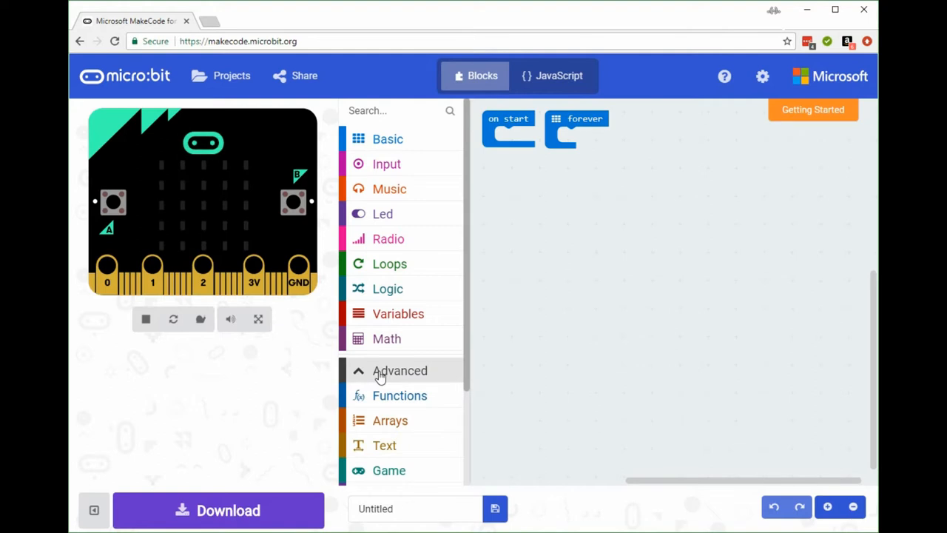
pyautogui.scroll(-3)
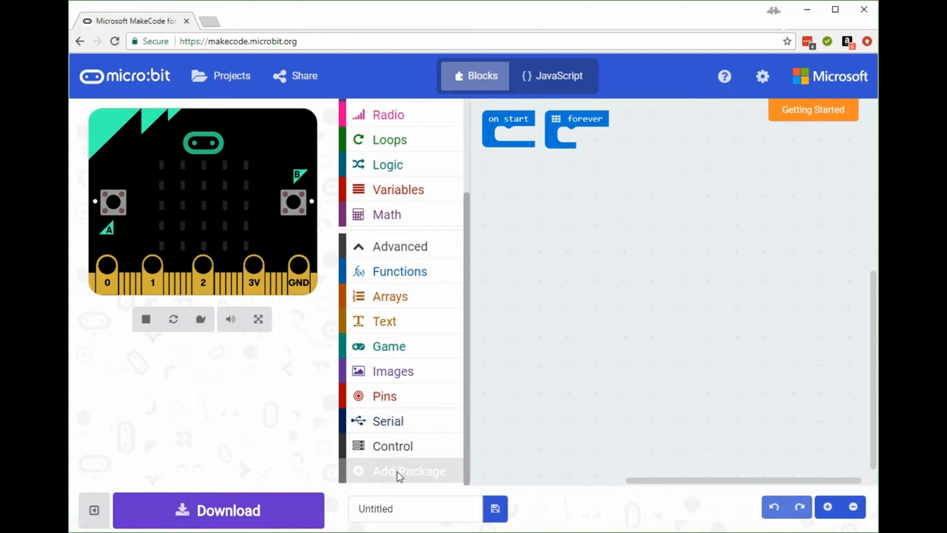
# Search for the scroll:bit package in the Add Package dialog
pyautogui.click(410, 470)
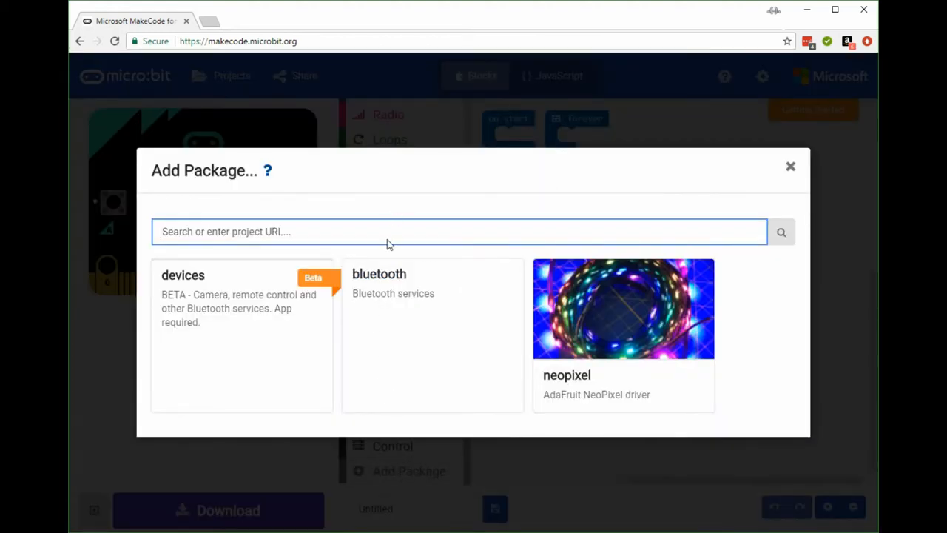
pyautogui.write('scroll:b')
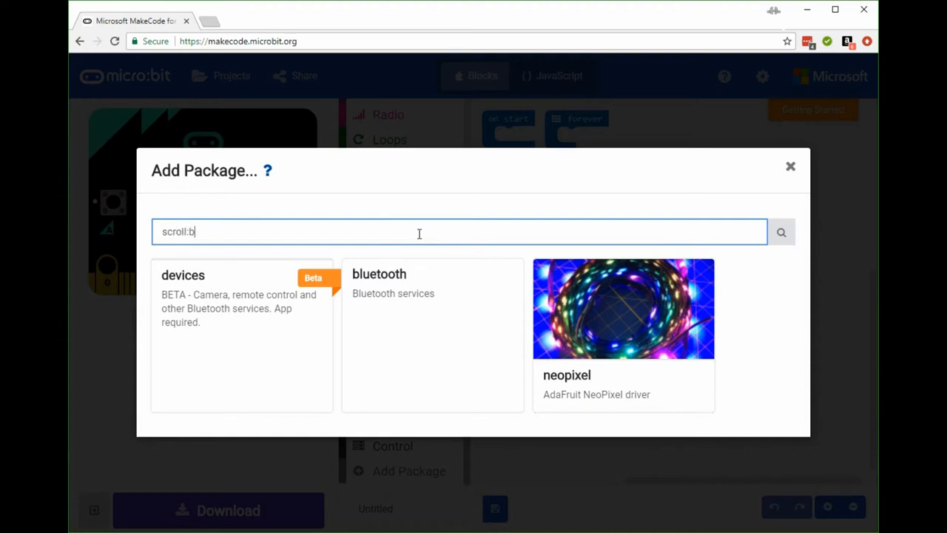
pyautogui.write('it')
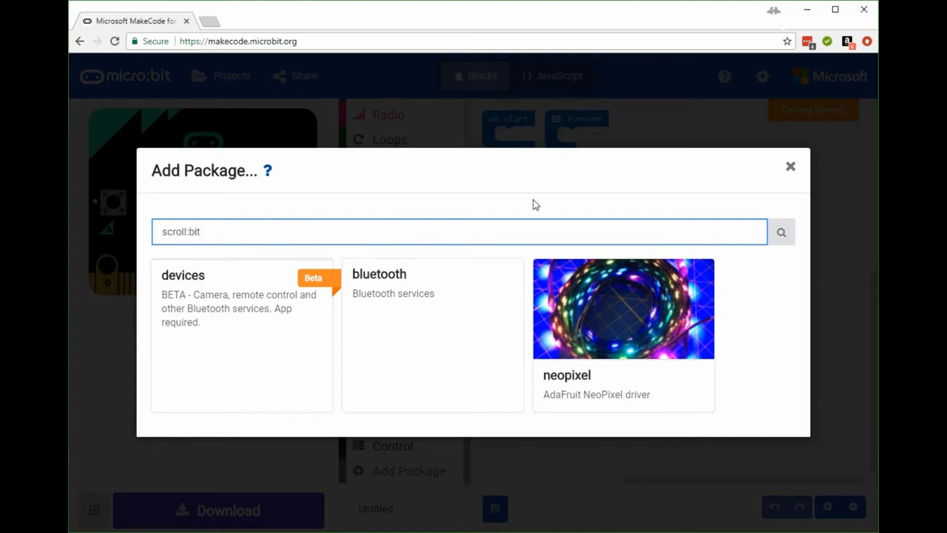
pyautogui.click(781, 232)
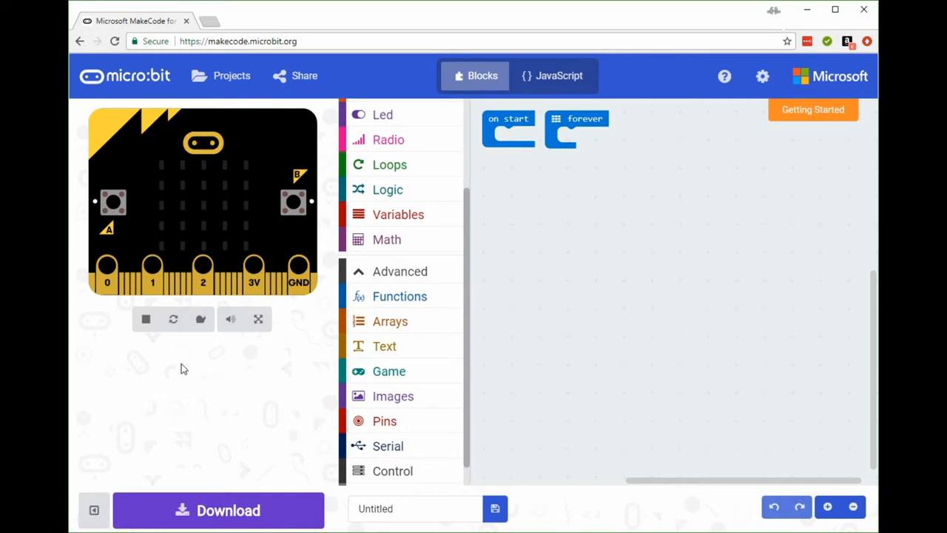
pyautogui.moveTo(197, 364)
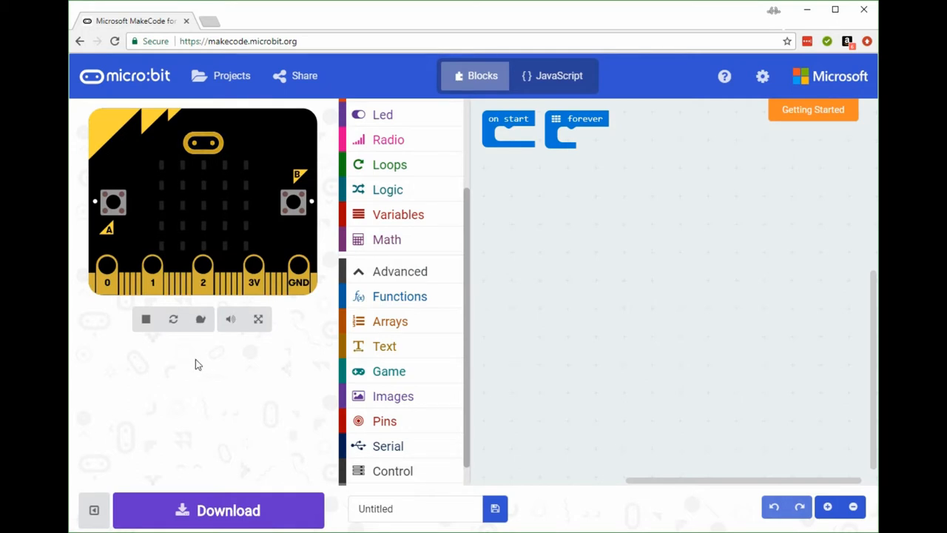
# Open the Scroll:Bit category's extra blocks and pick 'display LEDs from text'
pyautogui.scroll(-3)
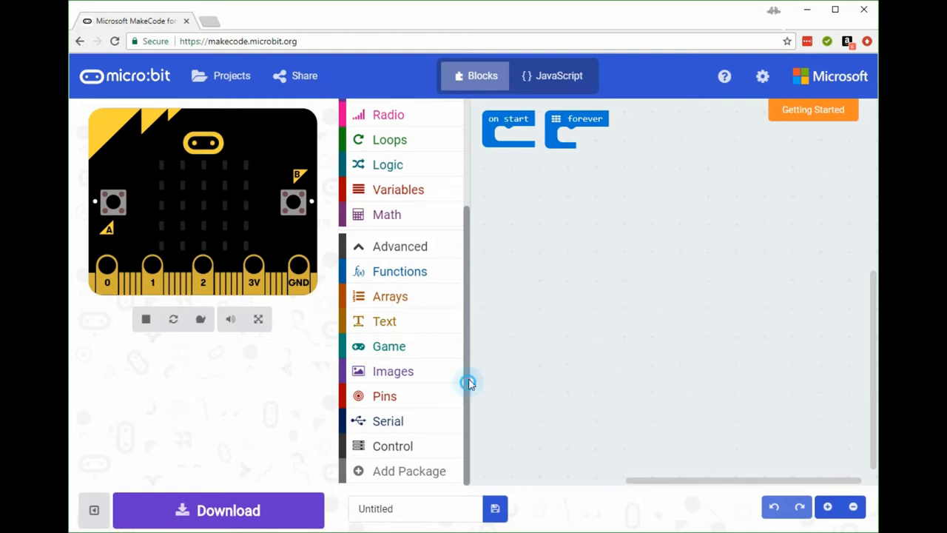
pyautogui.scroll(3)
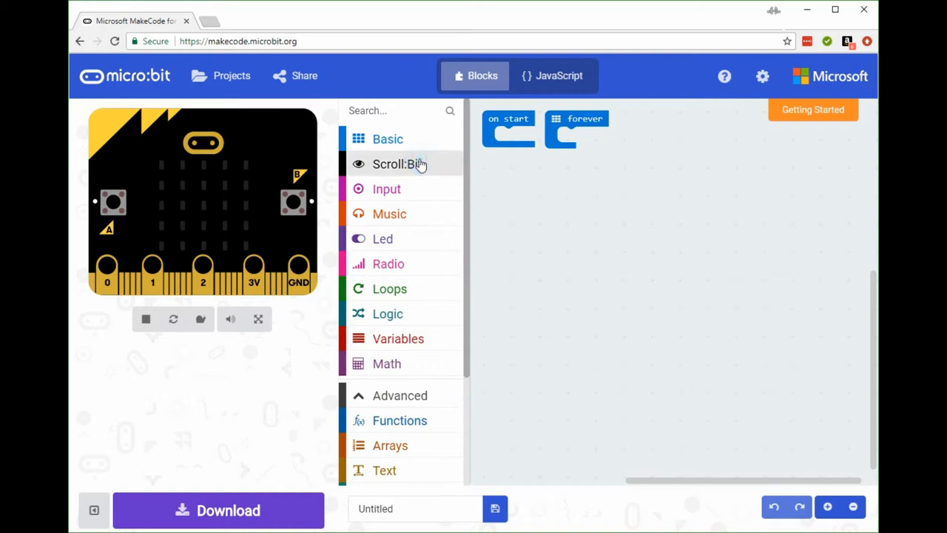
pyautogui.click(397, 164)
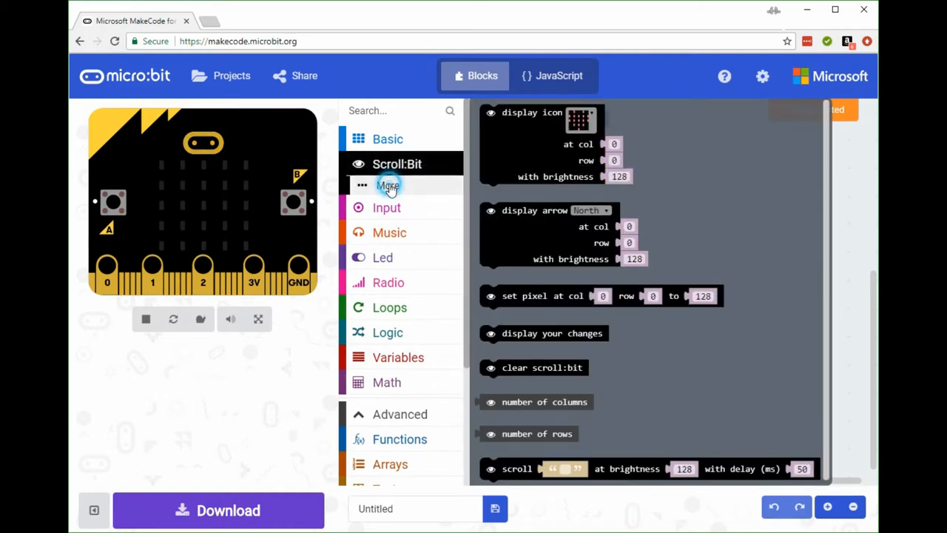
pyautogui.click(387, 185)
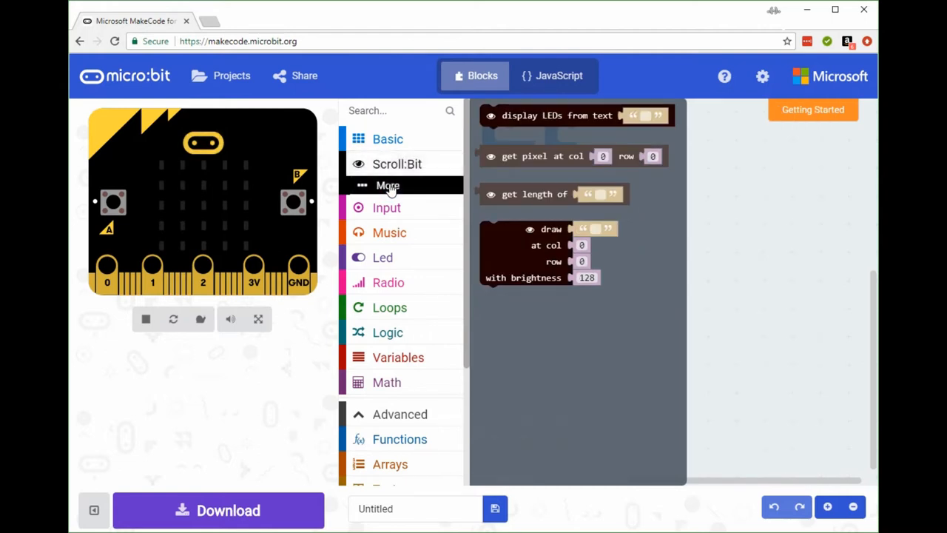
pyautogui.click(388, 185)
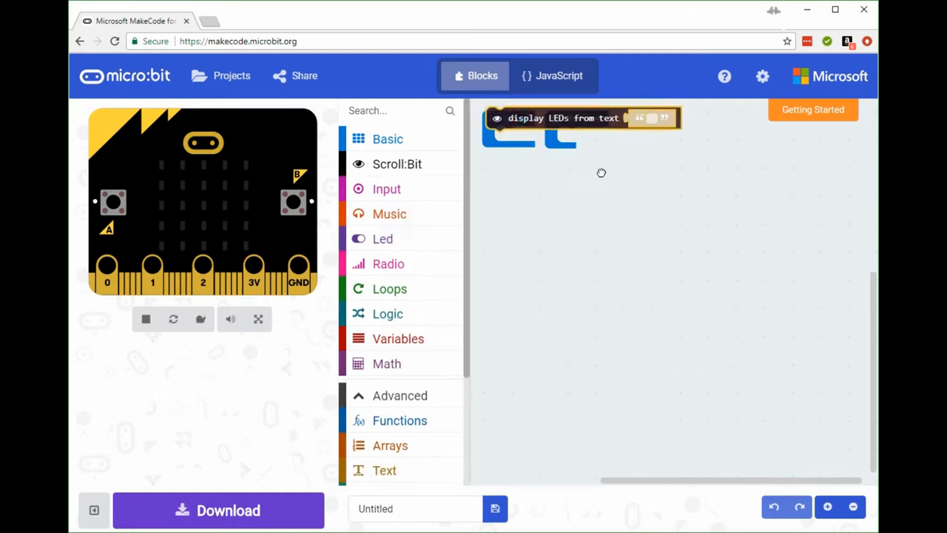
# Place 'display LEDs from text' in on start reading 'this is the pimoroni scroll:bit'
pyautogui.moveTo(581, 118); pyautogui.dragTo(659, 191)
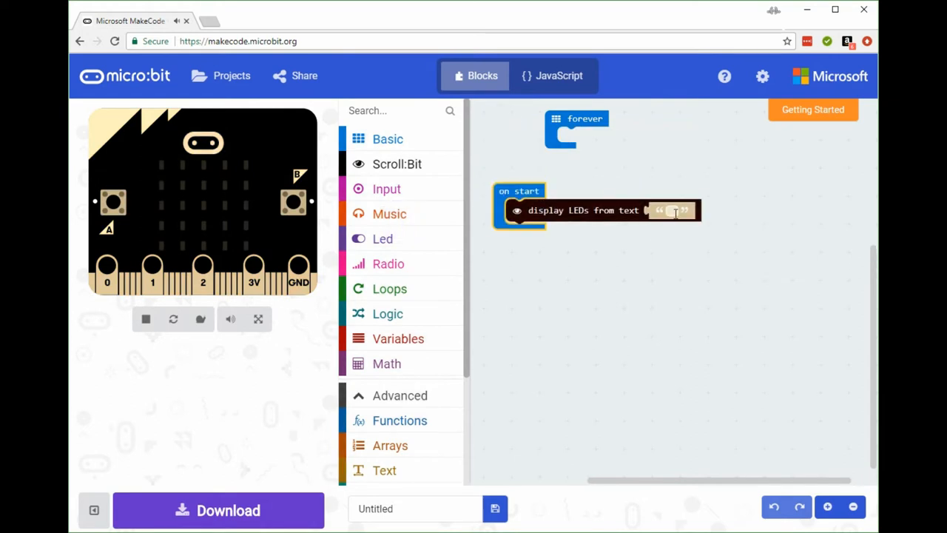
pyautogui.write('th')
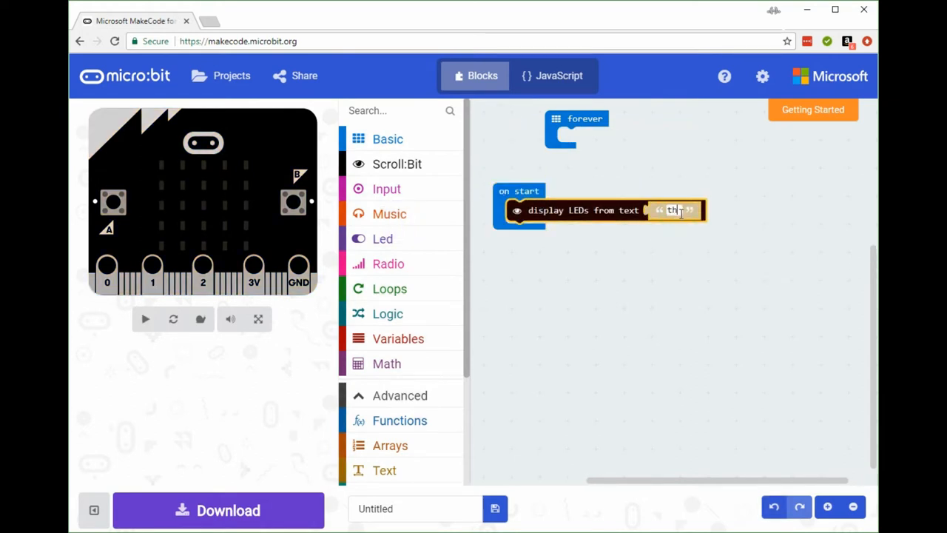
pyautogui.write('this is the')
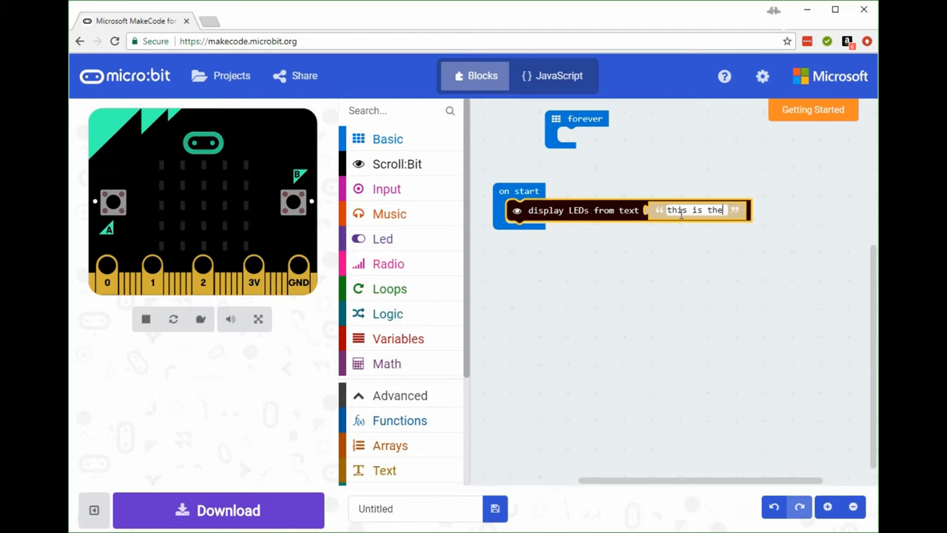
pyautogui.write('pi')
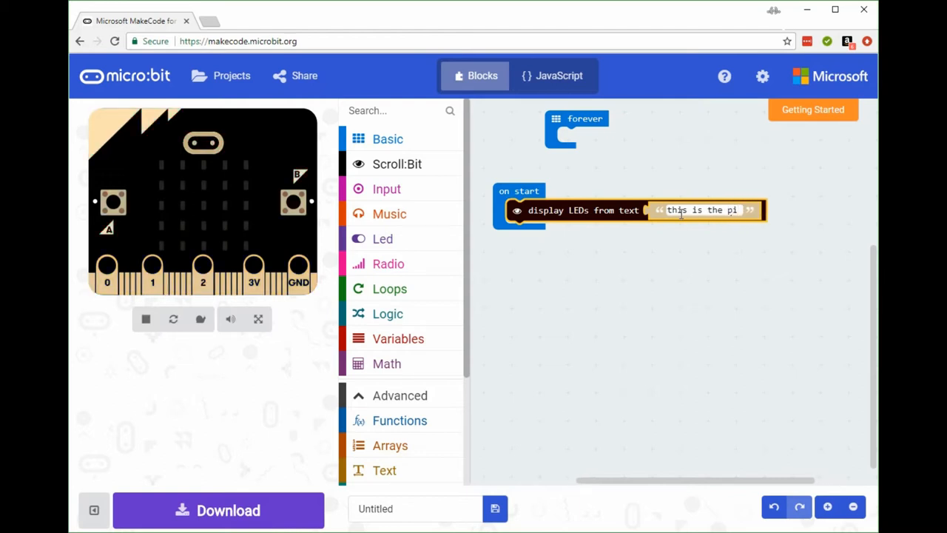
pyautogui.write('moroni')
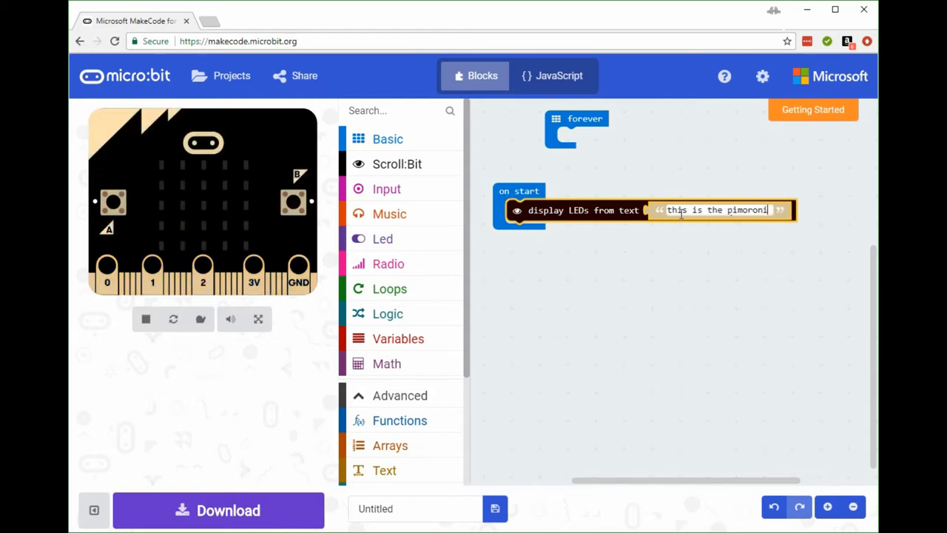
pyautogui.write('scrol')
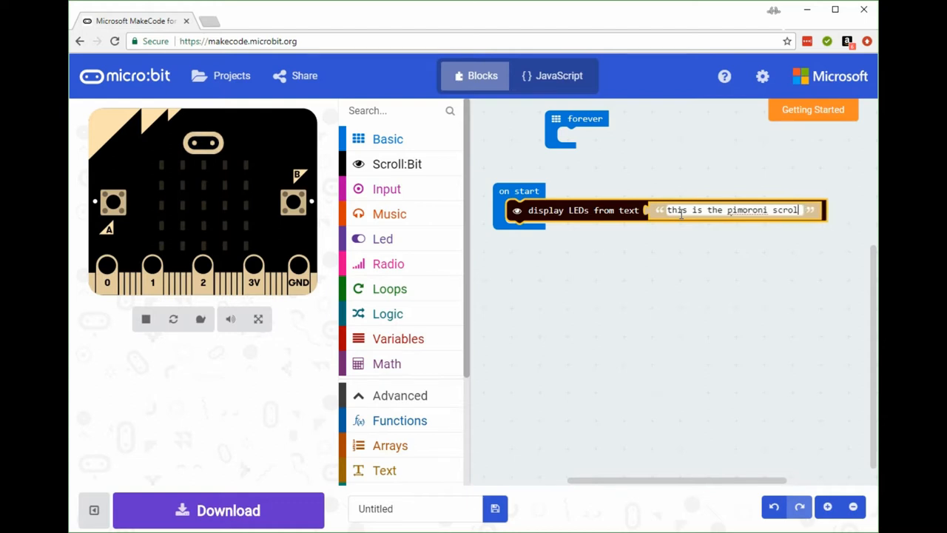
pyautogui.write('l:bit')
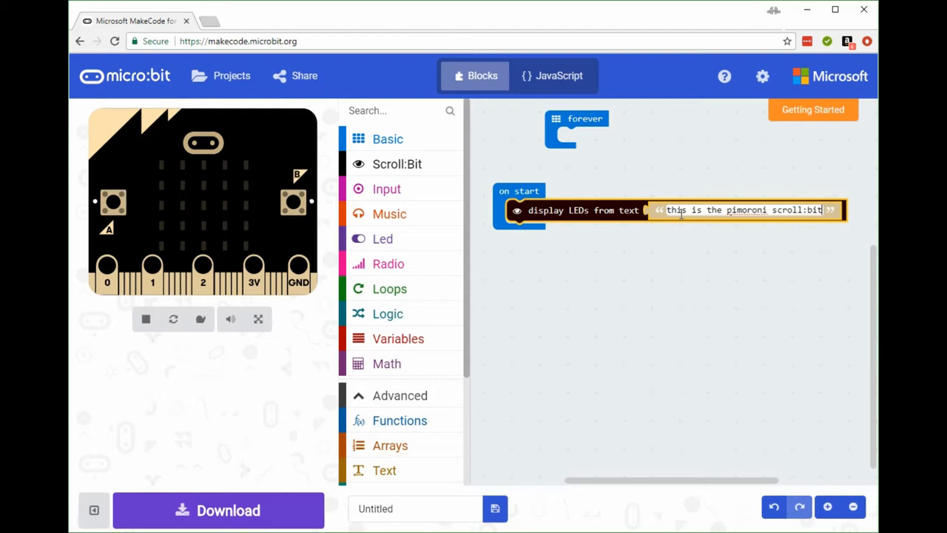
pyautogui.click(145, 319)
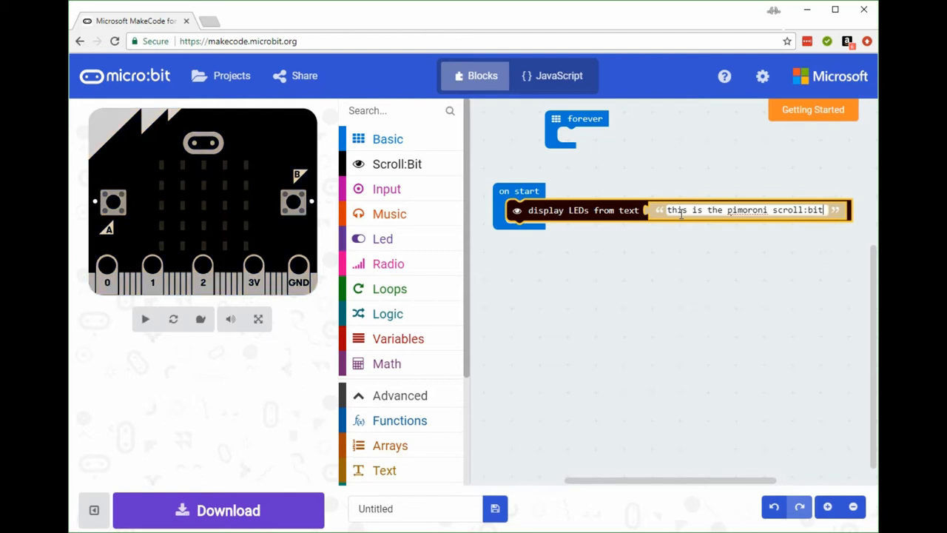
pyautogui.click(145, 319)
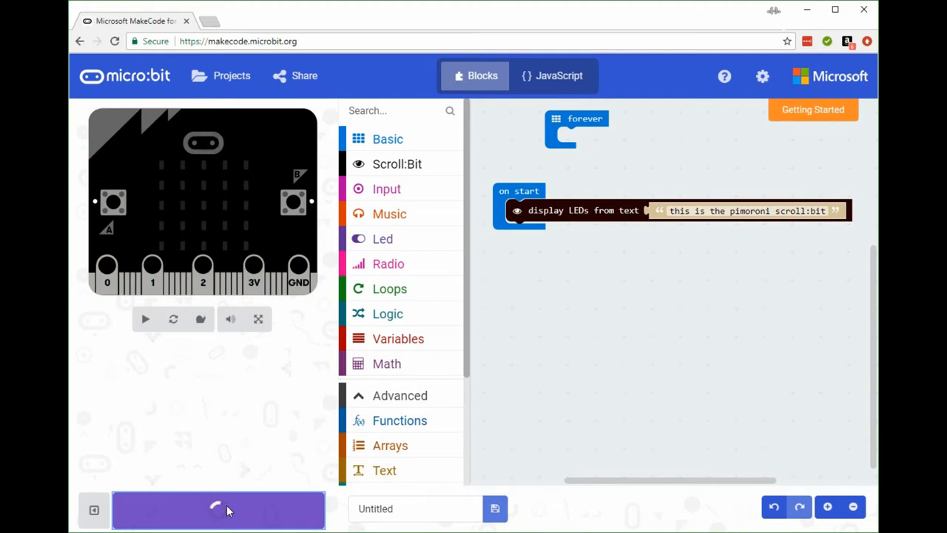
# Download the project and get microbit-Untitled.hex from the download-completed dialog
pyautogui.click(217, 510)
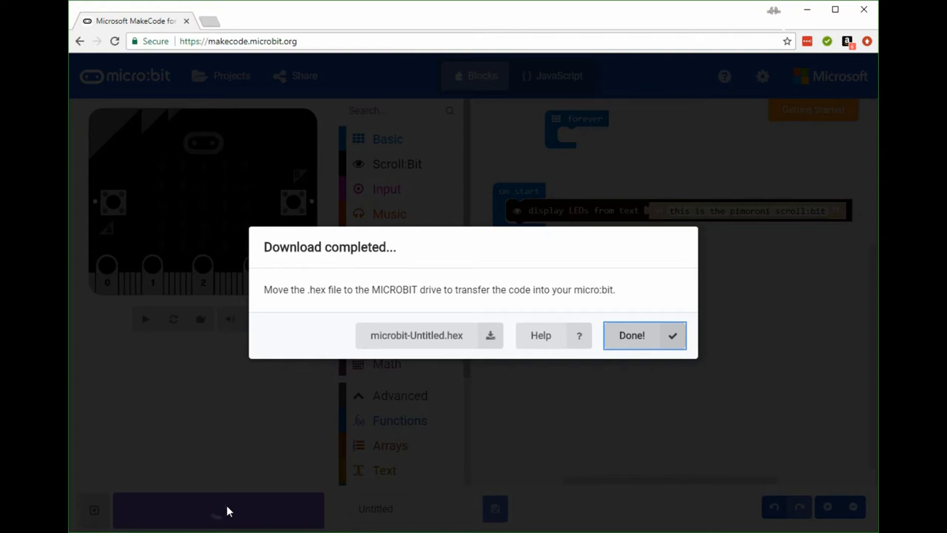
pyautogui.moveTo(368, 415)
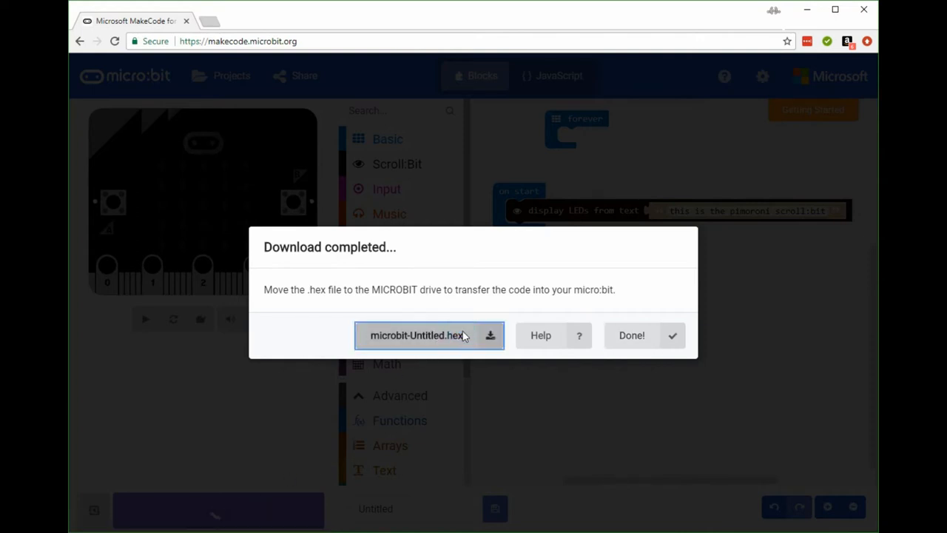
pyautogui.click(430, 335)
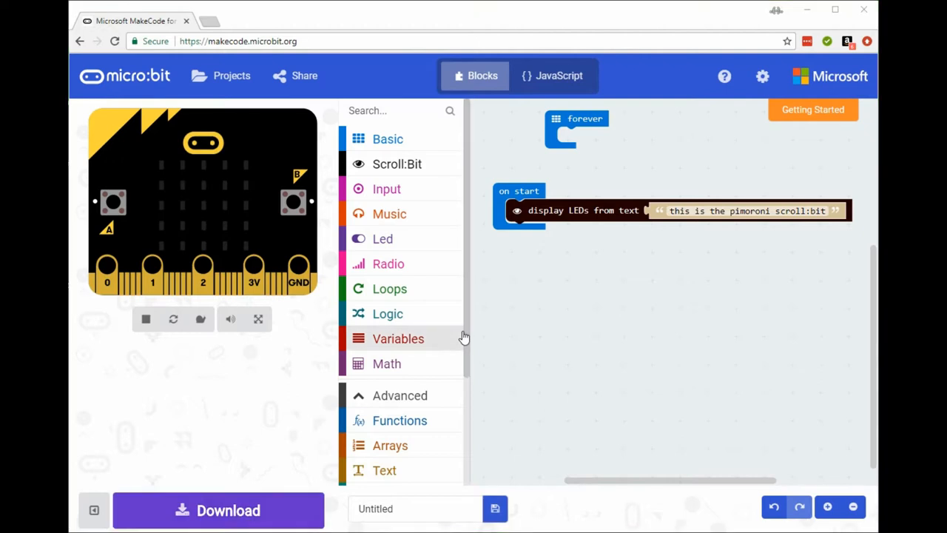
pyautogui.click(217, 510)
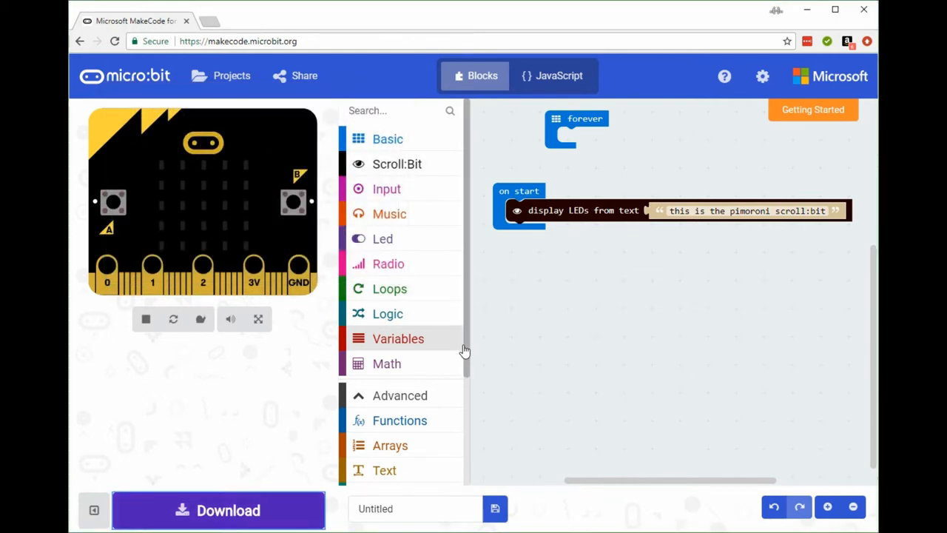
pyautogui.moveTo(569, 368)
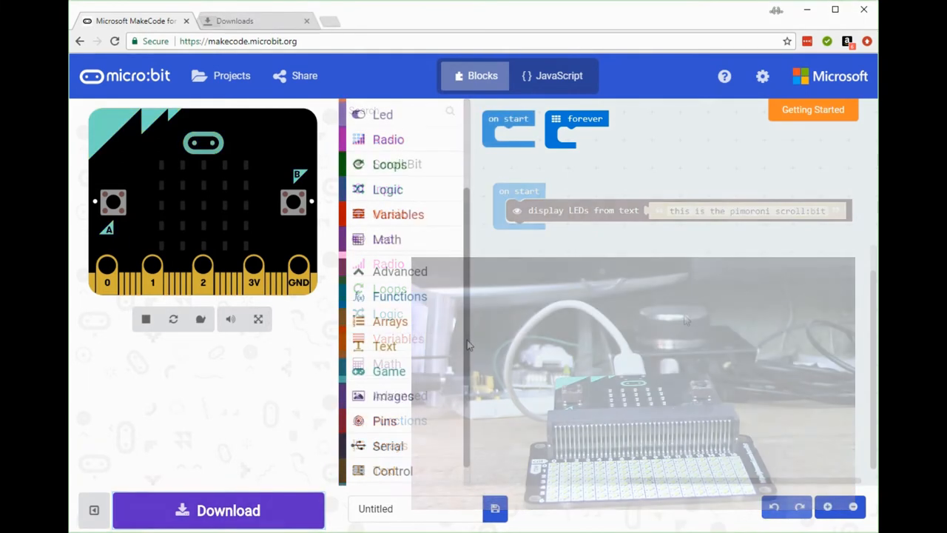
# Show the Scroll:Bit block palette with its pixel, arrow, icon and scroll blocks
pyautogui.click(397, 164)
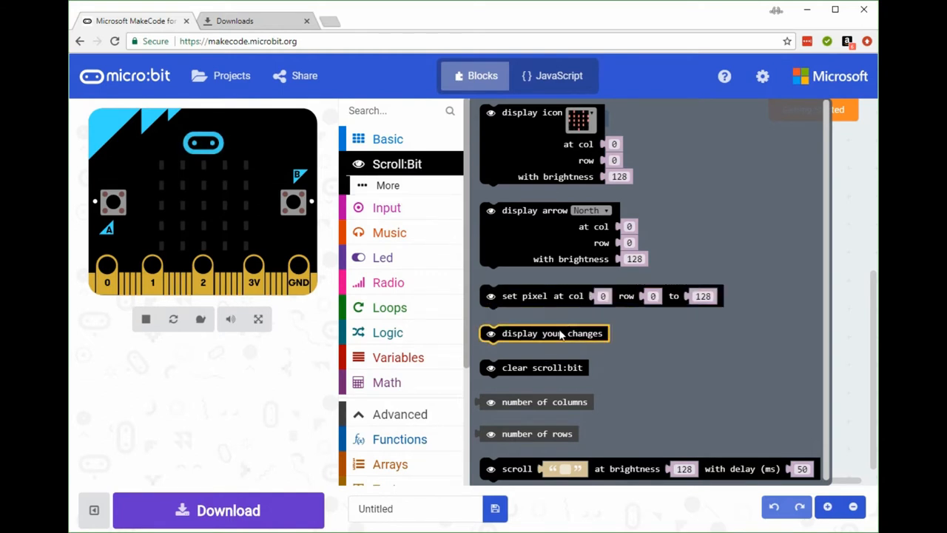
pyautogui.moveTo(548, 338)
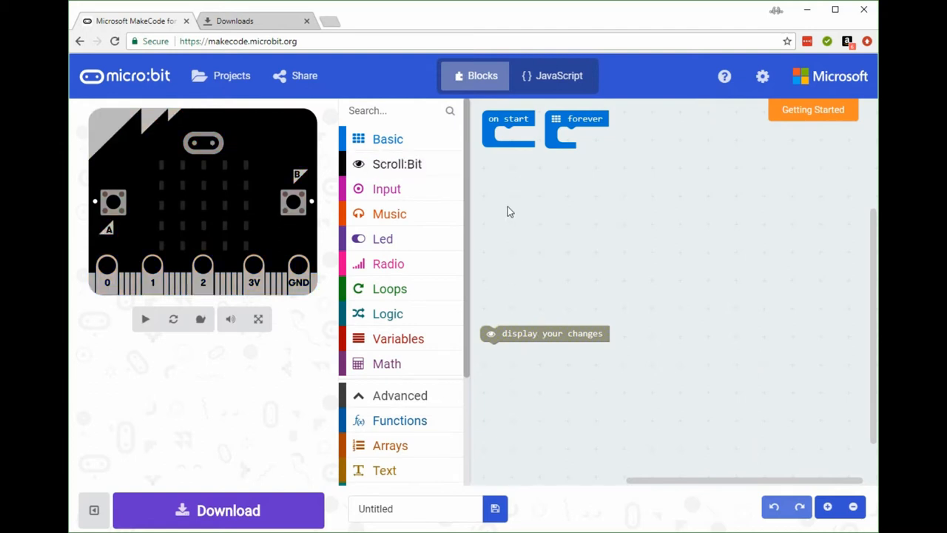
# Put 'display icon' into on start with 'display your changes' snapped below it
pyautogui.click(397, 163)
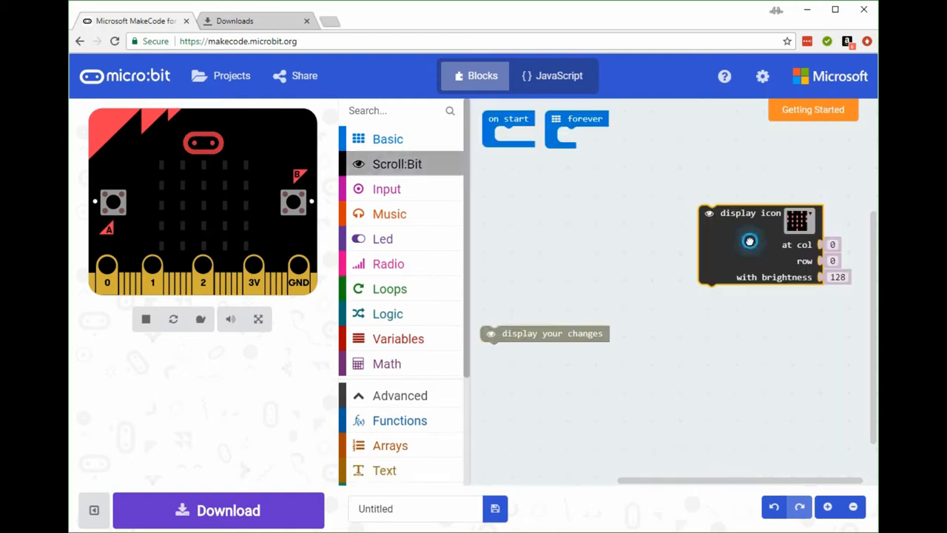
pyautogui.moveTo(509, 129); pyautogui.dragTo(550, 208)
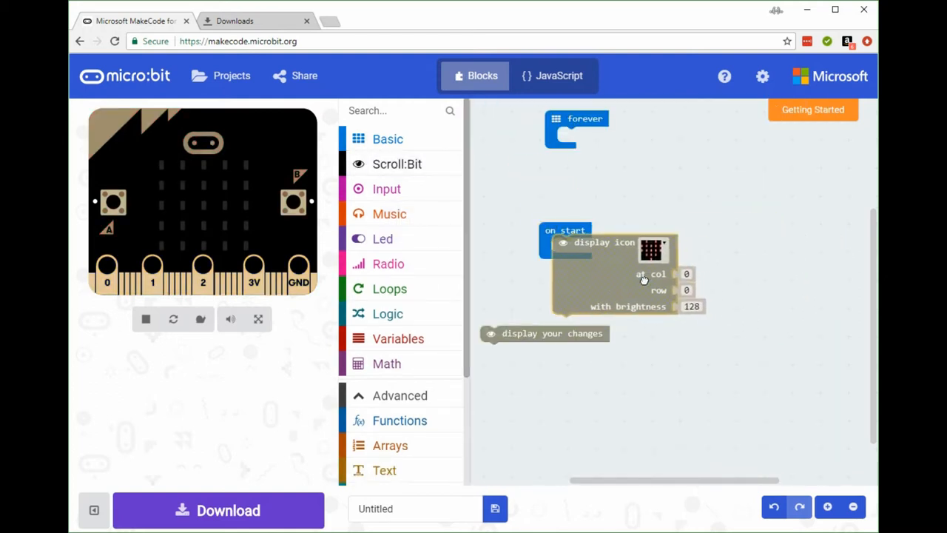
pyautogui.click(566, 230)
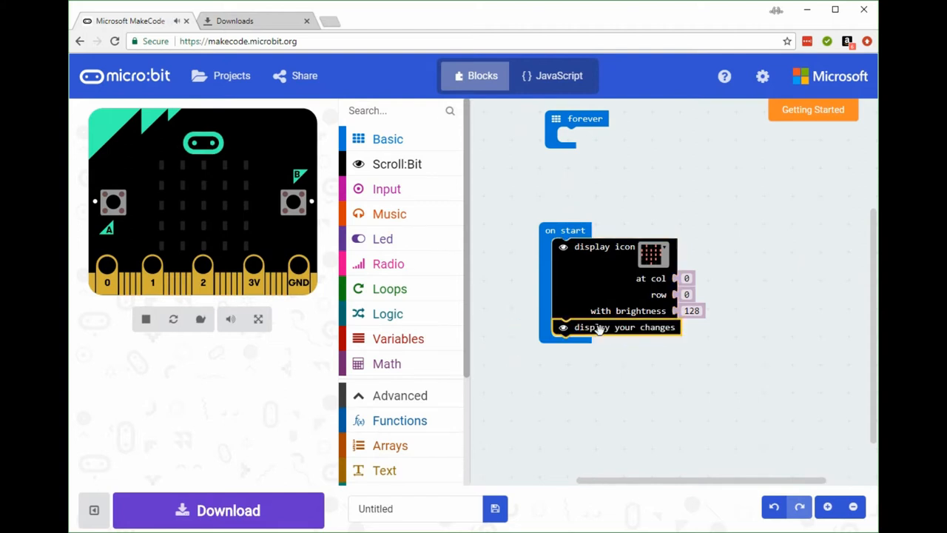
pyautogui.click(145, 319)
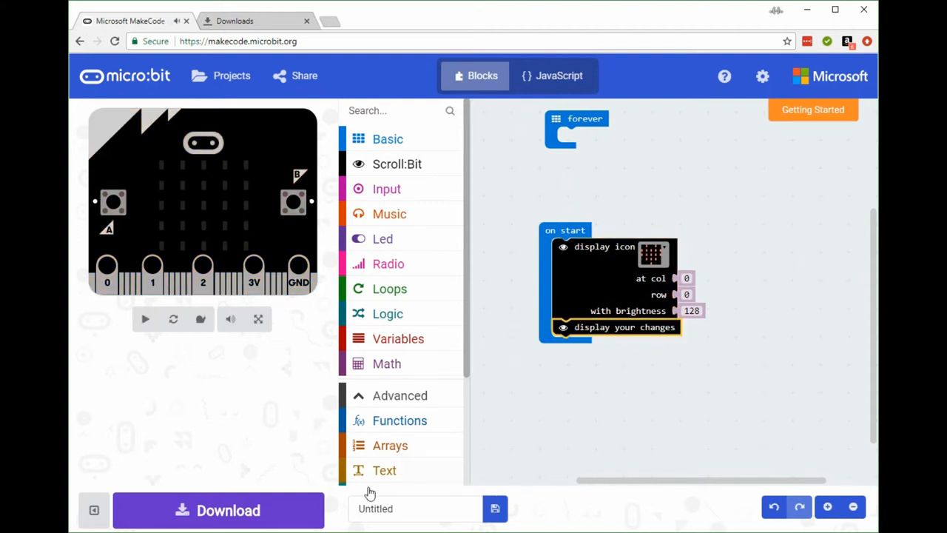
pyautogui.click(145, 319)
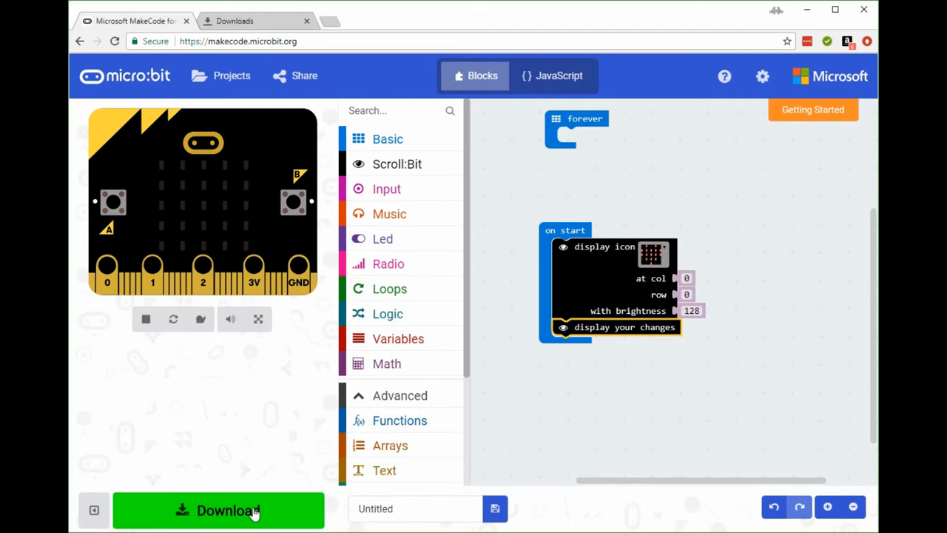
# Download the program and reveal the hex file in its folder
pyautogui.click(218, 510)
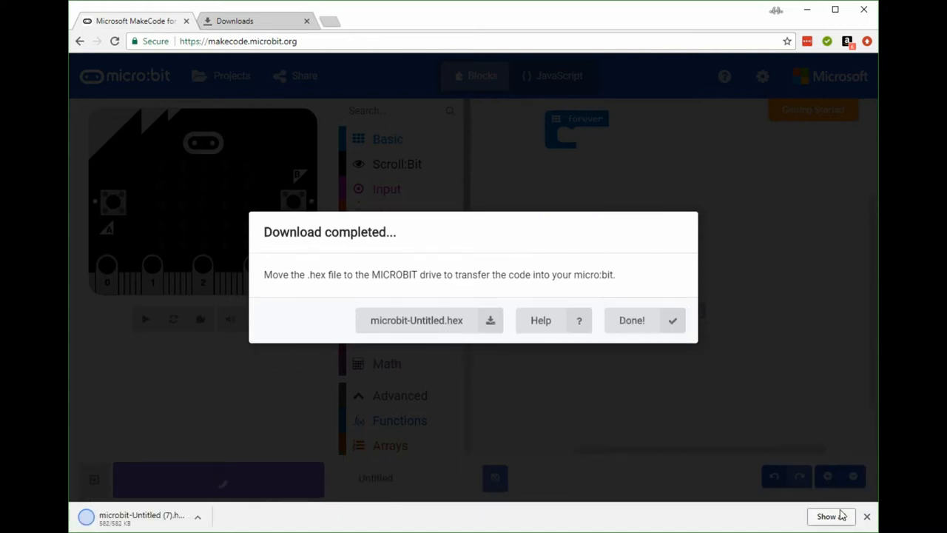
pyautogui.click(631, 319)
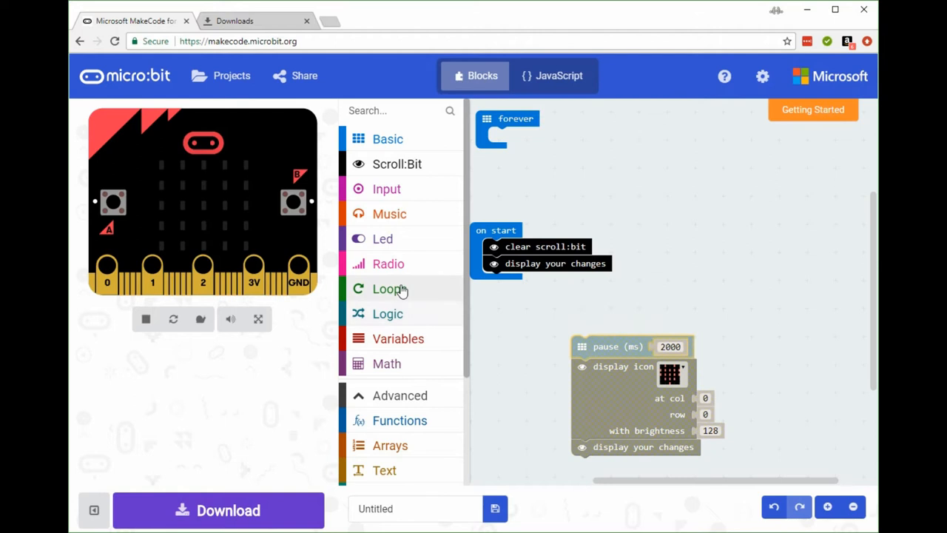
pyautogui.moveTo(400, 296)
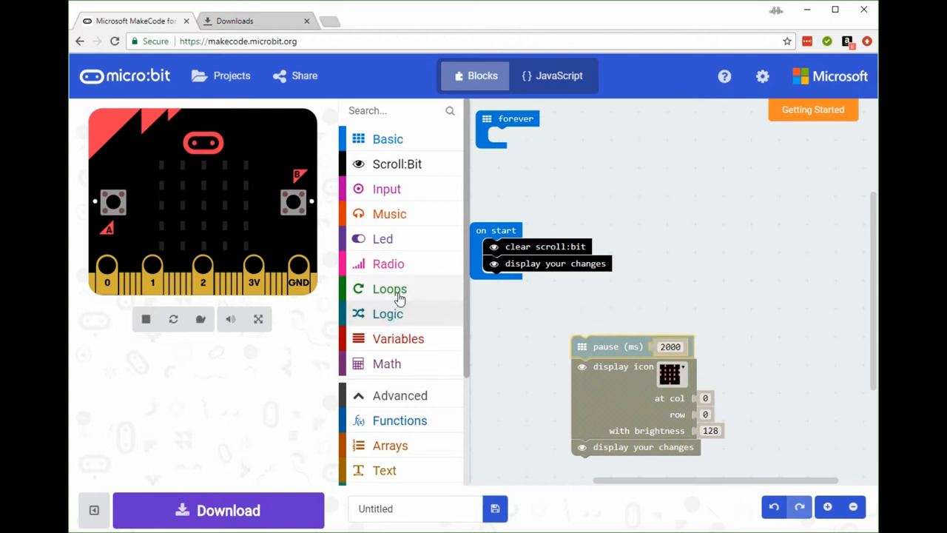
# Add a for loop to on start and rename its variable to column
pyautogui.click(390, 289)
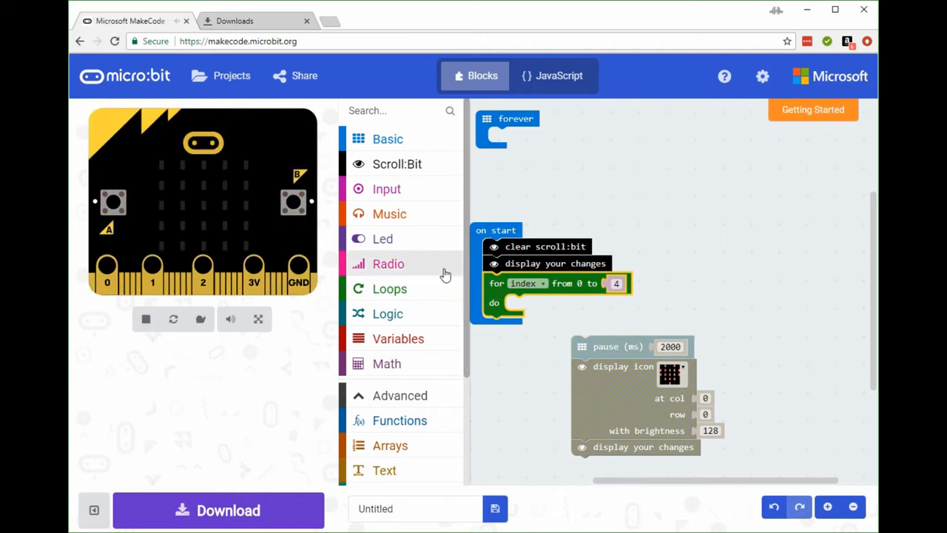
pyautogui.moveTo(388, 314)
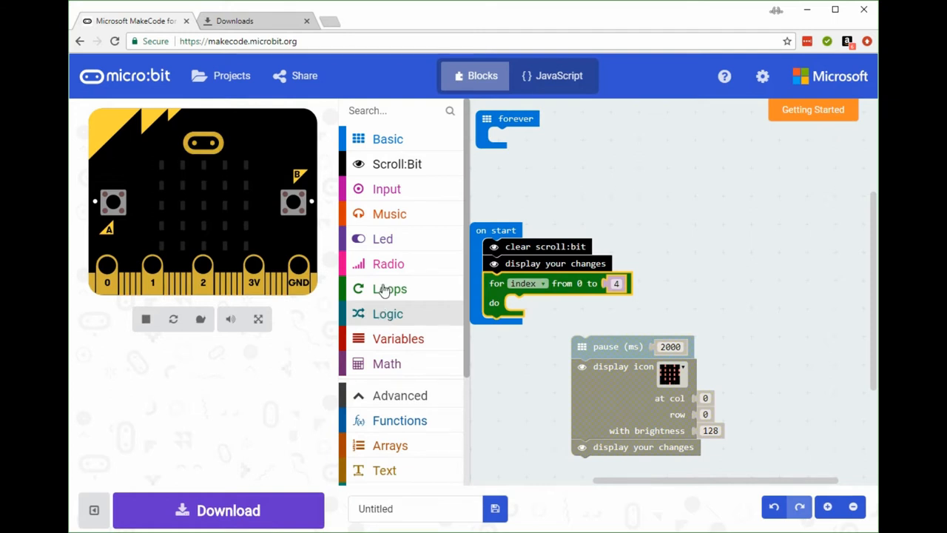
pyautogui.click(390, 289)
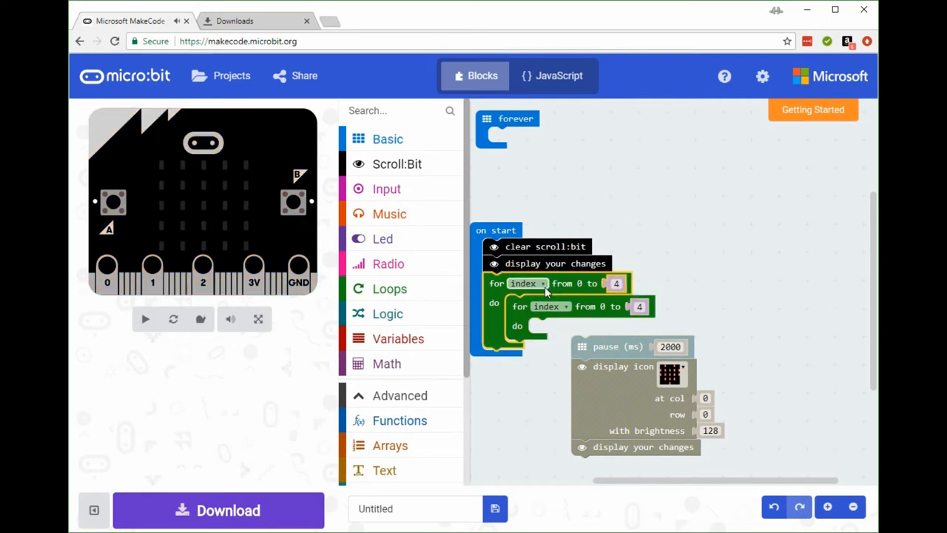
pyautogui.click(543, 284)
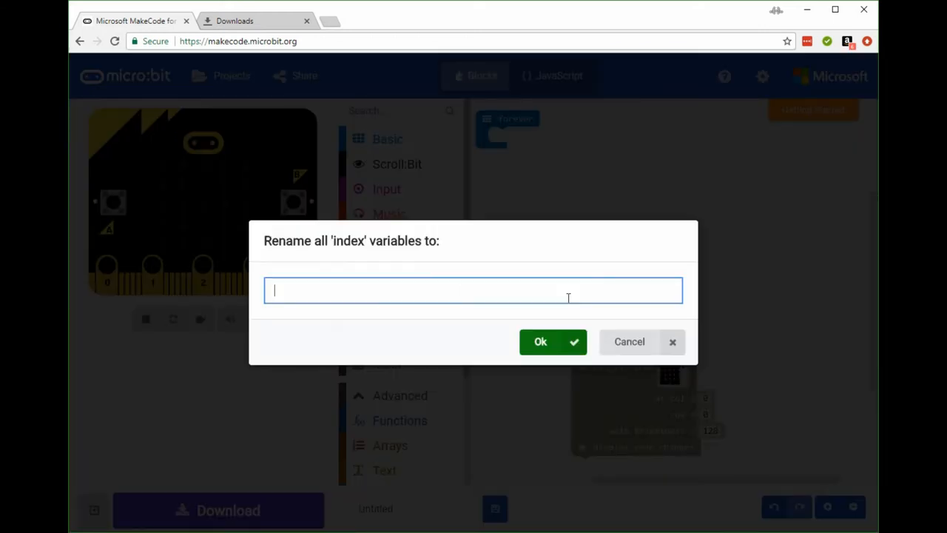
pyautogui.write('col')
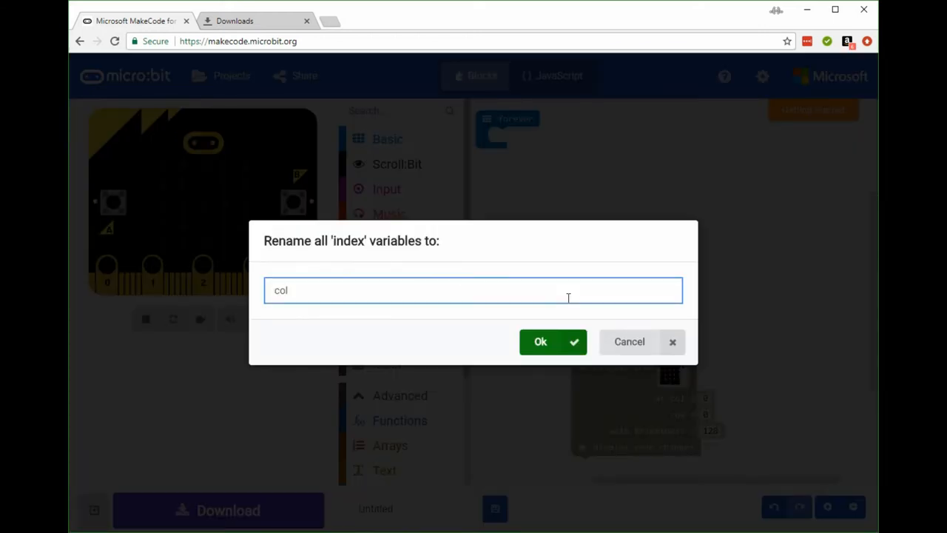
pyautogui.click(541, 342)
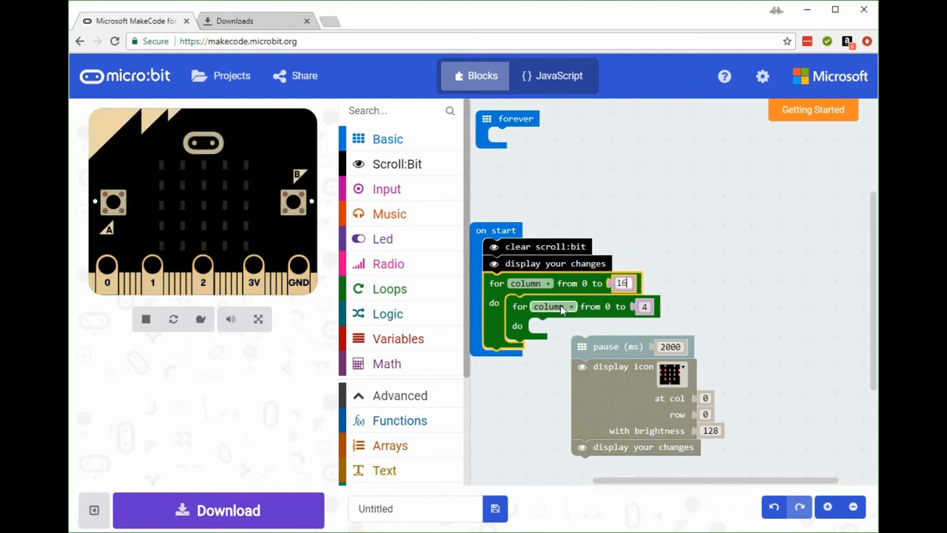
# Give the nested inner loop the variable row and edit its upper limit
pyautogui.click(551, 307)
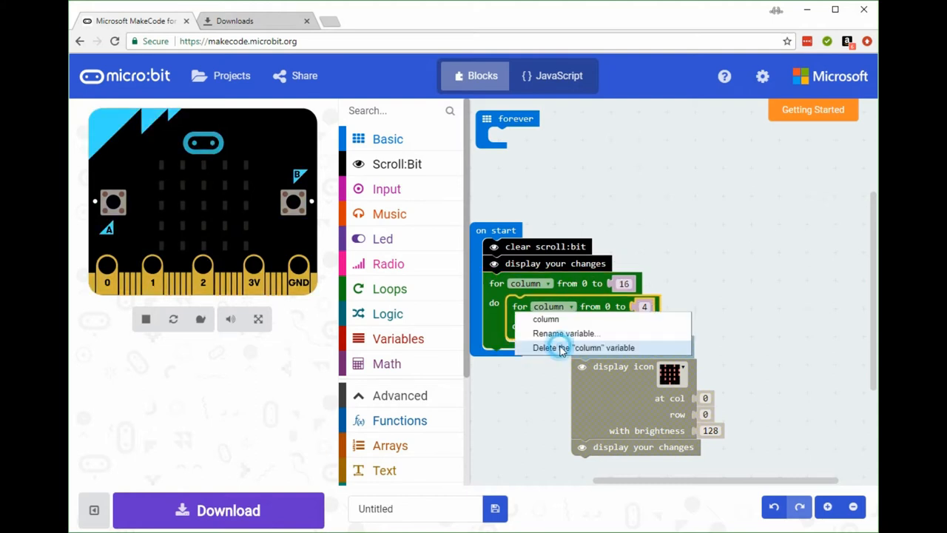
pyautogui.moveTo(566, 333)
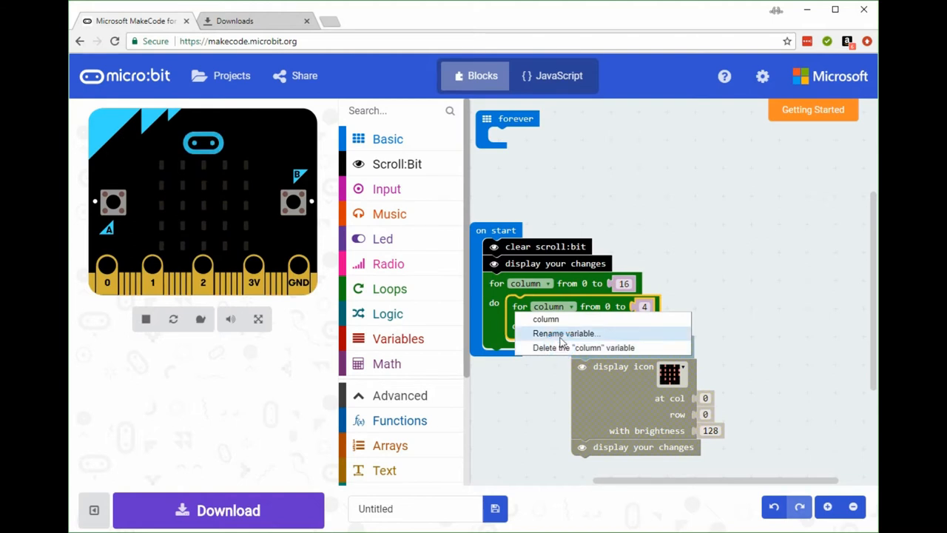
pyautogui.click(583, 348)
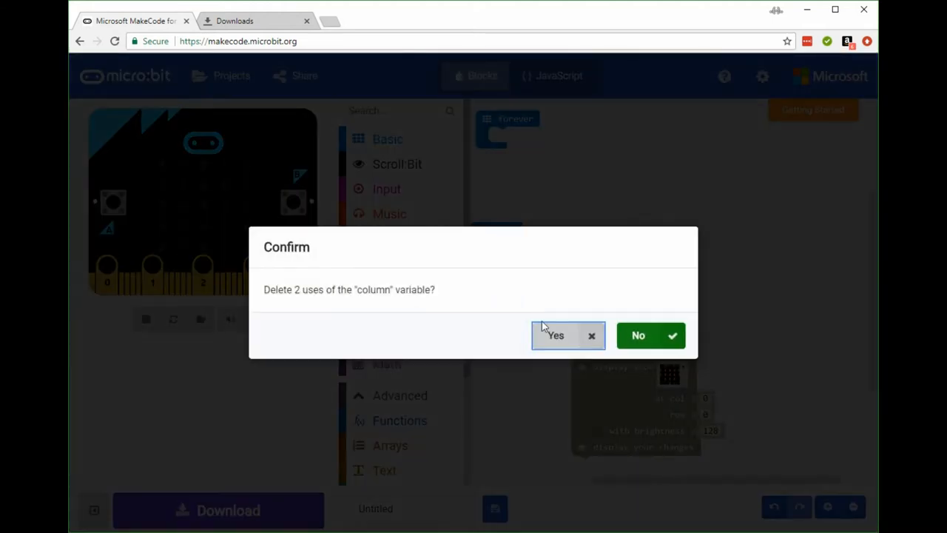
pyautogui.moveTo(566, 347)
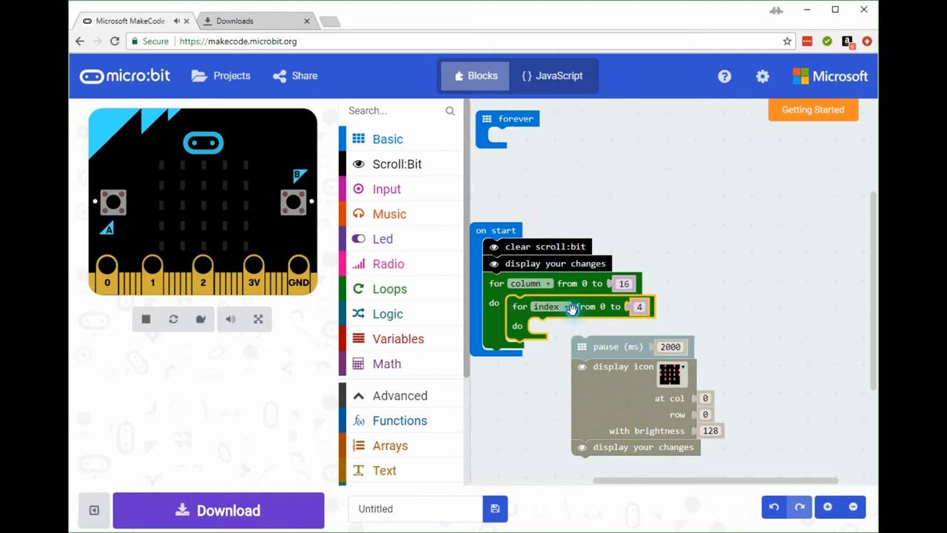
pyautogui.click(568, 306)
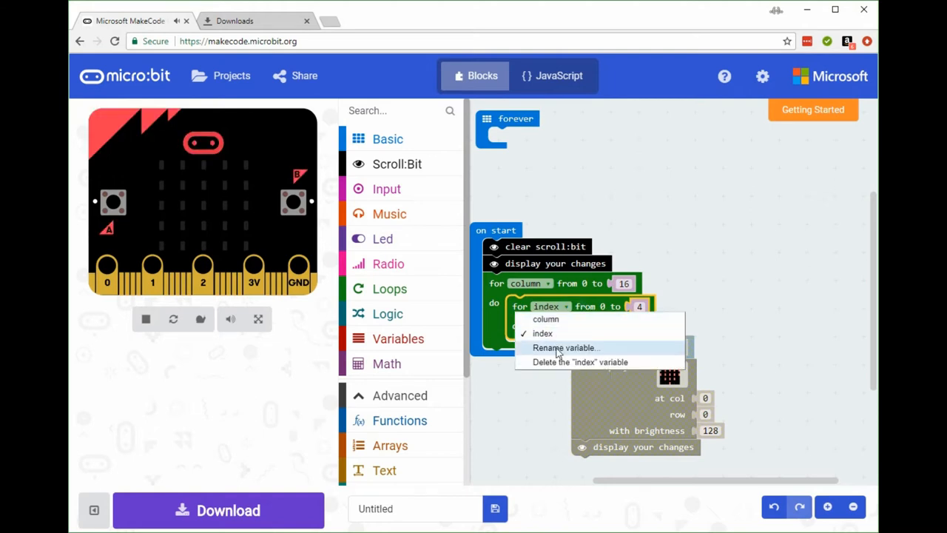
pyautogui.click(565, 348)
pyautogui.write('row')
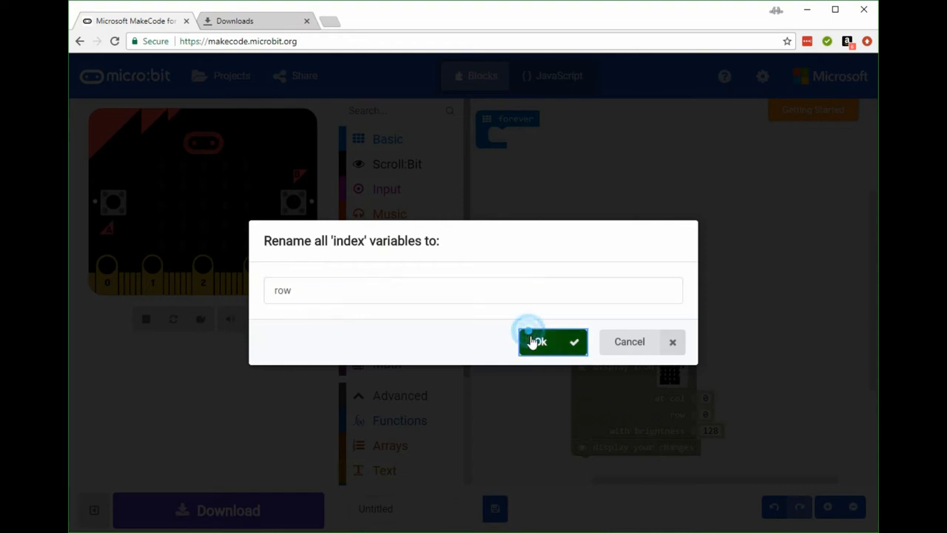
pyautogui.click(537, 341)
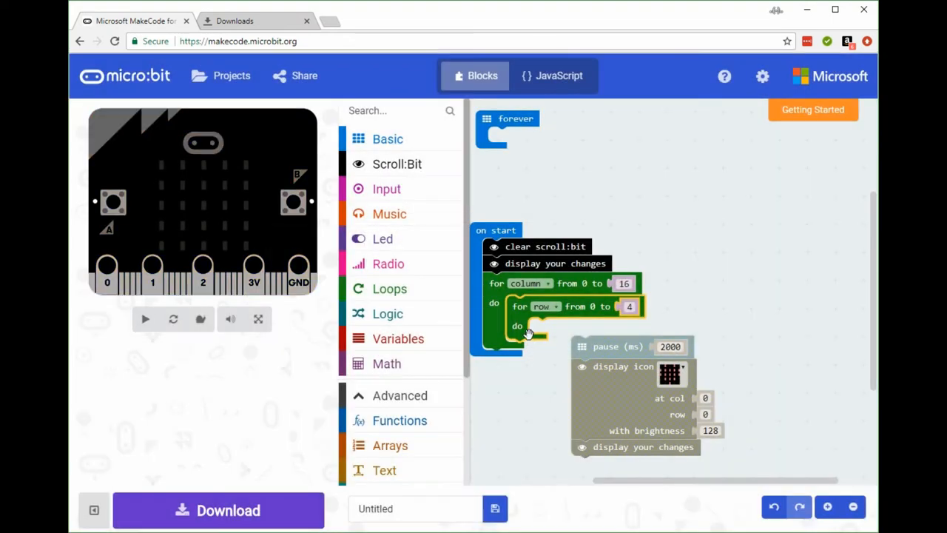
pyautogui.click(145, 319)
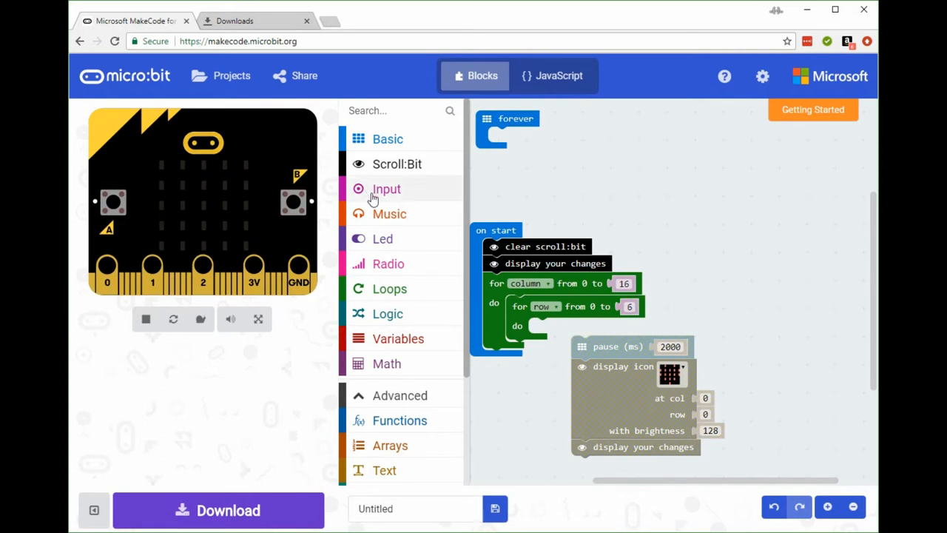
# Add a set pixel block at column, row with value 128 inside the row loop
pyautogui.click(397, 163)
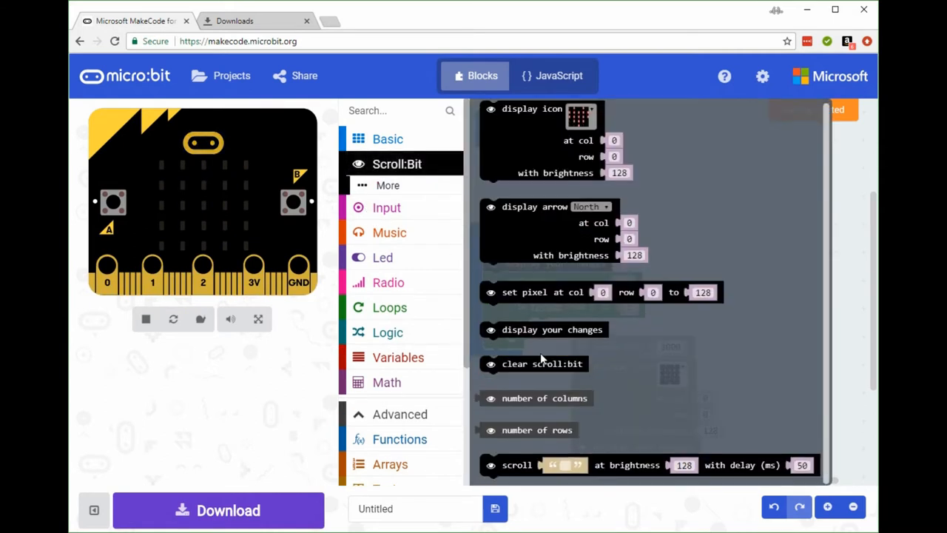
pyautogui.click(536, 292)
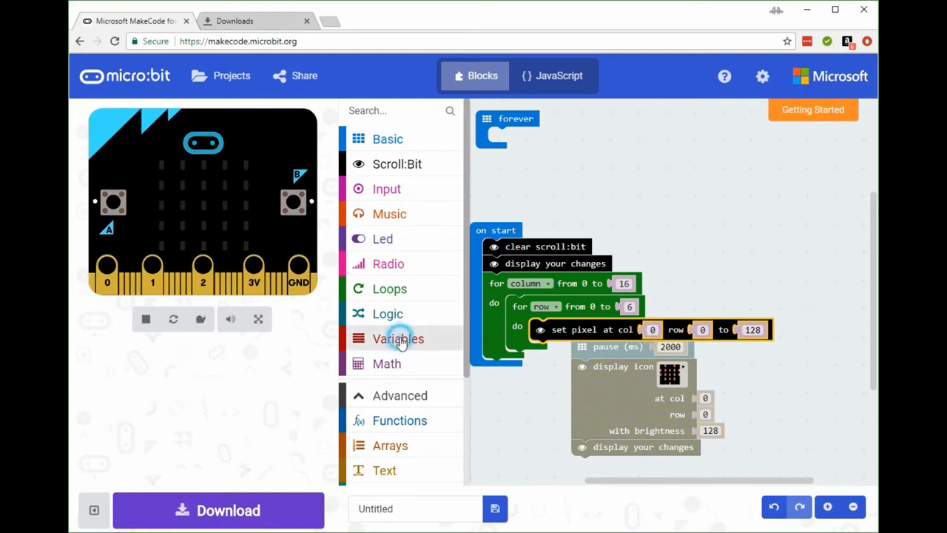
pyautogui.click(398, 338)
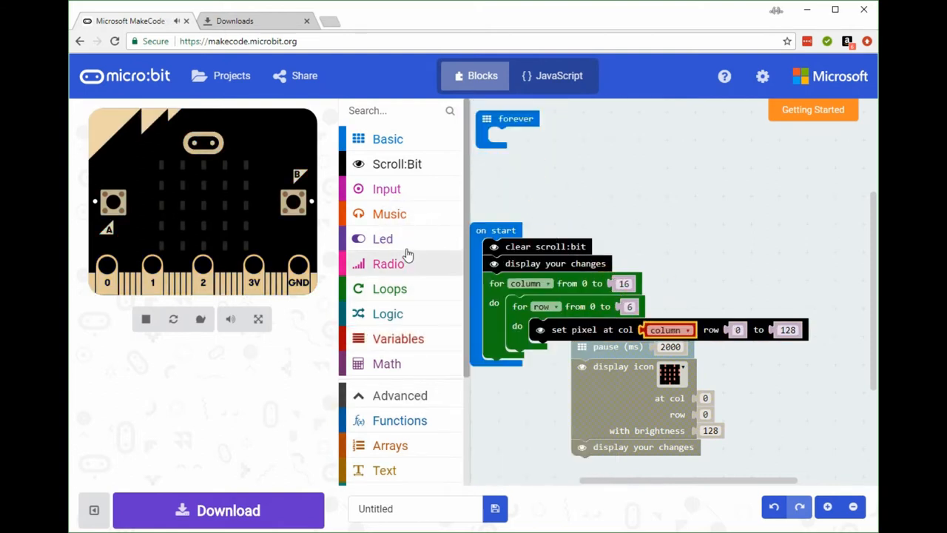
pyautogui.click(398, 338)
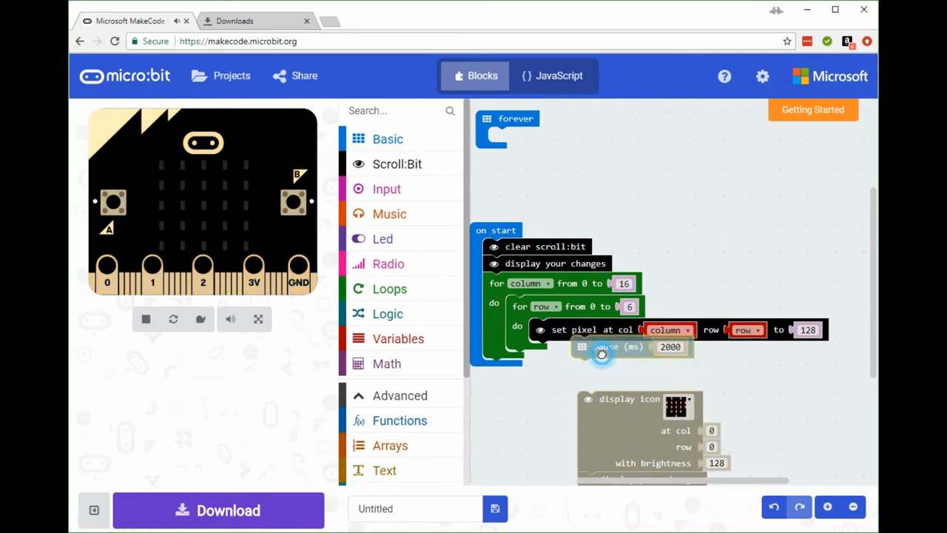
# Add a 200 ms pause and move 'display your changes' directly under set pixel
pyautogui.moveTo(601, 354); pyautogui.dragTo(561, 377)
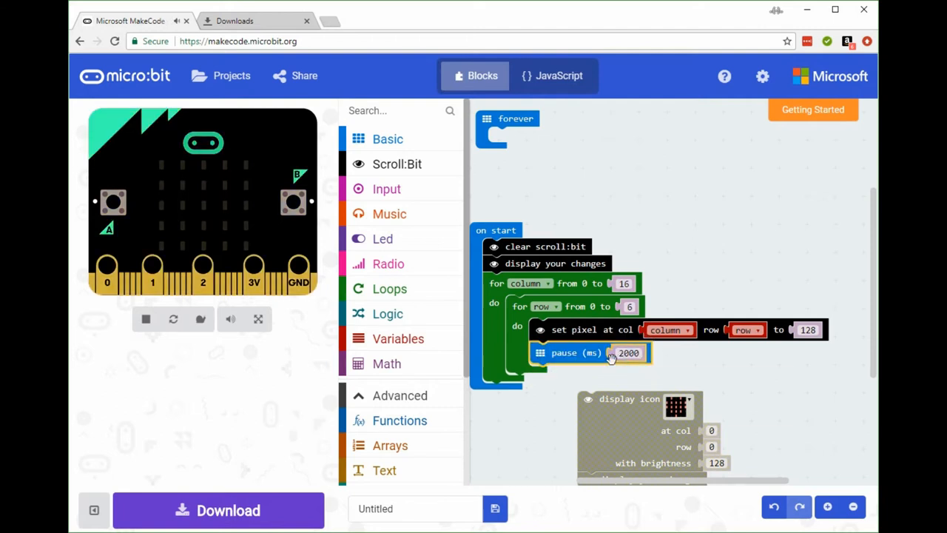
pyautogui.doubleClick(628, 353)
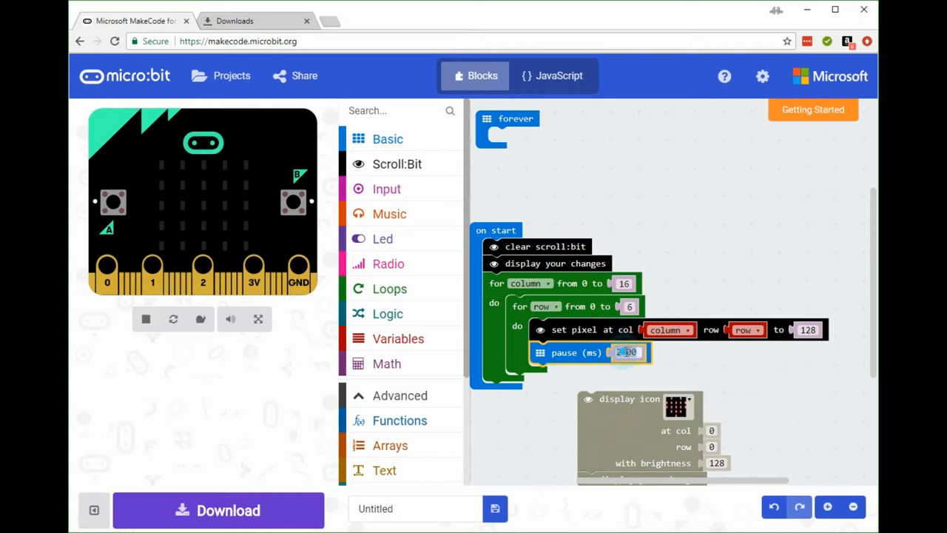
pyautogui.write('2000')
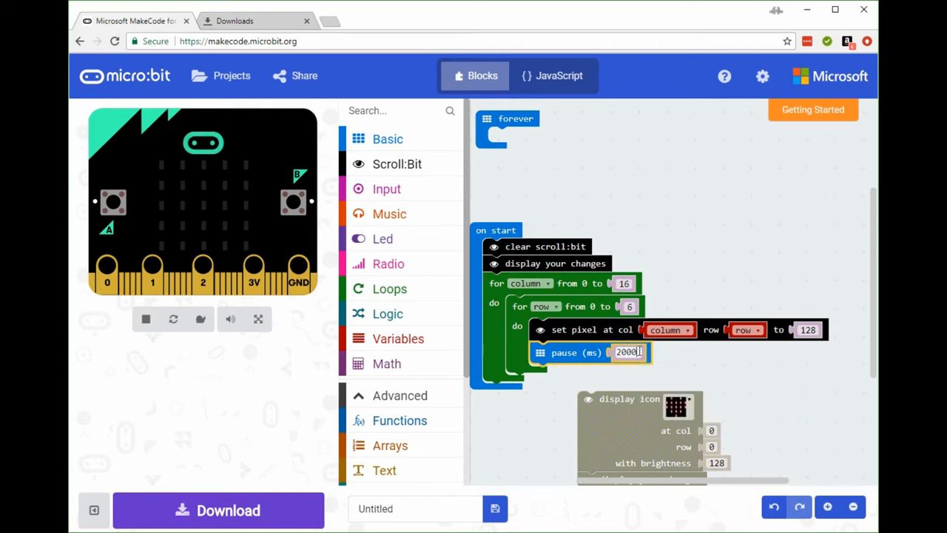
pyautogui.press('Backspace')
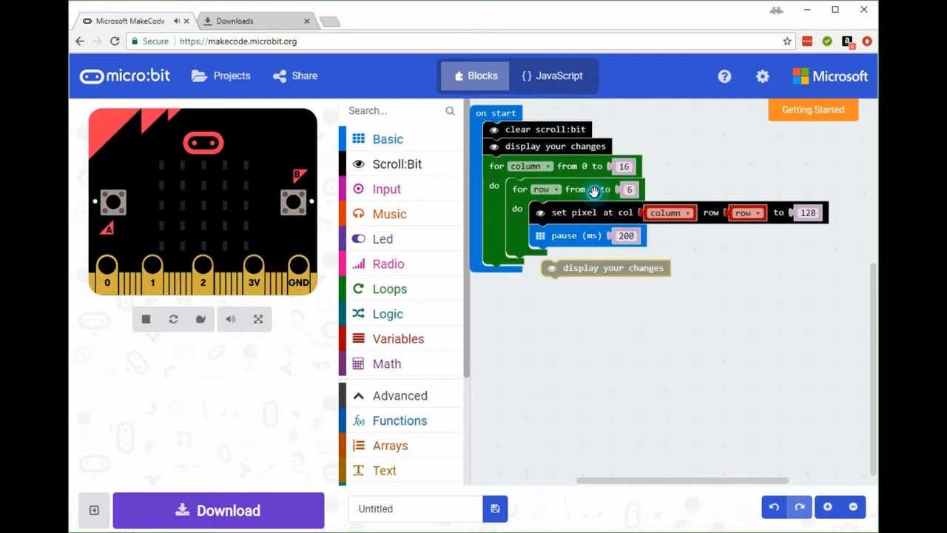
pyautogui.moveTo(613, 268); pyautogui.dragTo(601, 233)
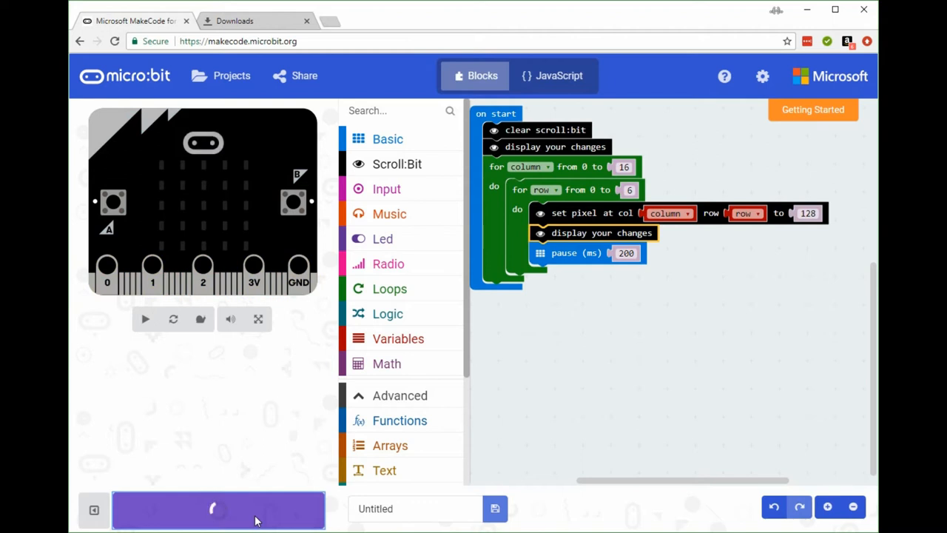
# Download the nested-loop pixel program from MakeCode as a hex file for the micro:bit
pyautogui.click(218, 510)
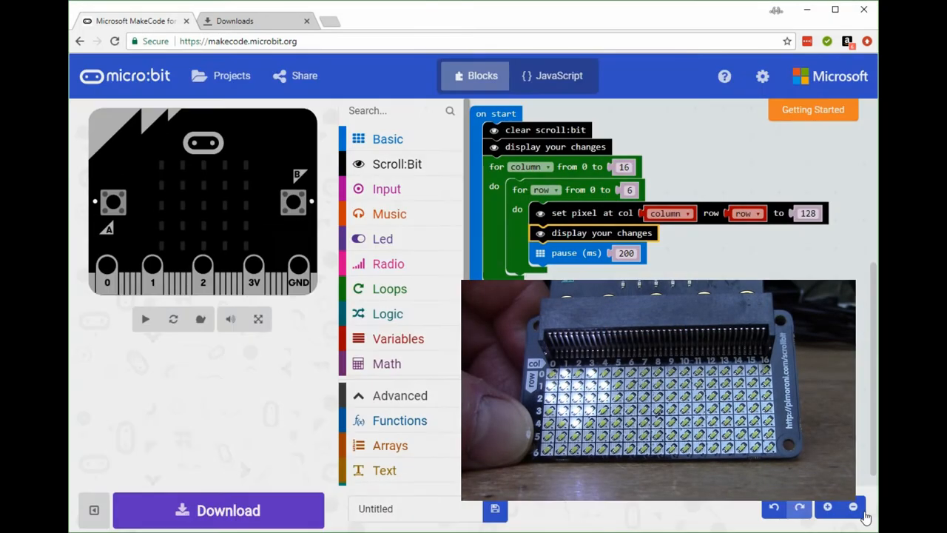
pyautogui.click(145, 319)
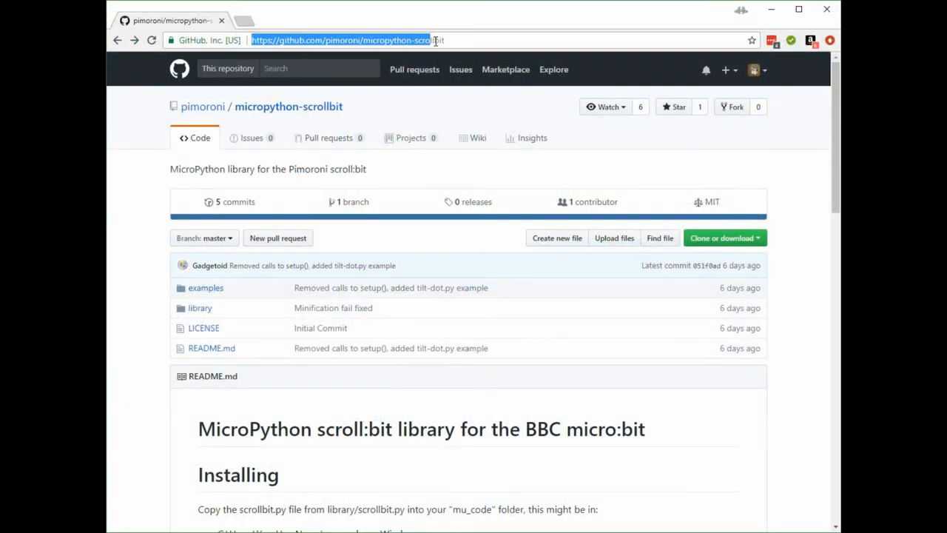
pyautogui.moveTo(411, 137)
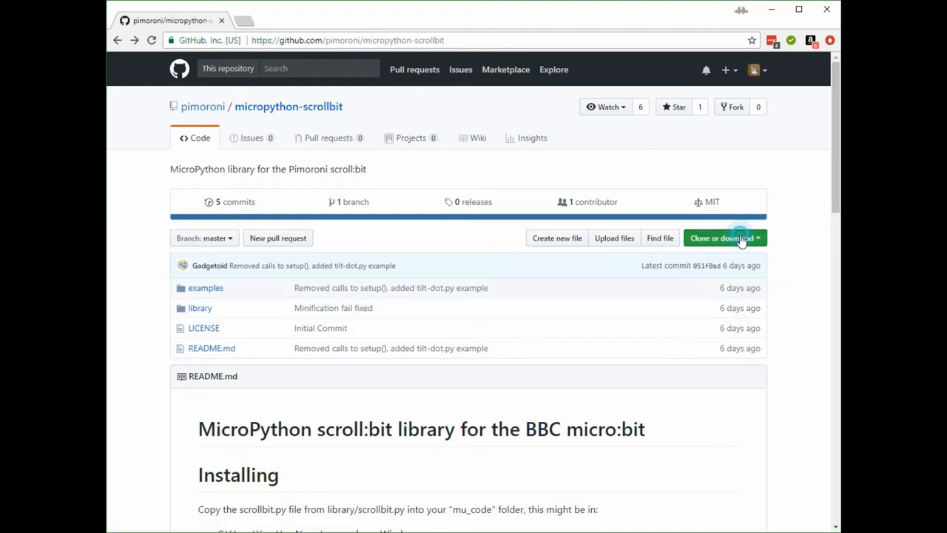
# Get the micropython-scrollbit master ZIP from the 'Clone or download' menu
pyautogui.click(721, 237)
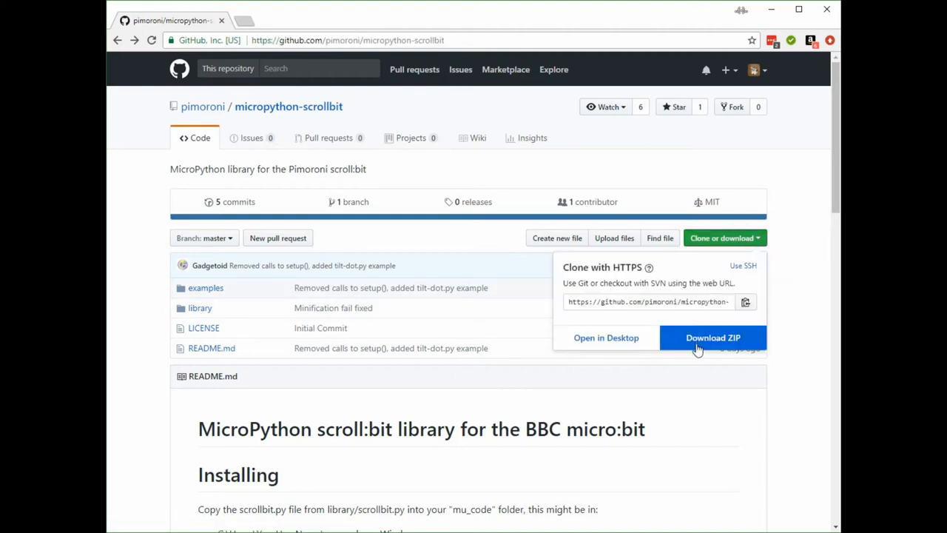
pyautogui.click(713, 337)
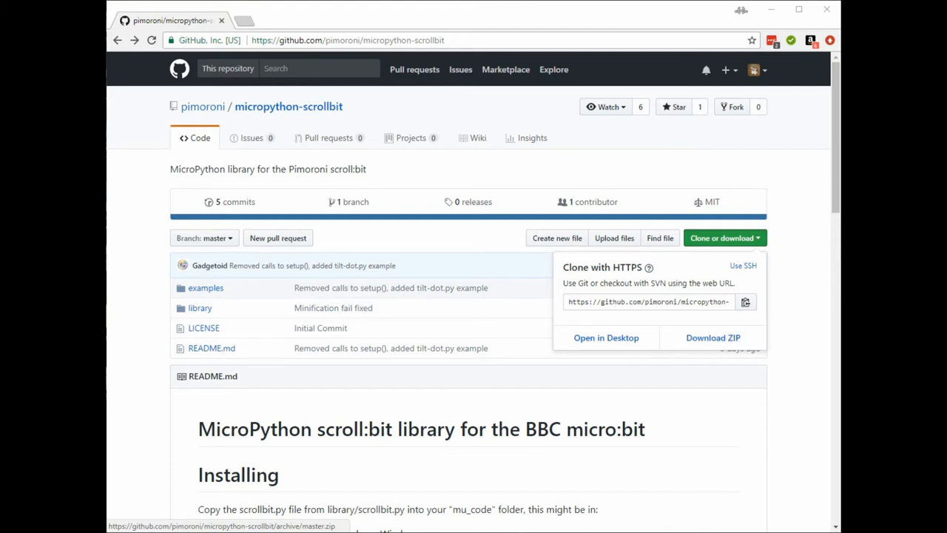
# Open the downloaded ZIP, then micropython-scrollbit-master, then its library folder
pyautogui.click(713, 337)
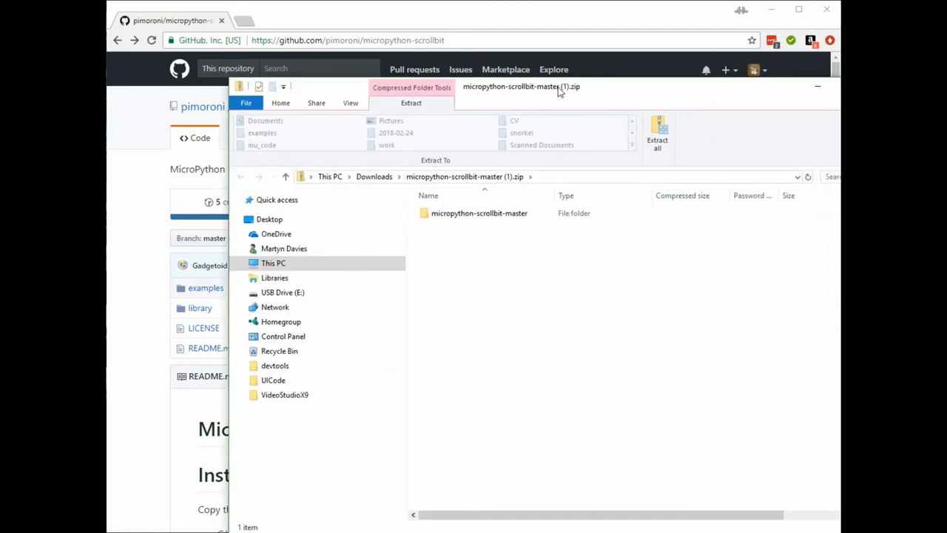
pyautogui.click(479, 213)
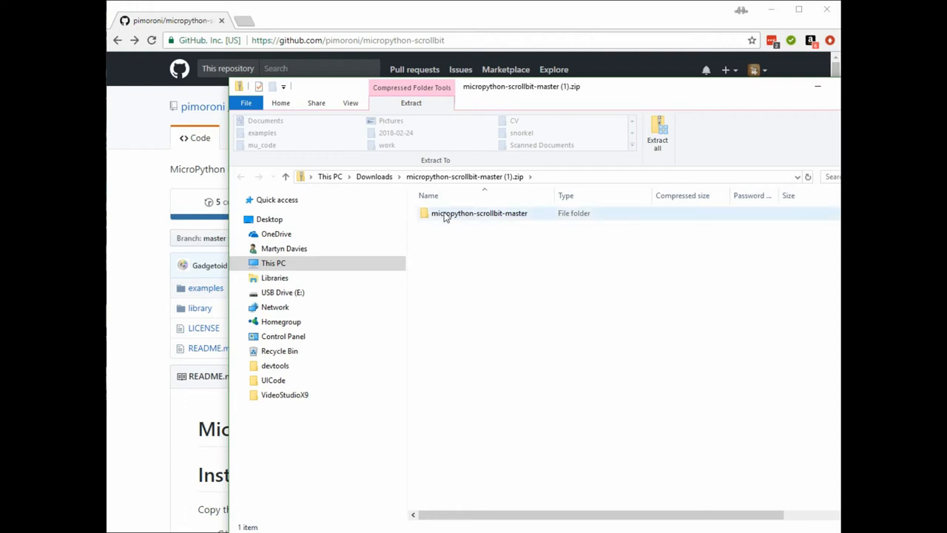
pyautogui.click(478, 213)
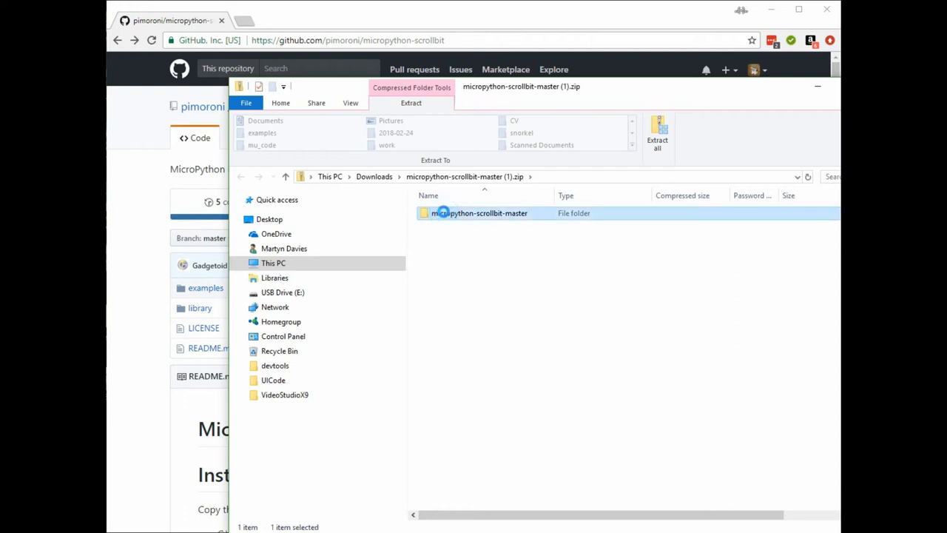
pyautogui.doubleClick(479, 214)
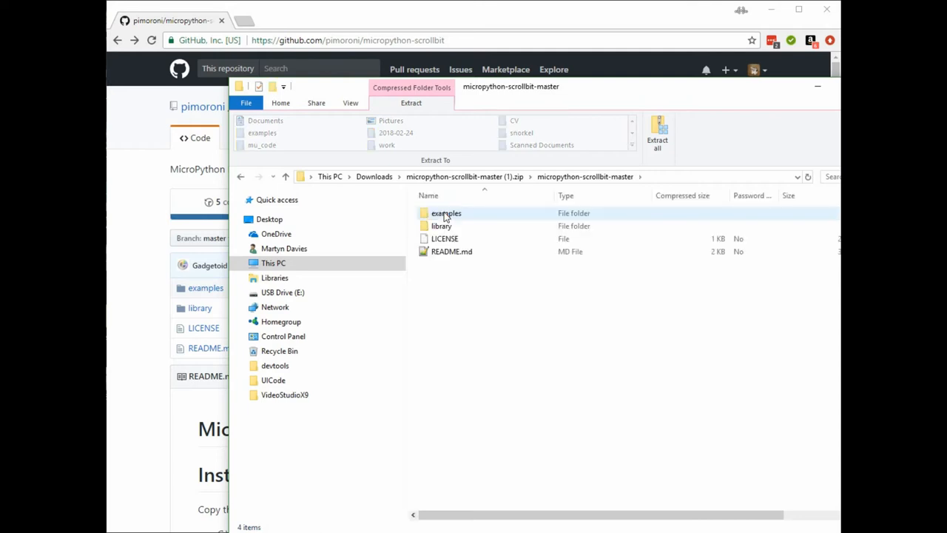
pyautogui.click(442, 226)
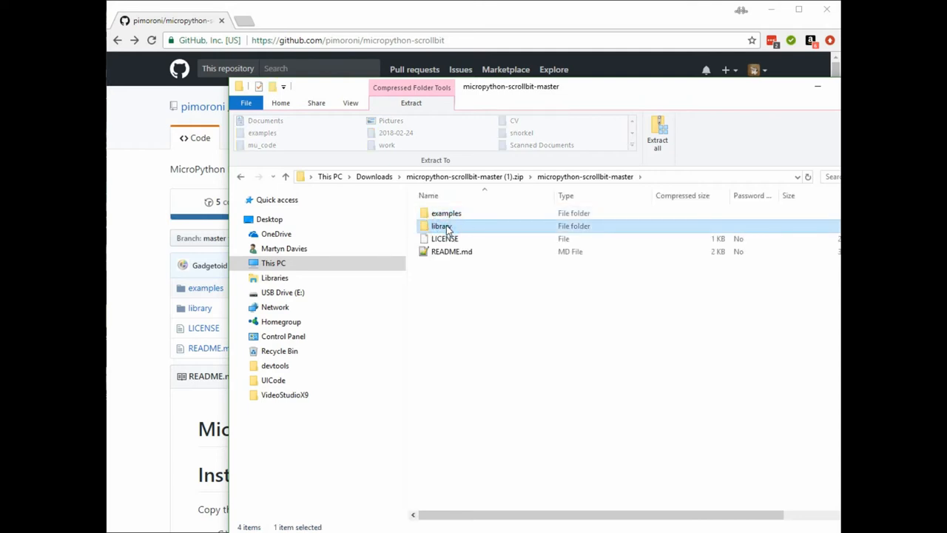
pyautogui.doubleClick(441, 226)
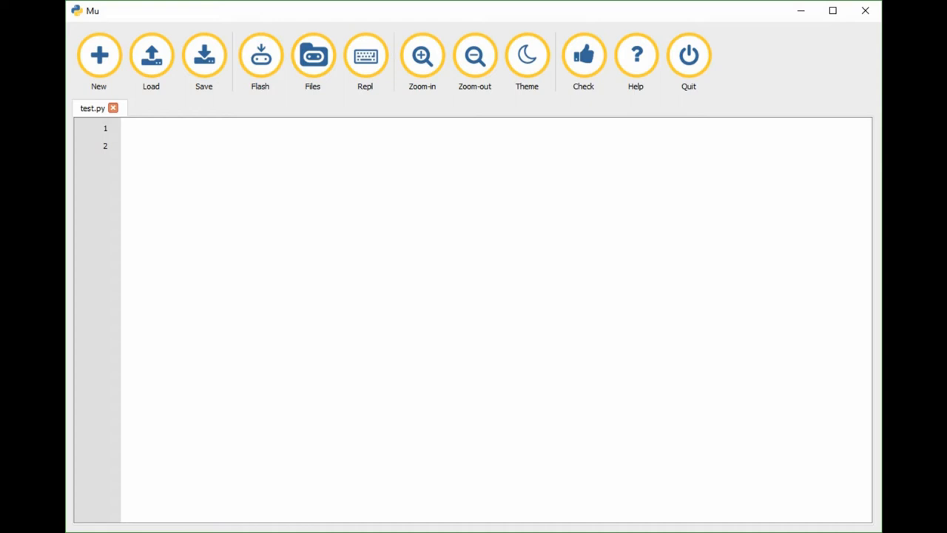
pyautogui.moveTo(107, 172)
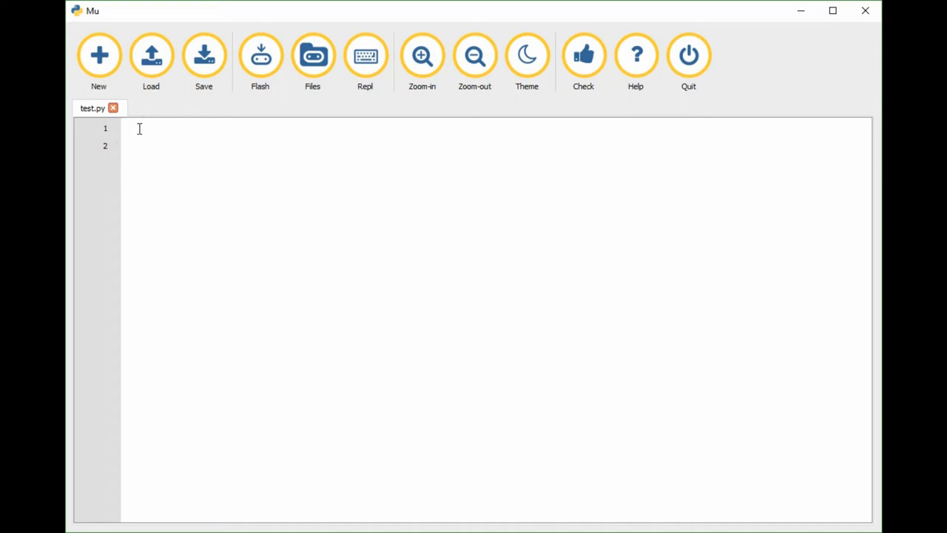
# Add the scrollbit import line (with show) and the microbit import line to test.py
pyautogui.write('from')
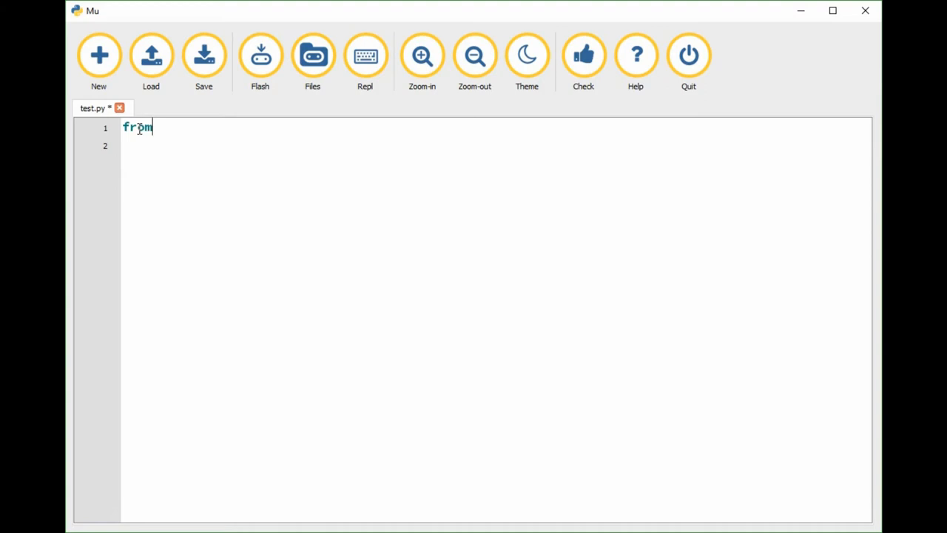
pyautogui.write('scrollbit')
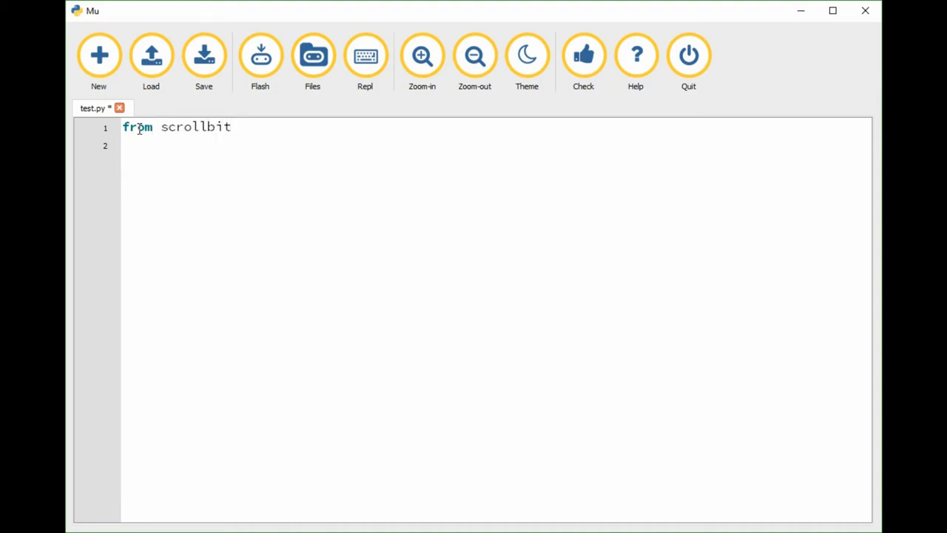
pyautogui.write('import set_pixel')
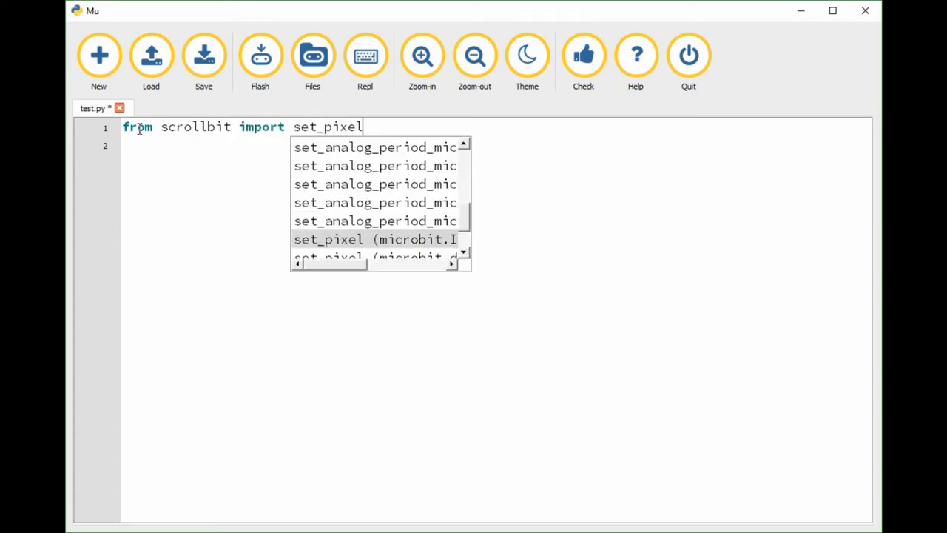
pyautogui.write(', show')
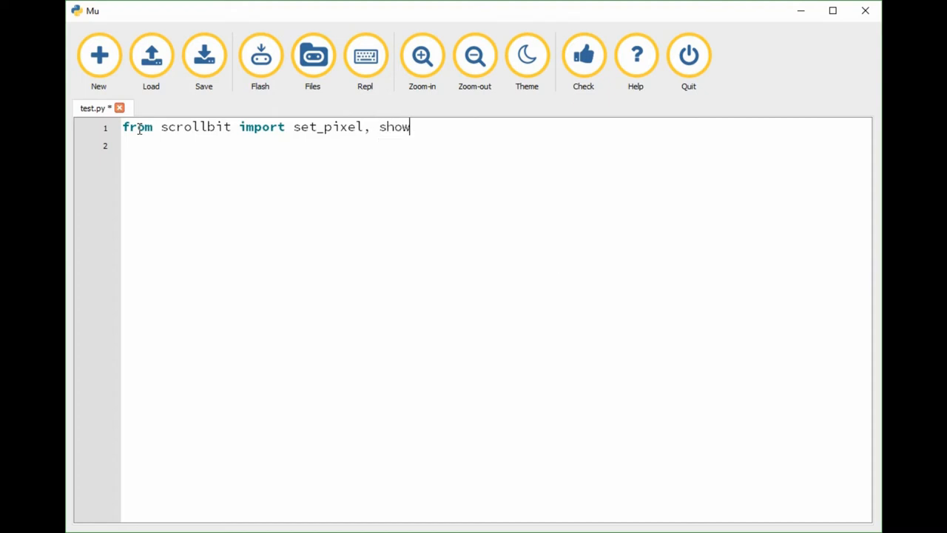
pyautogui.write('fro')
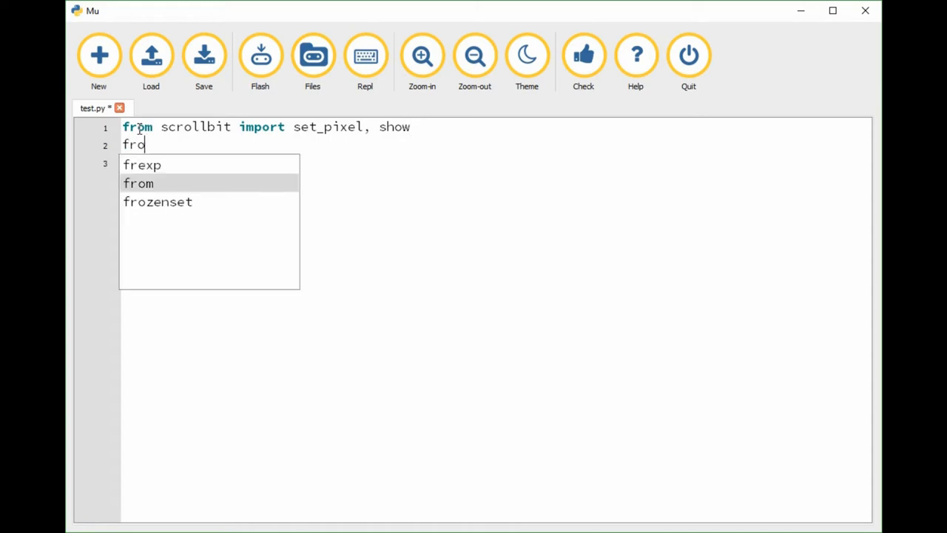
pyautogui.write('m micro')
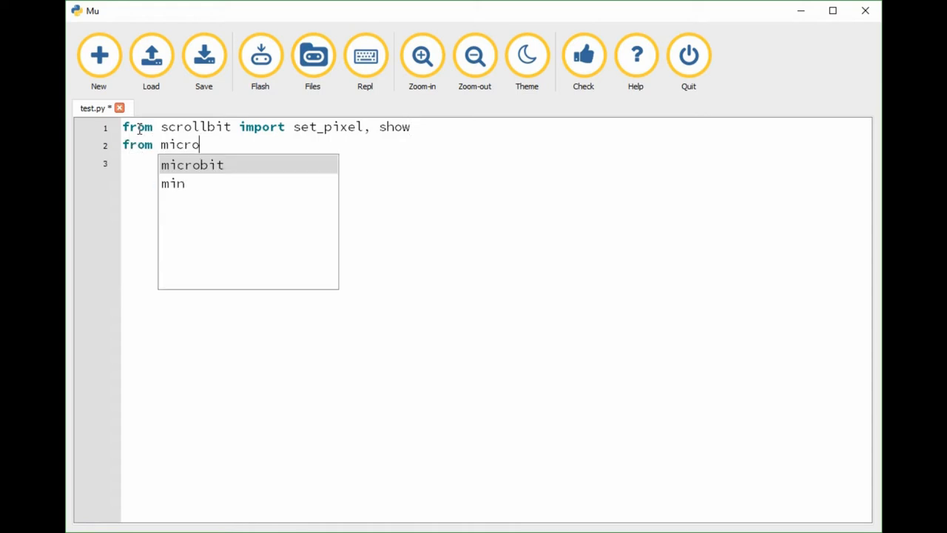
pyautogui.click(193, 164)
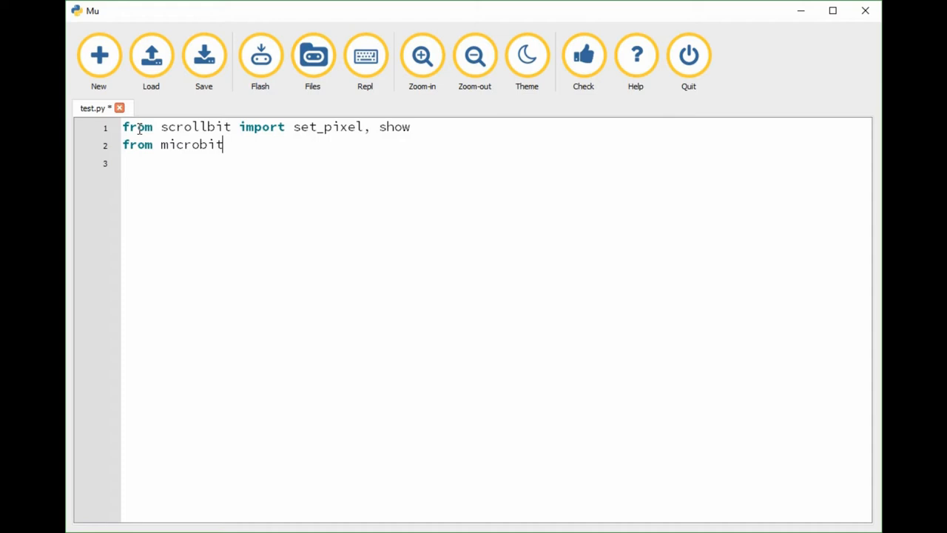
pyautogui.write('i')
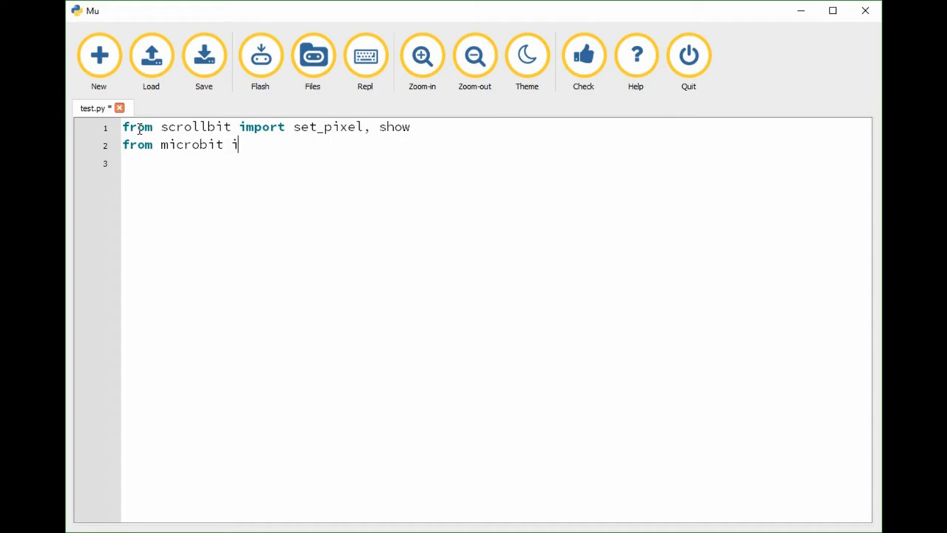
pyautogui.write('mport sleep')
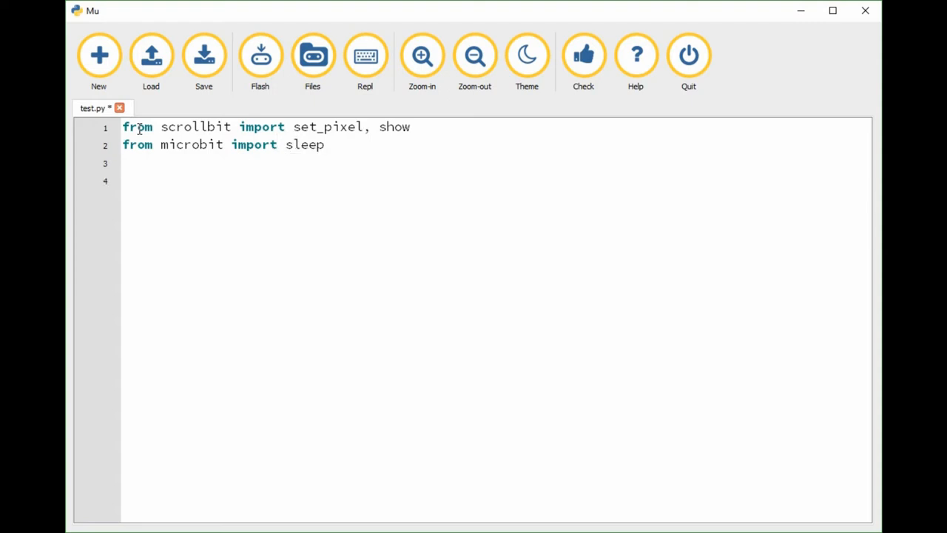
# Write nested for loops over col in range() and row
pyautogui.write('for col in r')
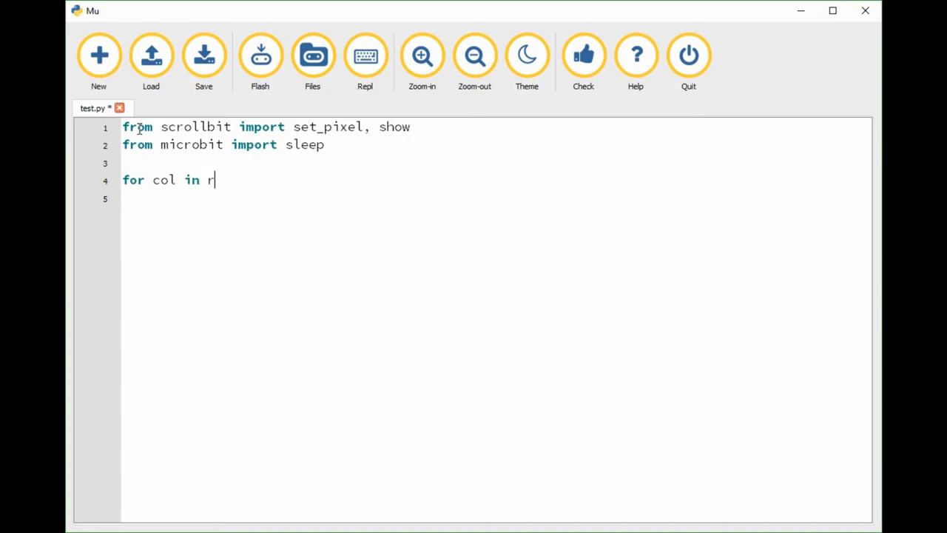
pyautogui.write('ange(17')
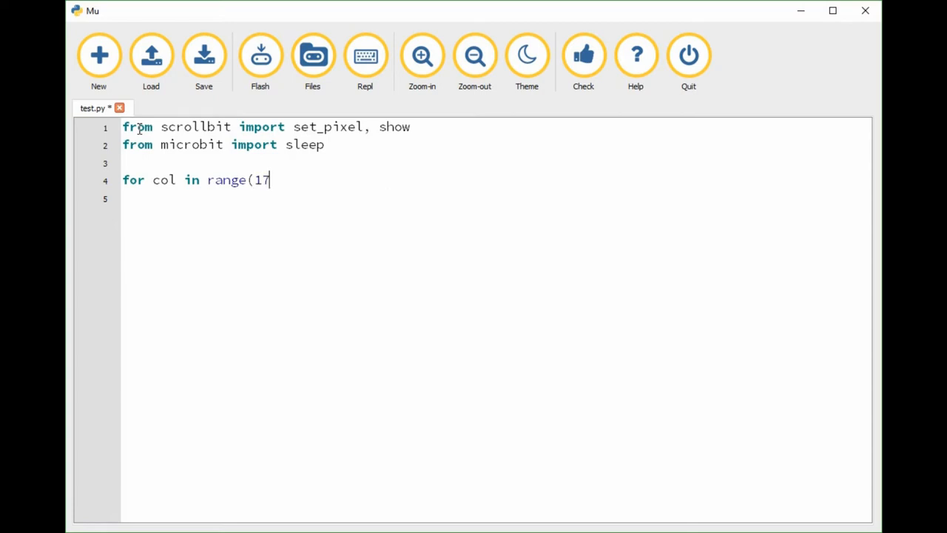
pyautogui.write('):')
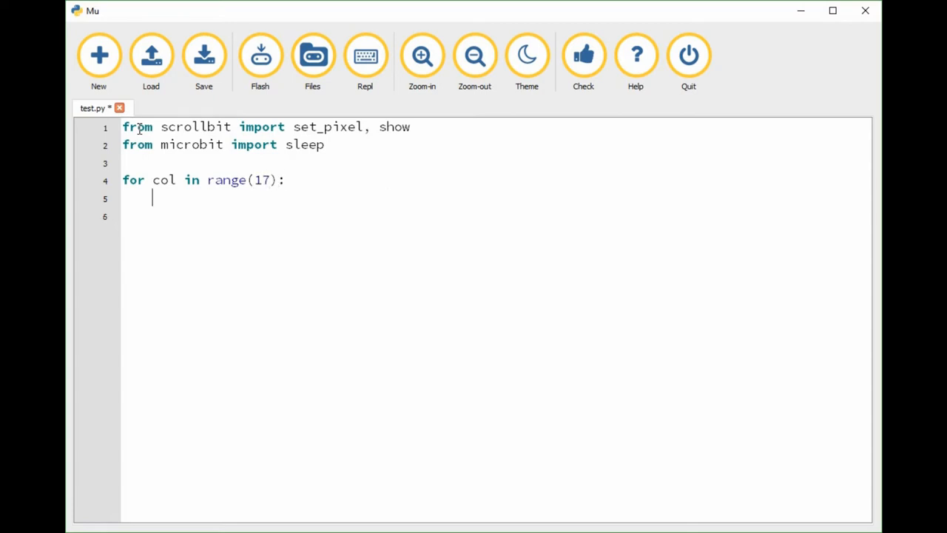
pyautogui.write('for')
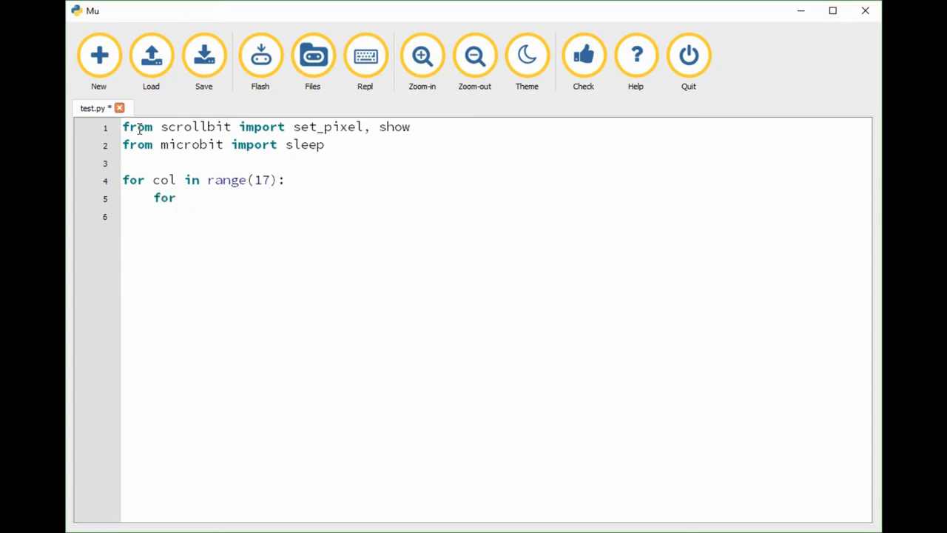
pyautogui.write('row in range(7)')
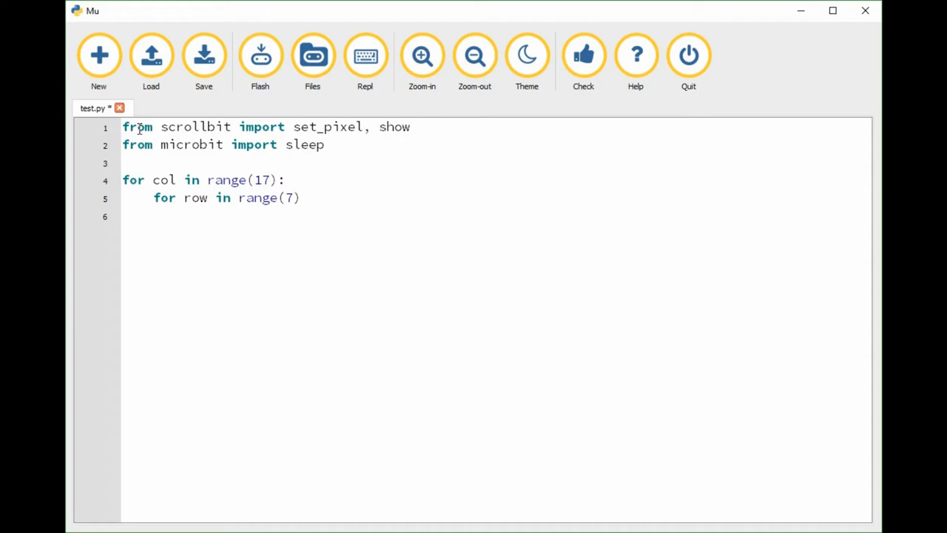
pyautogui.write(':')
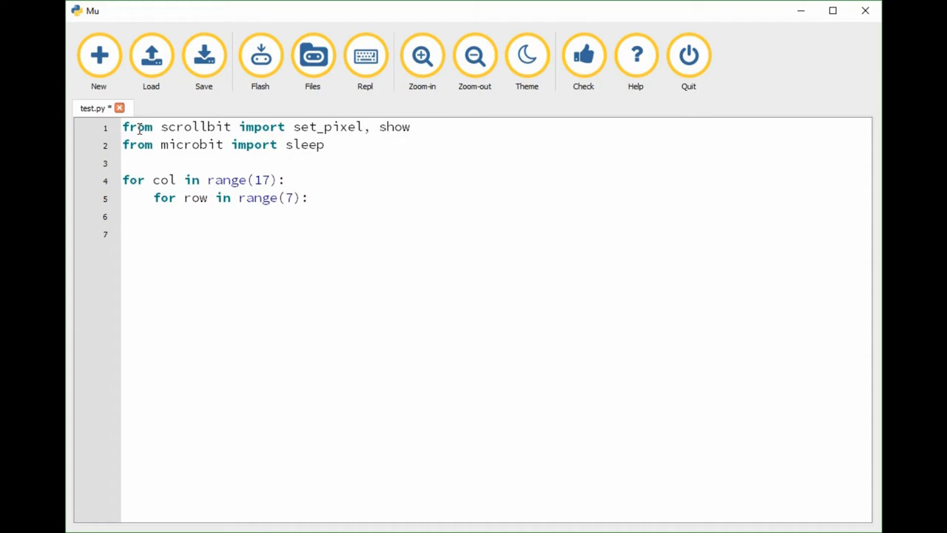
# Inside the inner loop, call set_pixel(col, row, 128), show, and sleep(200)
pyautogui.write('set+')
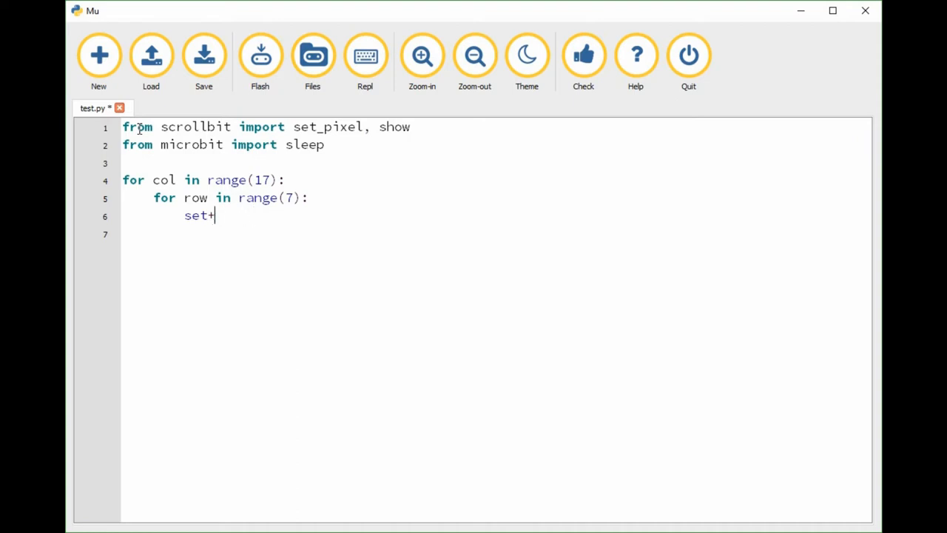
pyautogui.write('_pixe')
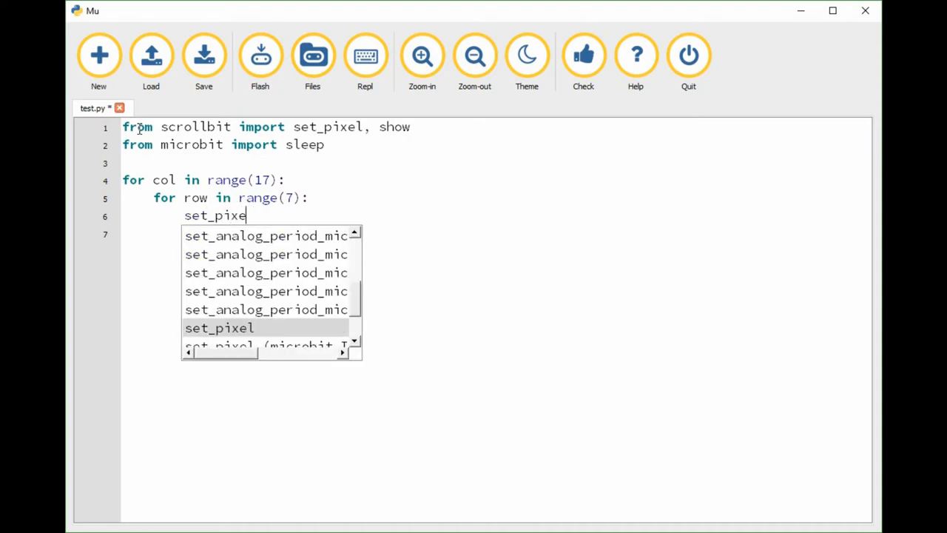
pyautogui.click(219, 327)
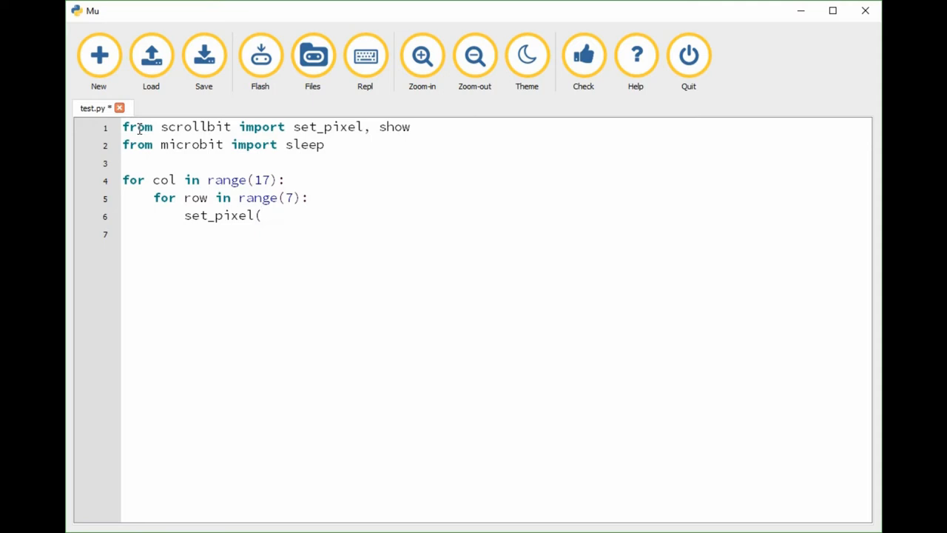
pyautogui.write('col, row,')
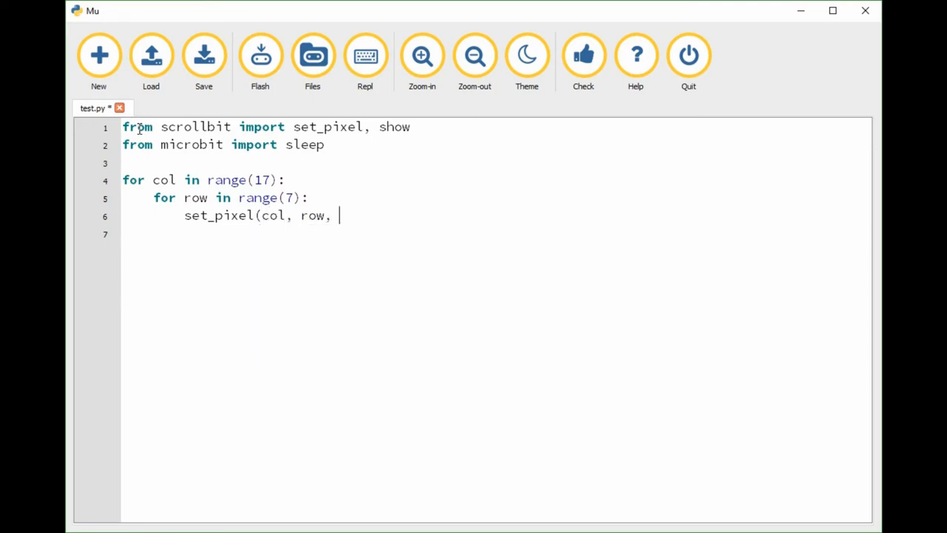
pyautogui.write('128)')
pyautogui.click(496, 233)
pyautogui.write('show(')
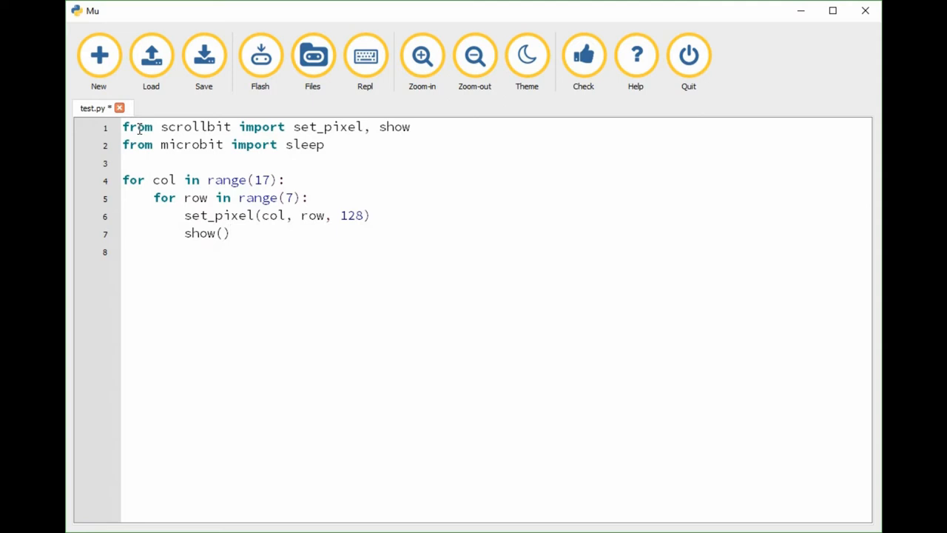
pyautogui.write('sleep')
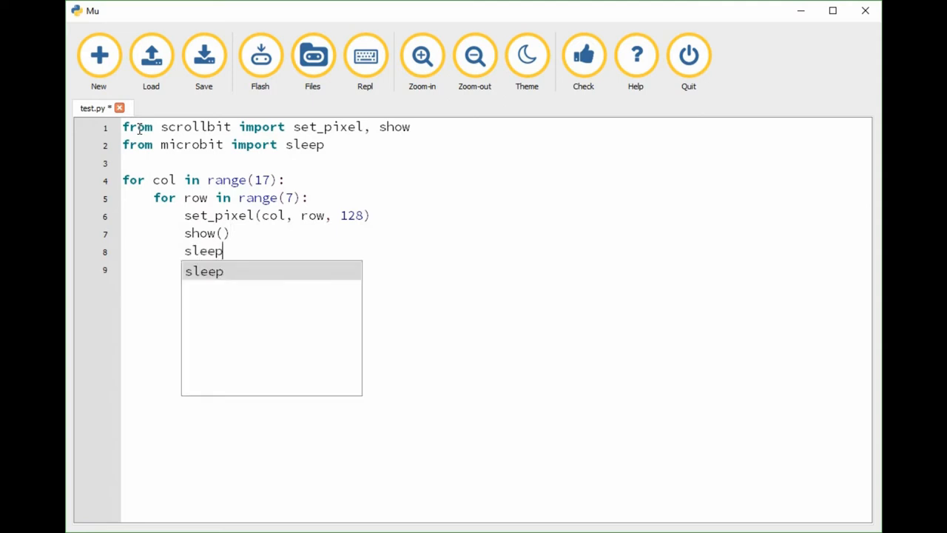
pyautogui.write('(200)')
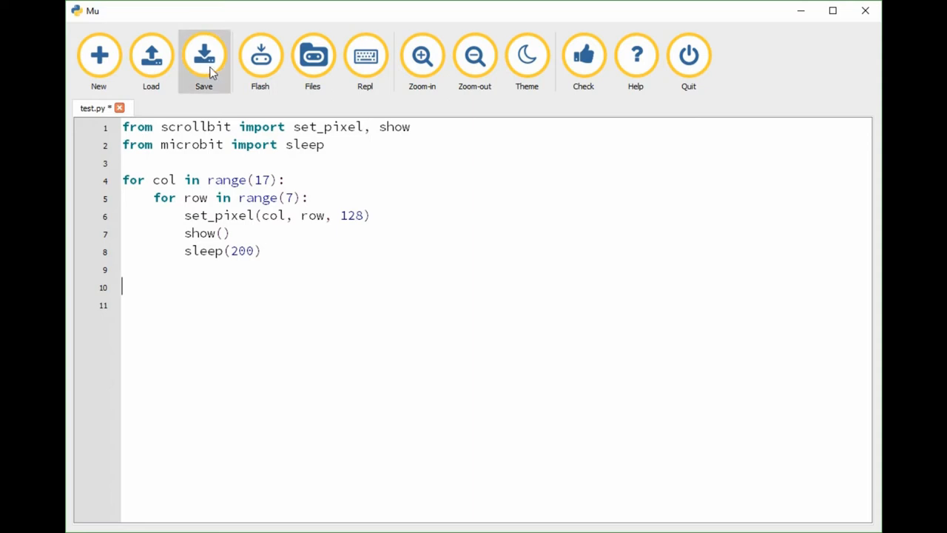
pyautogui.moveTo(203, 59)
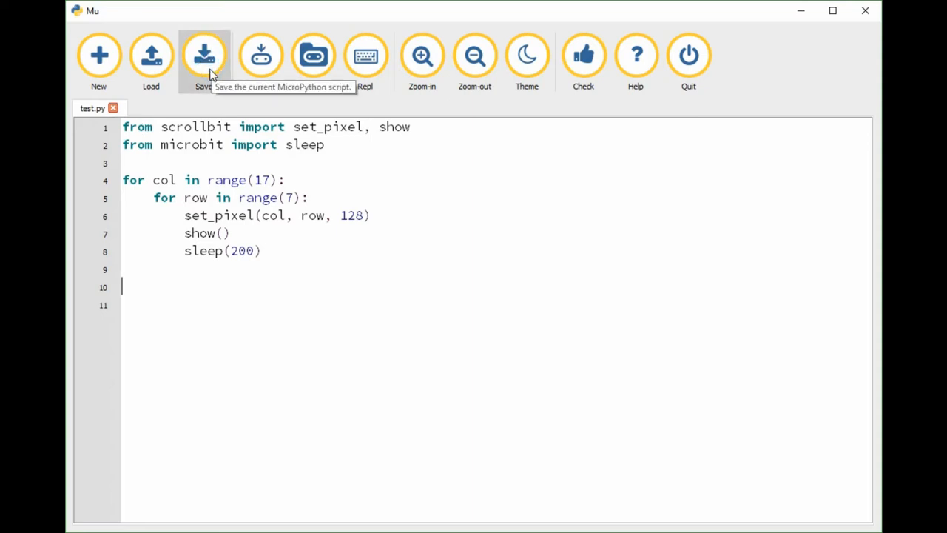
pyautogui.moveTo(260, 55)
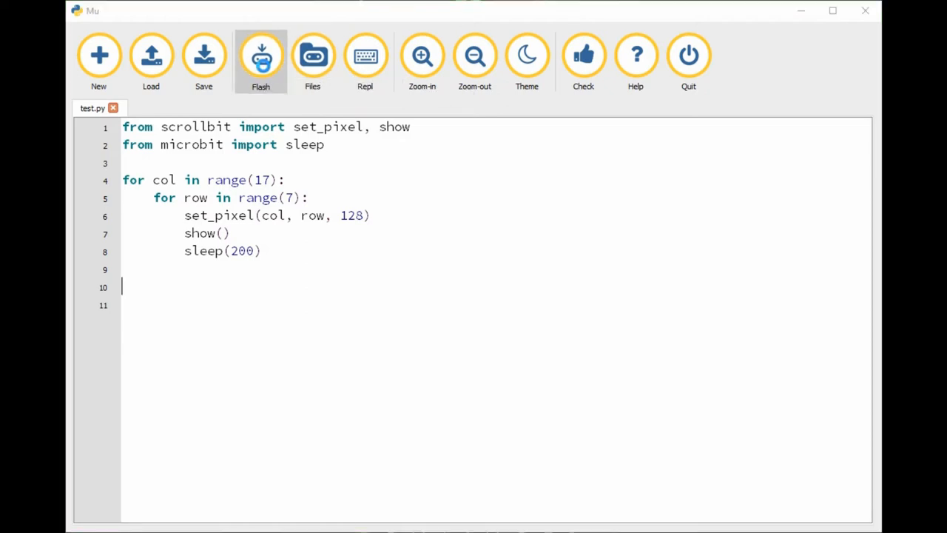
# Flash test.py, cancel the Locate BBC micro:bit dialog, and flash again
pyautogui.click(261, 55)
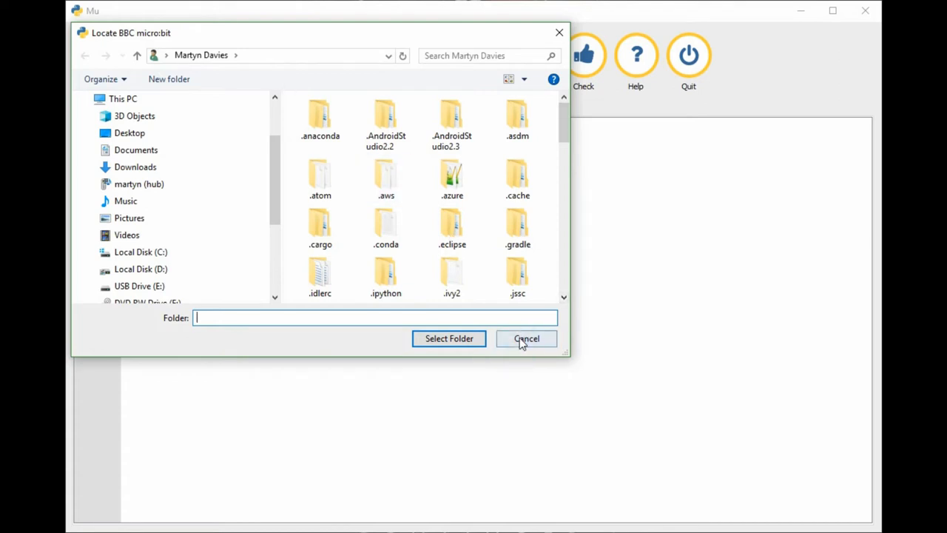
pyautogui.click(527, 339)
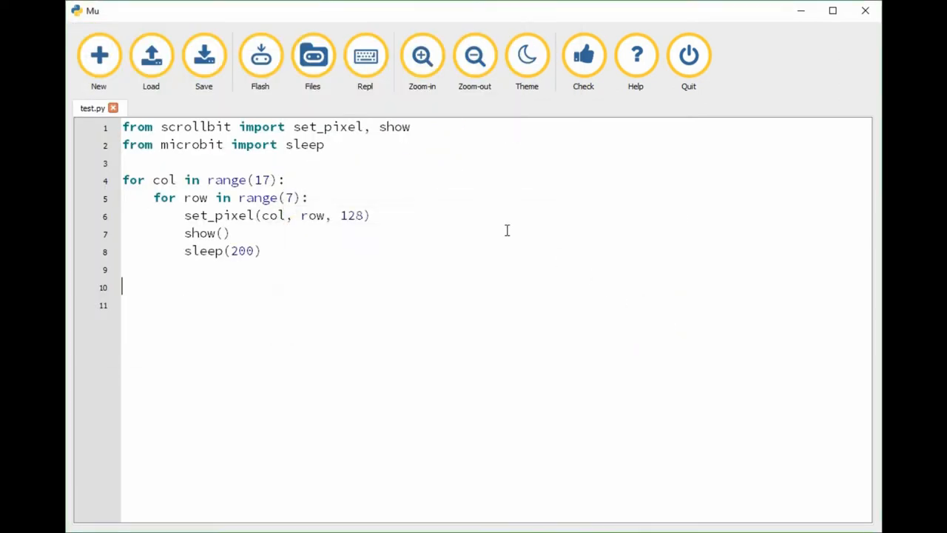
pyautogui.moveTo(298, 108)
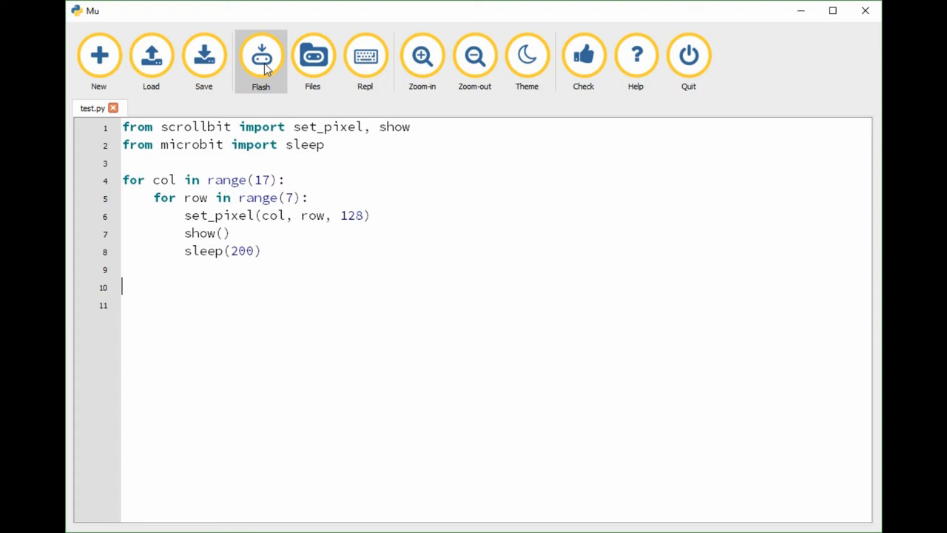
pyautogui.click(261, 56)
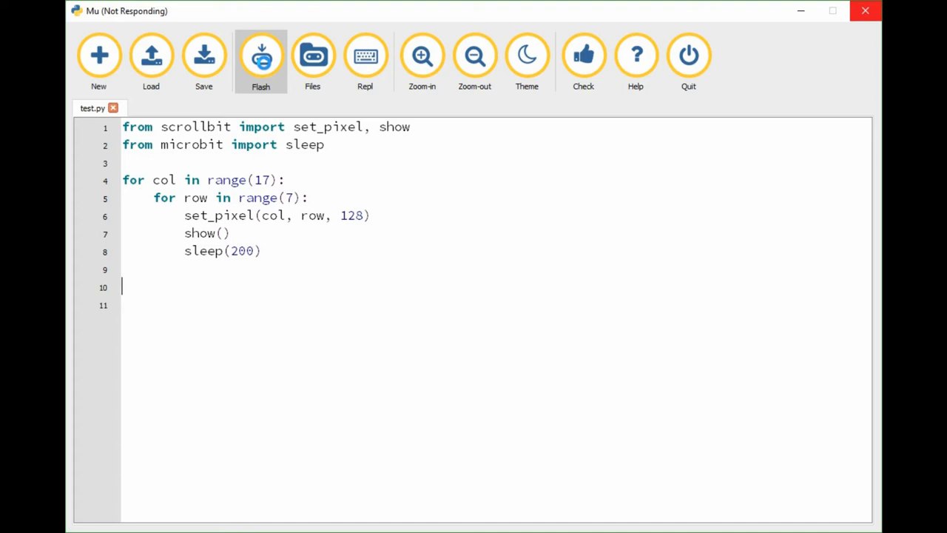
# Retry Flash and dismiss the 'Flashing test.py onto the micro:bit' notice
pyautogui.click(261, 56)
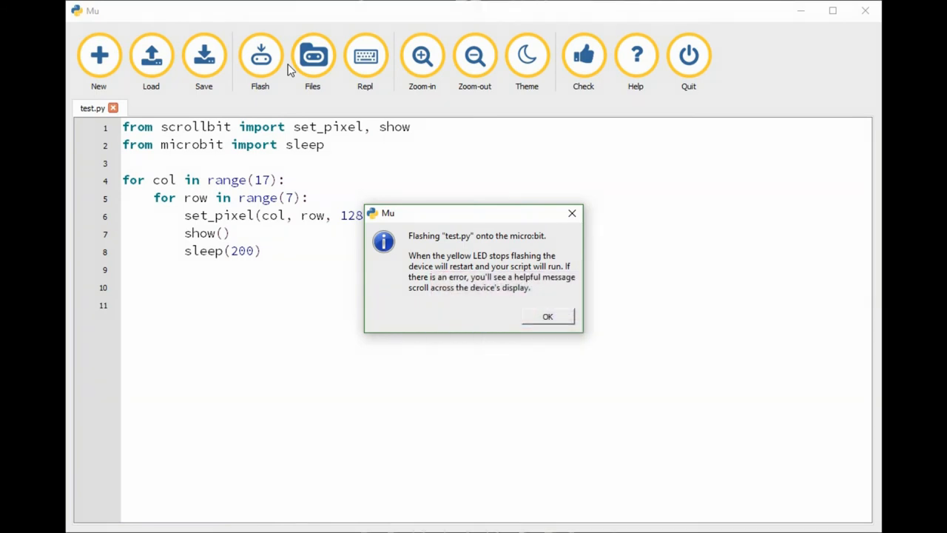
pyautogui.moveTo(579, 396)
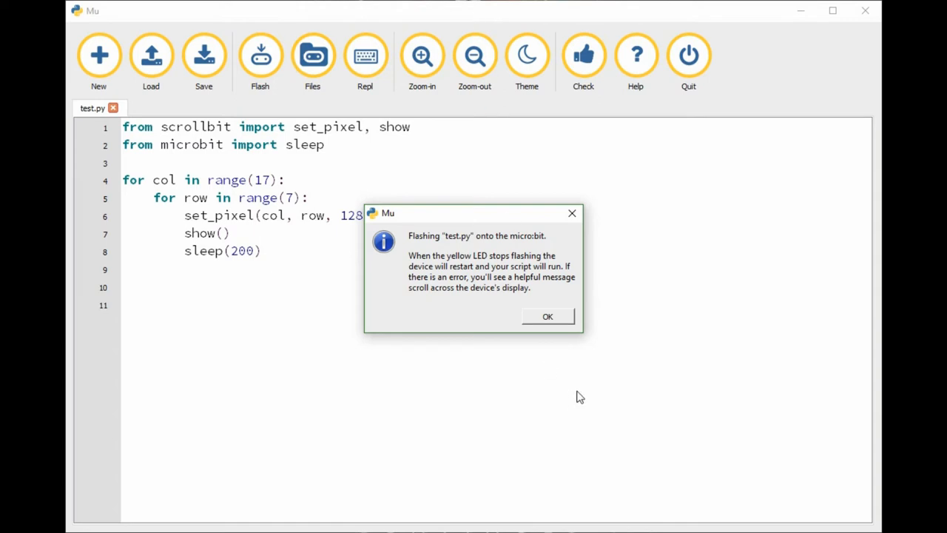
pyautogui.click(548, 316)
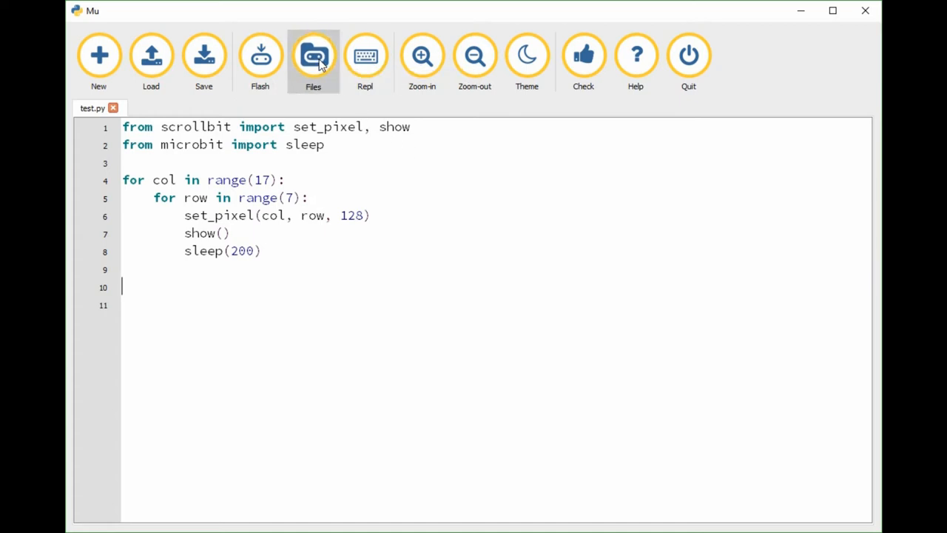
# Briefly show the Files pane listing scrollbit.py, then open the REPL
pyautogui.click(313, 56)
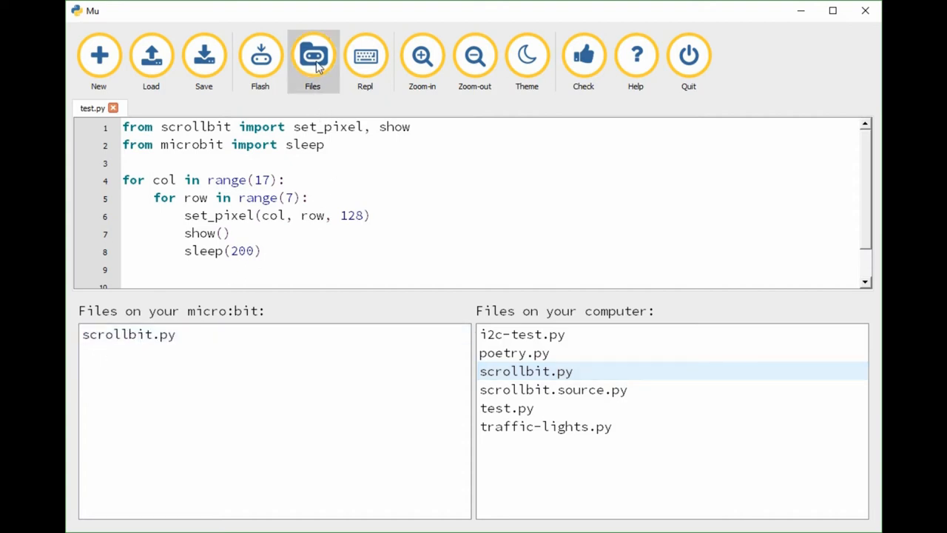
pyautogui.click(312, 55)
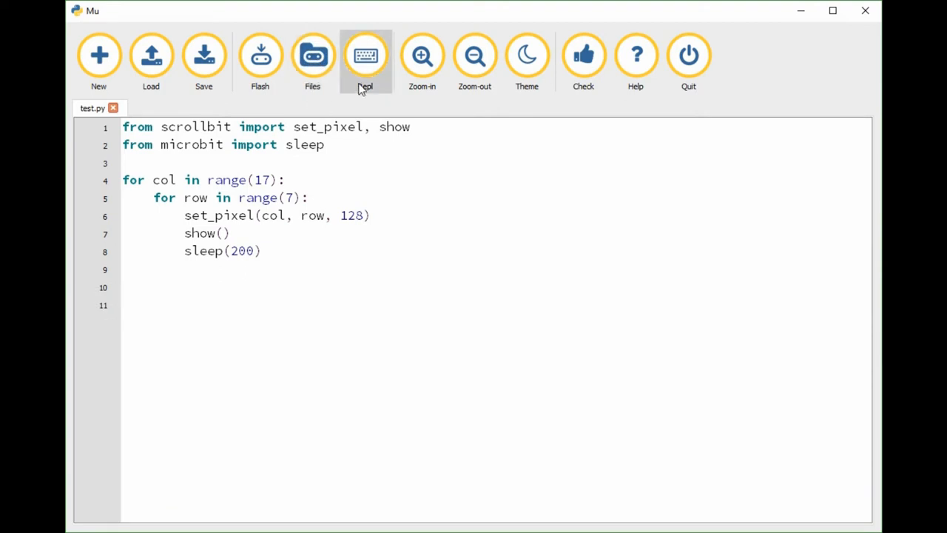
pyautogui.click(365, 59)
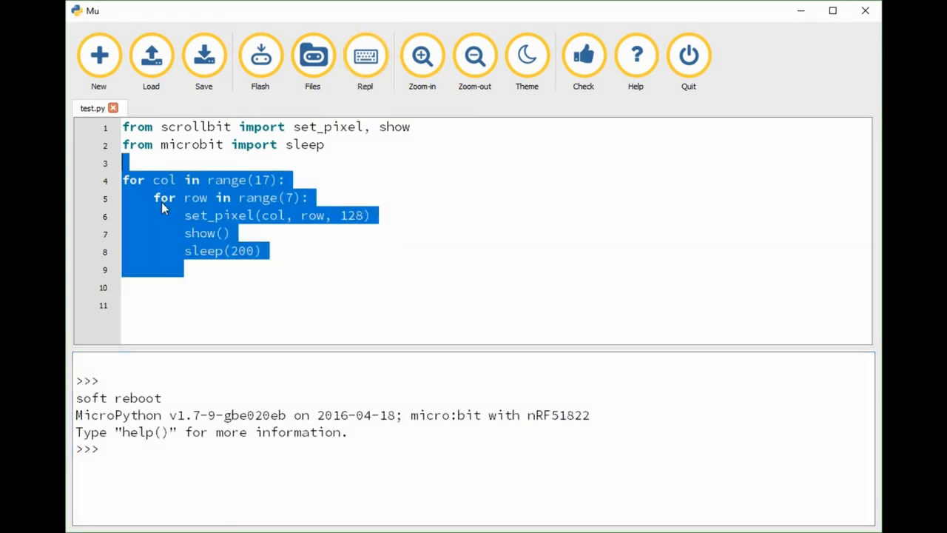
# Replace the pixel loop with scroll(text, brightness=128, delay=10) and import scroll
pyautogui.press('Delete')
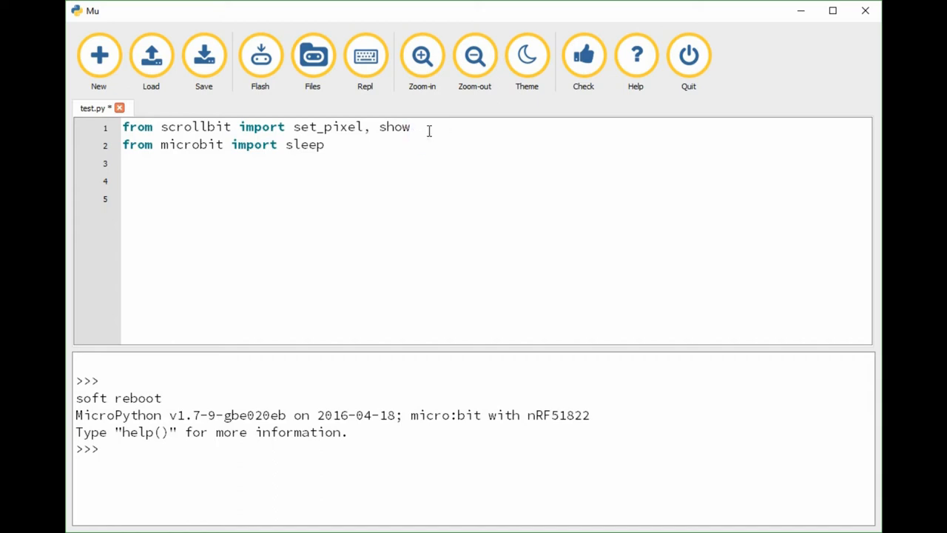
pyautogui.write(', scroll')
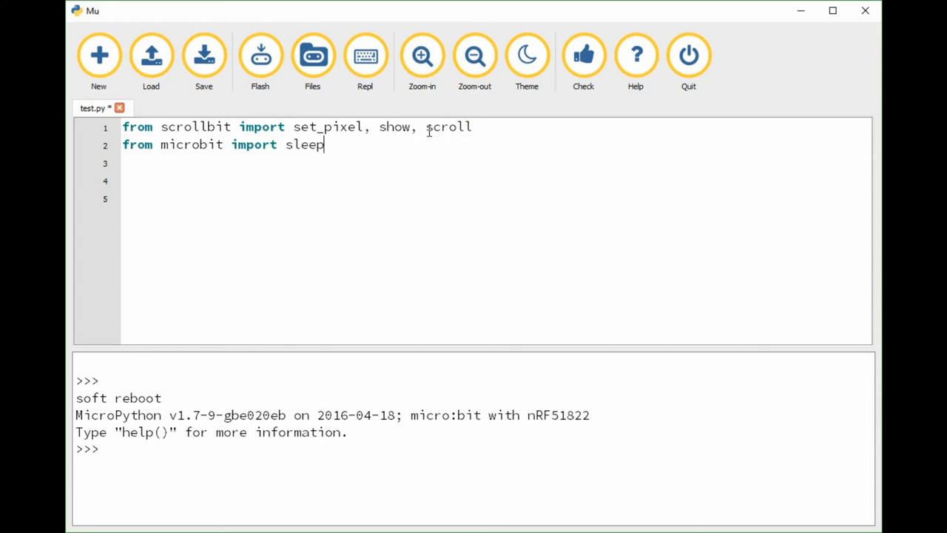
pyautogui.write('scroll(')
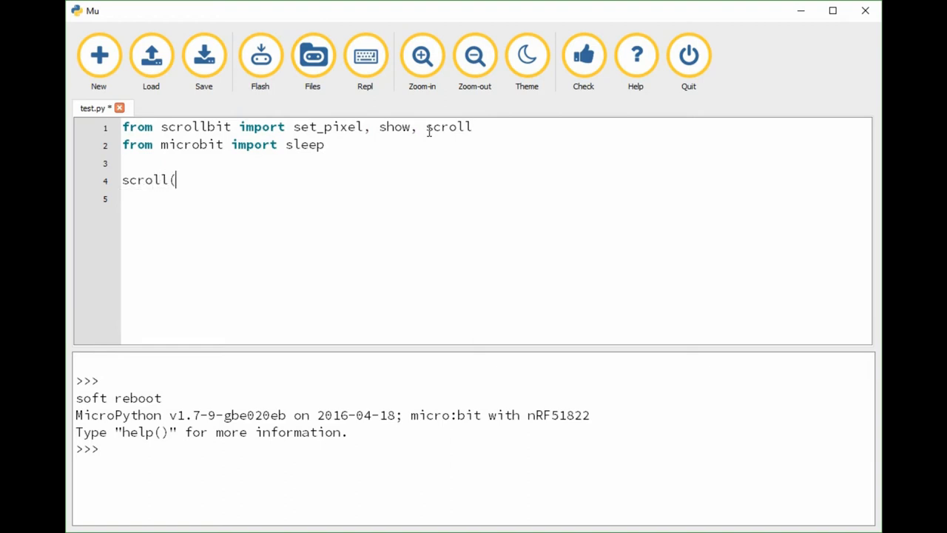
pyautogui.write('text')
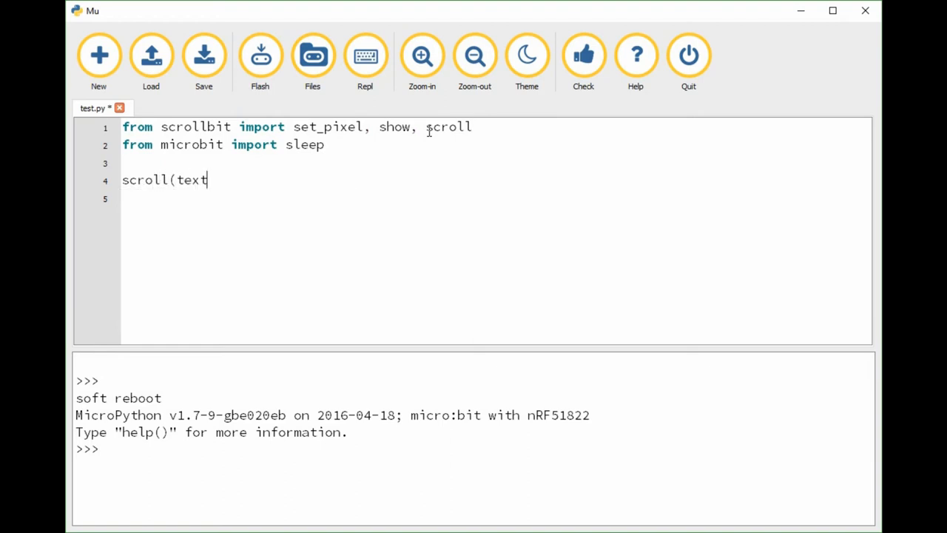
pyautogui.write(',')
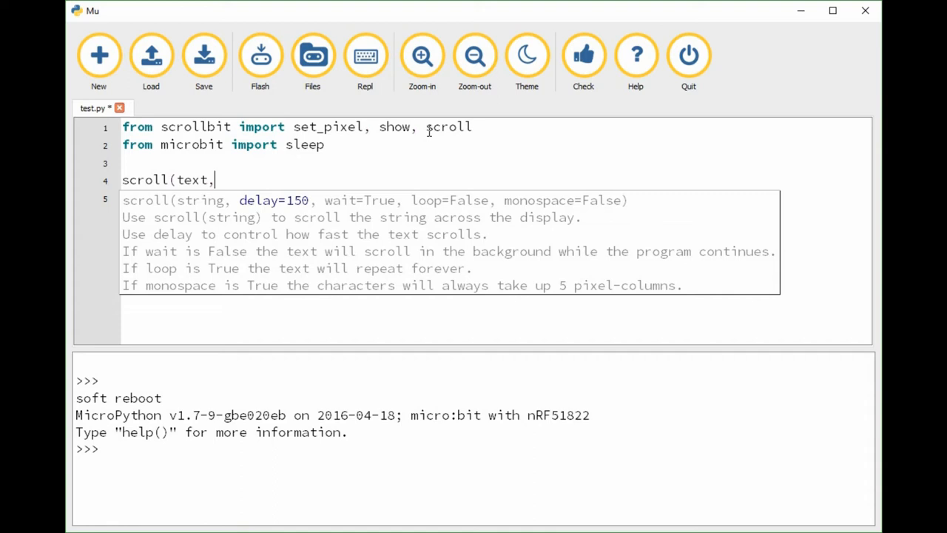
pyautogui.write('nright')
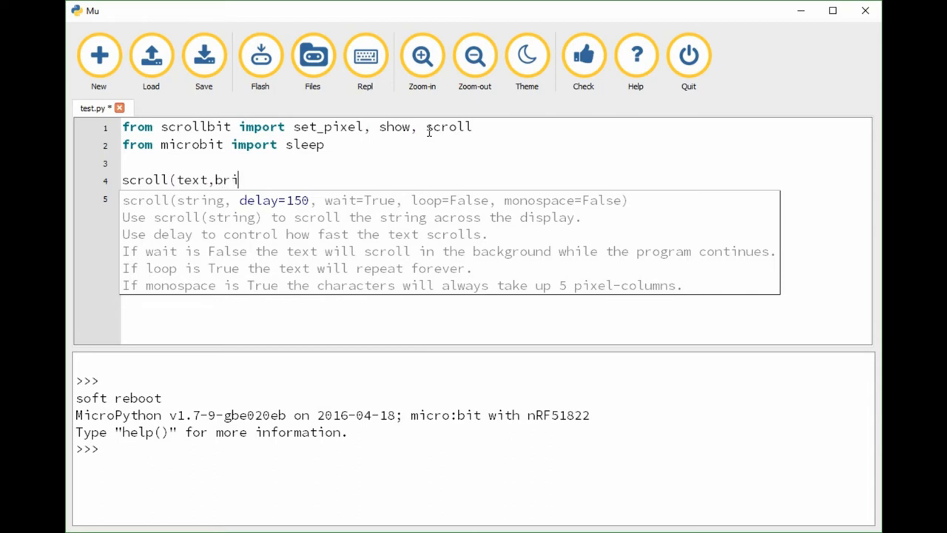
pyautogui.write('ghtness')
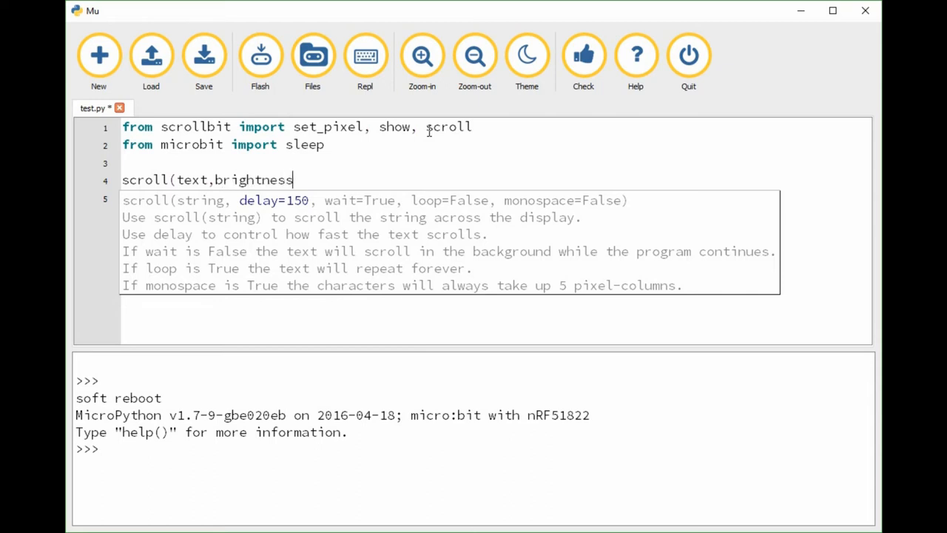
pyautogui.write('=128')
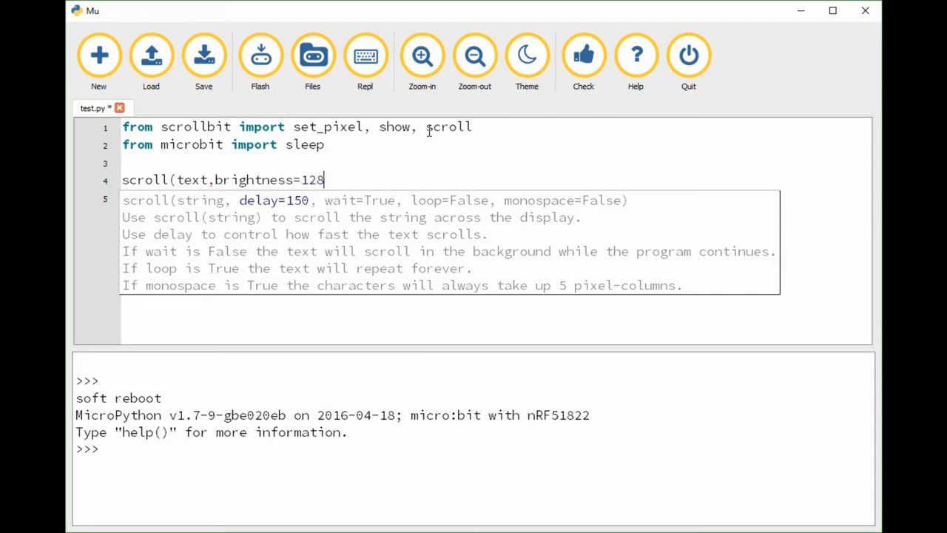
pyautogui.write(', del')
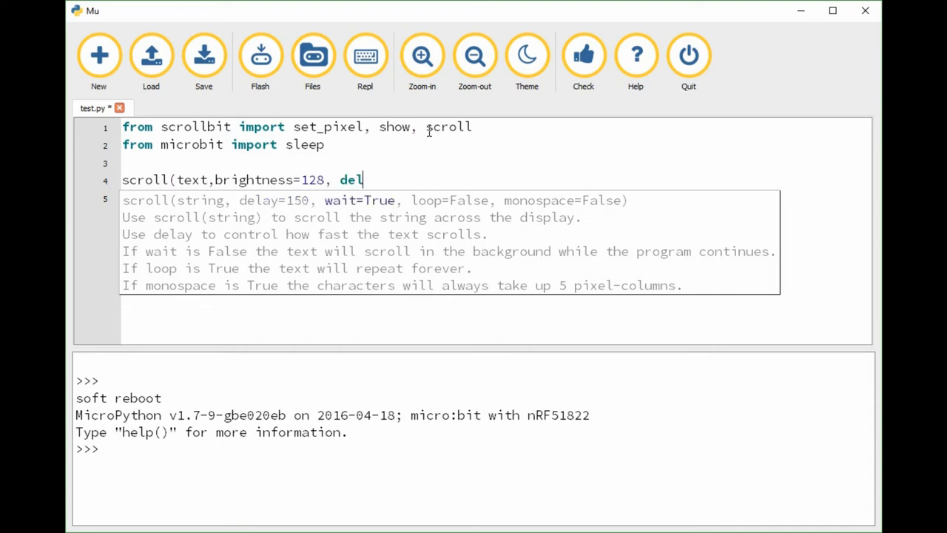
pyautogui.write('ay=1')
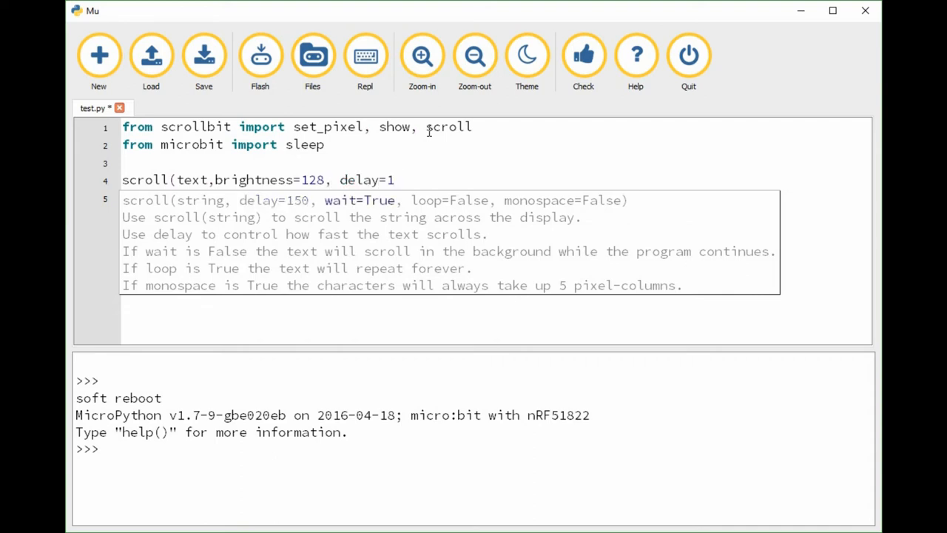
pyautogui.write('0')
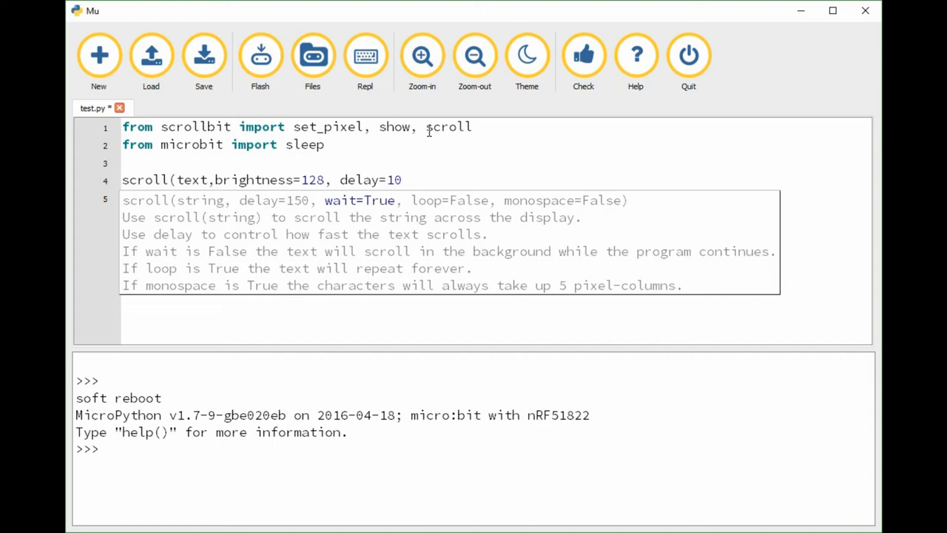
pyautogui.write(')')
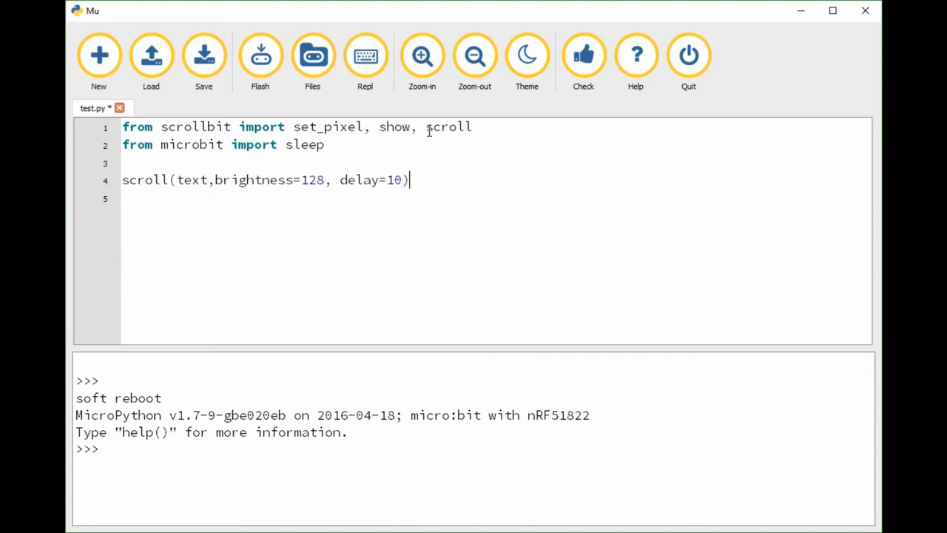
# Add a line above it defining text = "this is martyn's scrollbit"
pyautogui.click(122, 163)
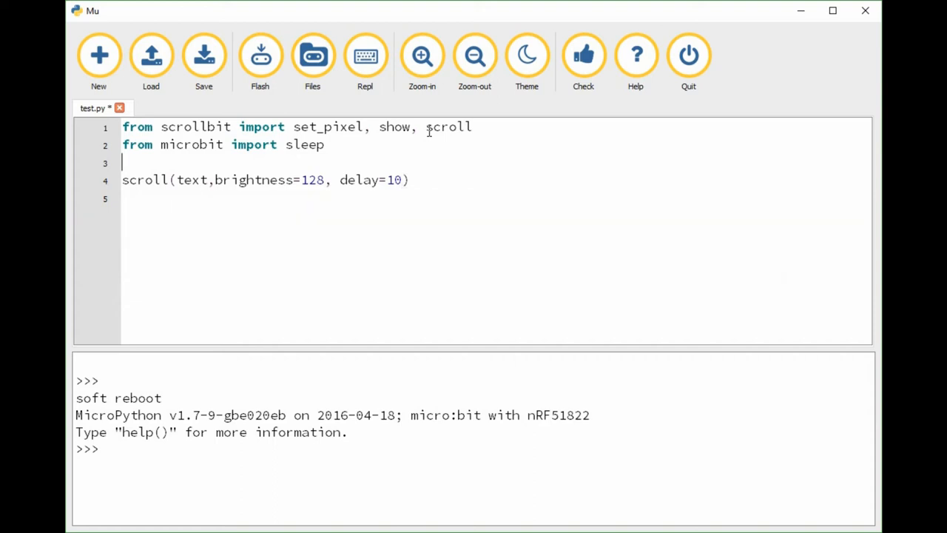
pyautogui.write('text =')
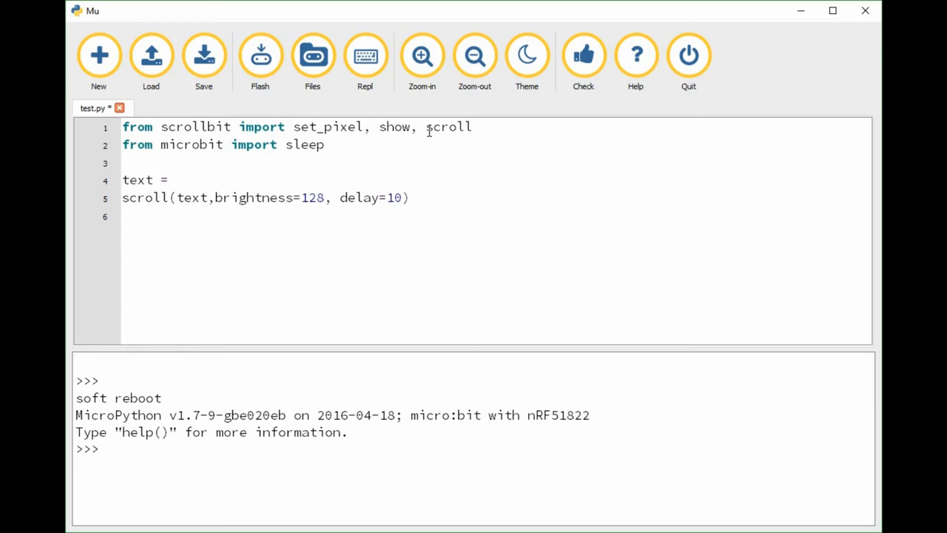
pyautogui.write('"t')
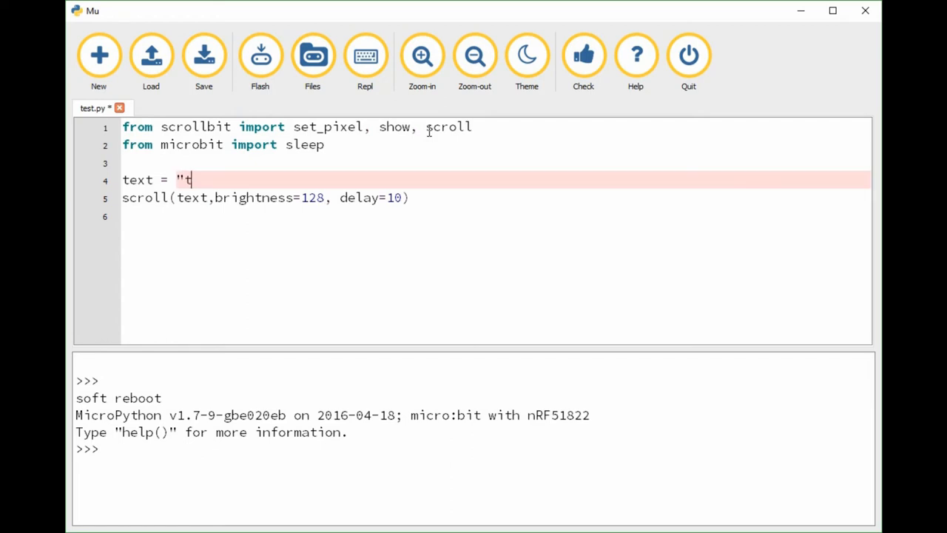
pyautogui.write('his is')
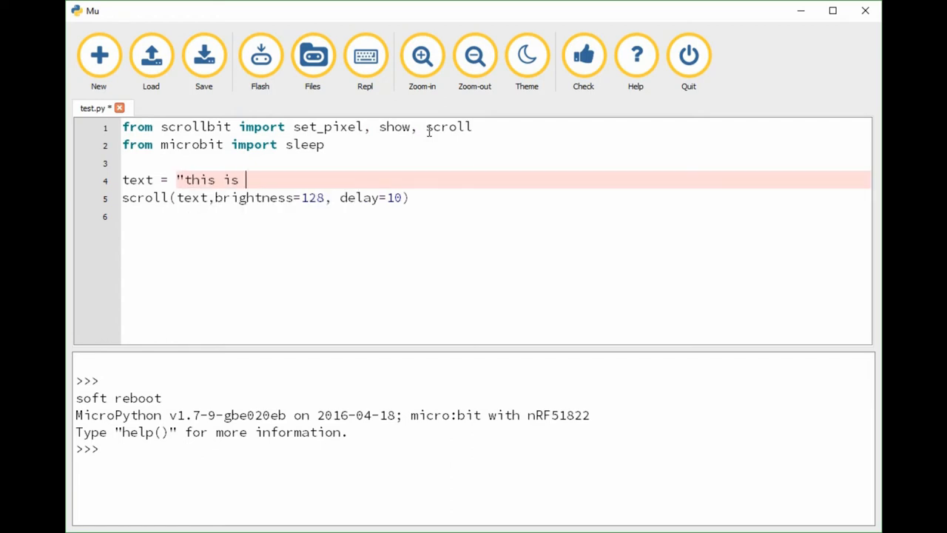
pyautogui.write('marty')
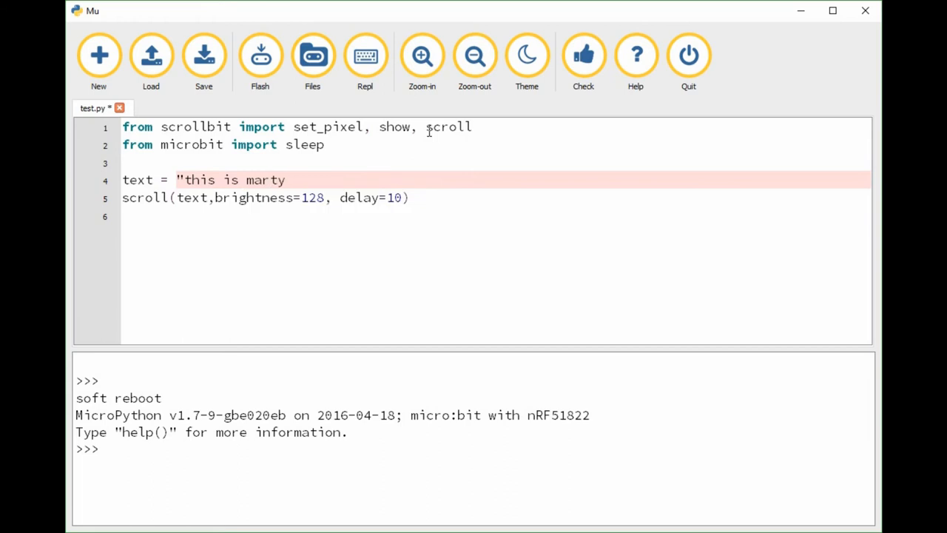
pyautogui.write("n's scrollbit")
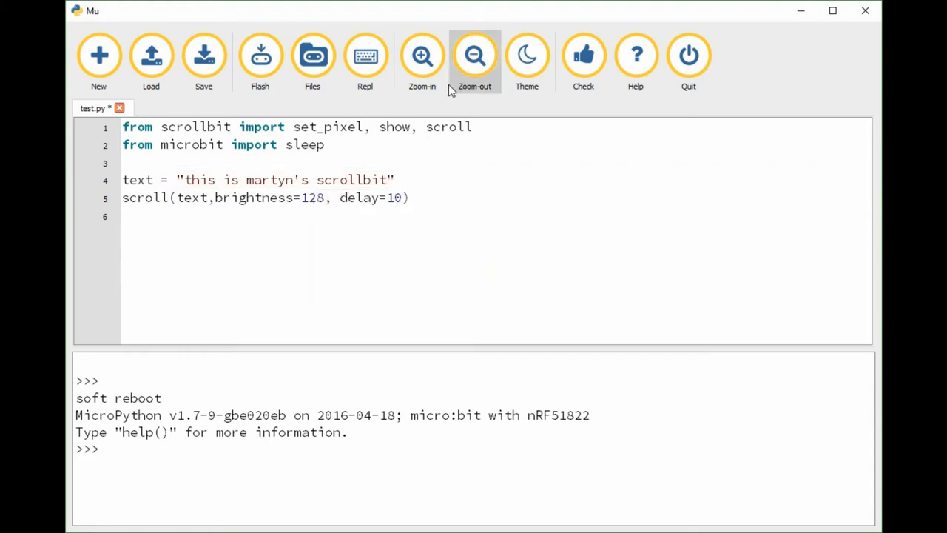
pyautogui.moveTo(260, 55)
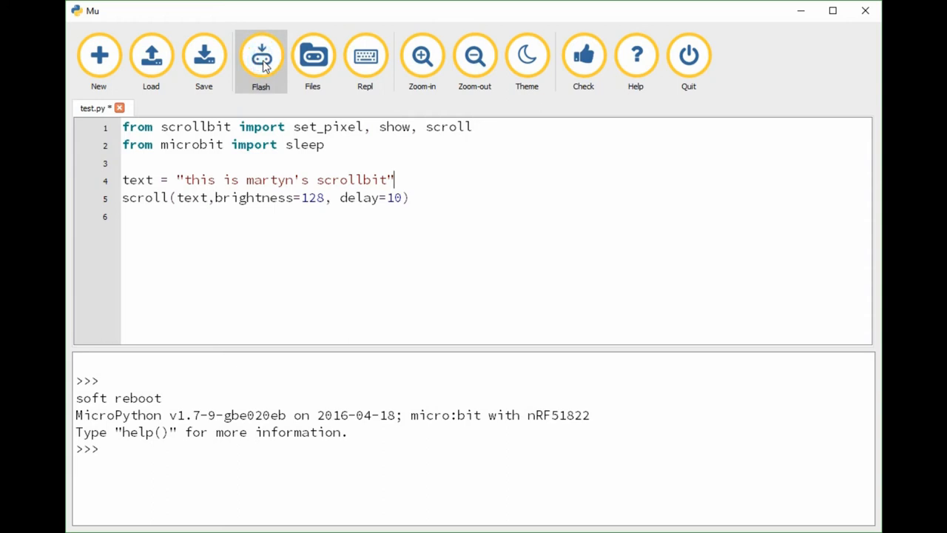
pyautogui.moveTo(305, 85)
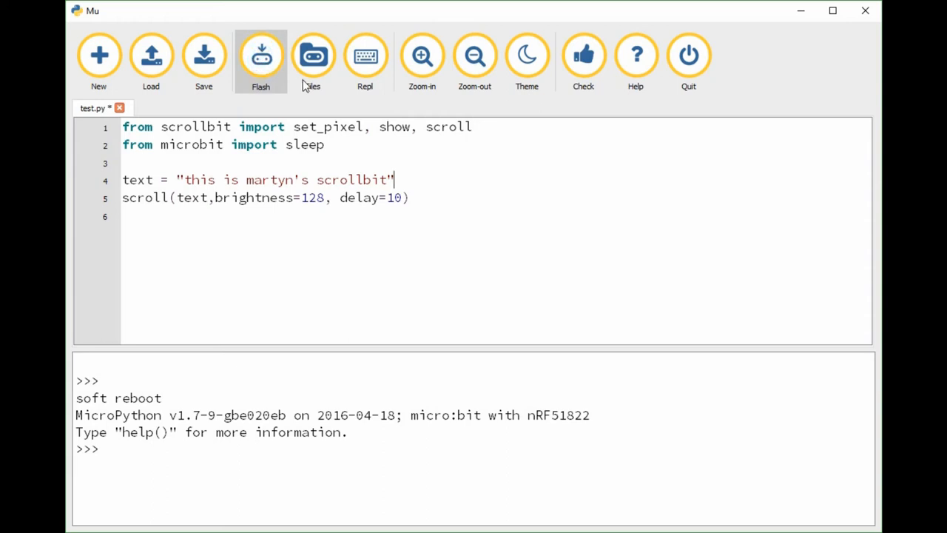
# Flash the revised script and dismiss the notice, revealing ImportError: no module named 'scrollbit'
pyautogui.click(260, 55)
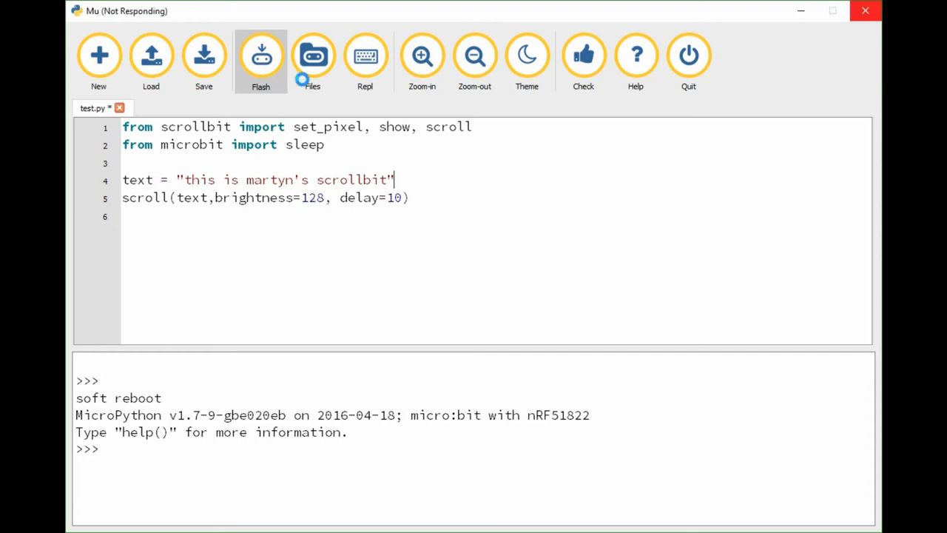
pyautogui.click(261, 55)
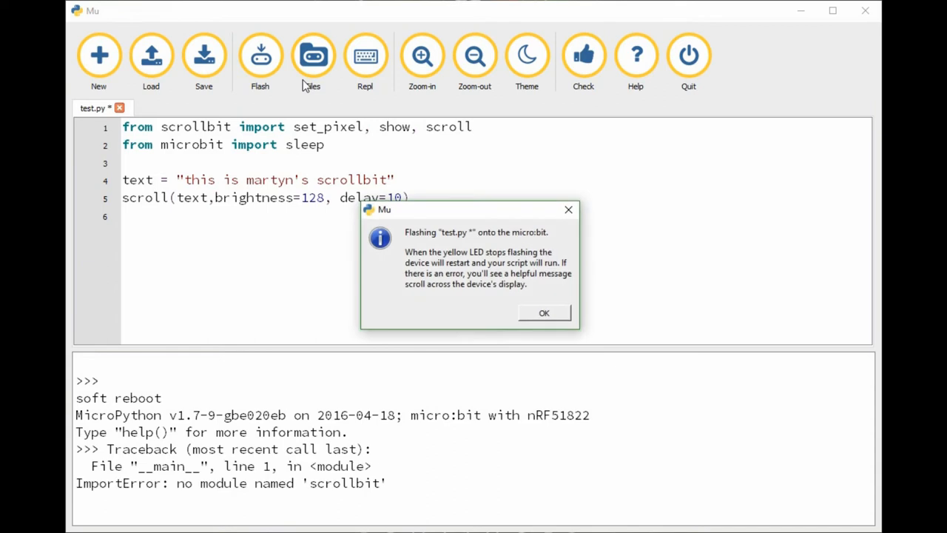
pyautogui.moveTo(260, 82)
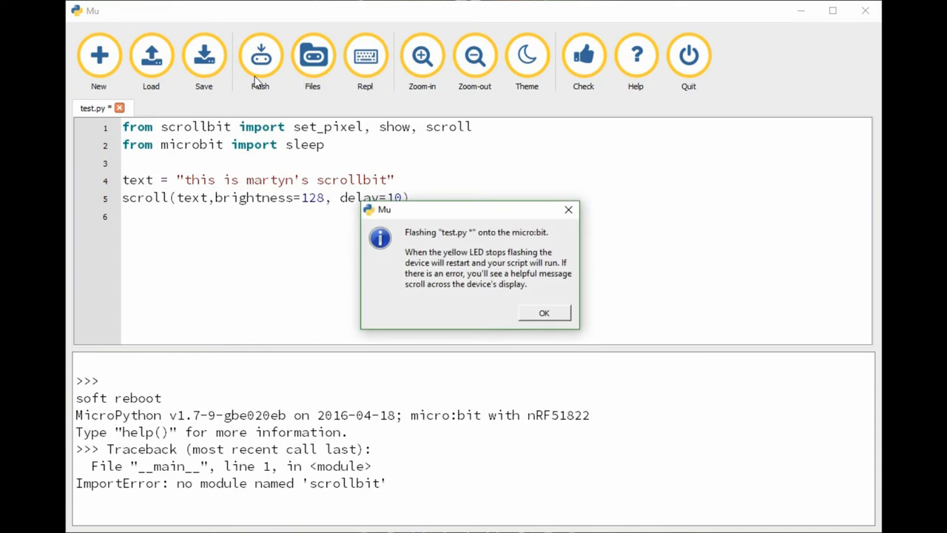
pyautogui.click(544, 312)
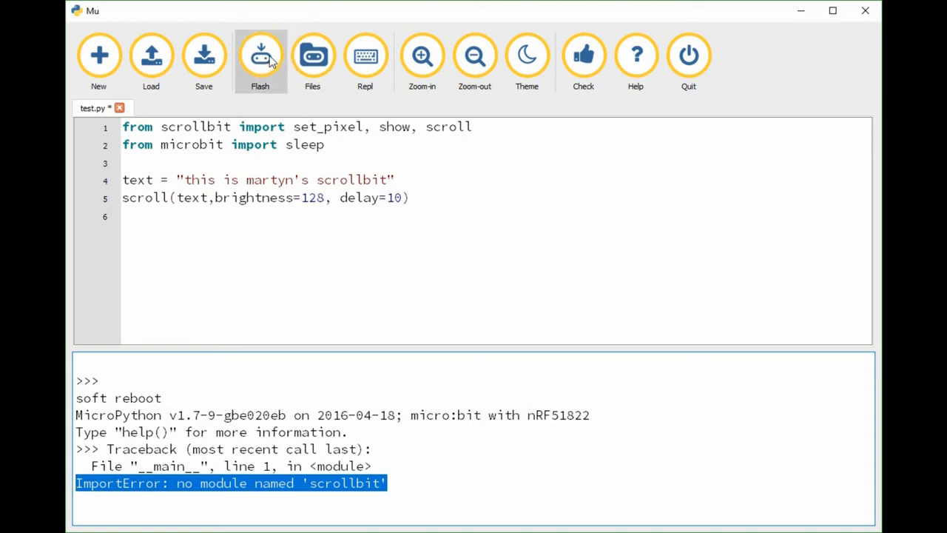
# Close the REPL, open Files, and dismiss the 'Could not find an attached BBC micro:bit' warning
pyautogui.click(312, 56)
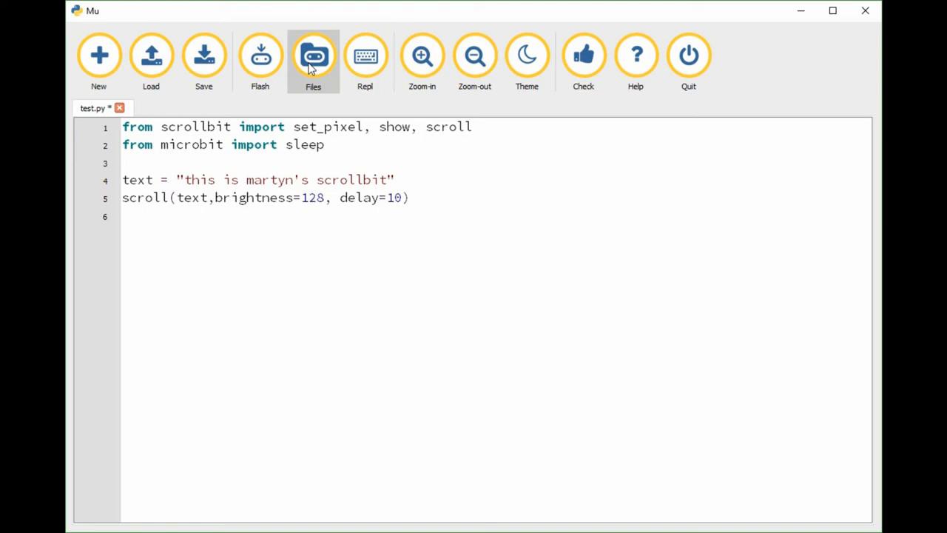
pyautogui.click(313, 56)
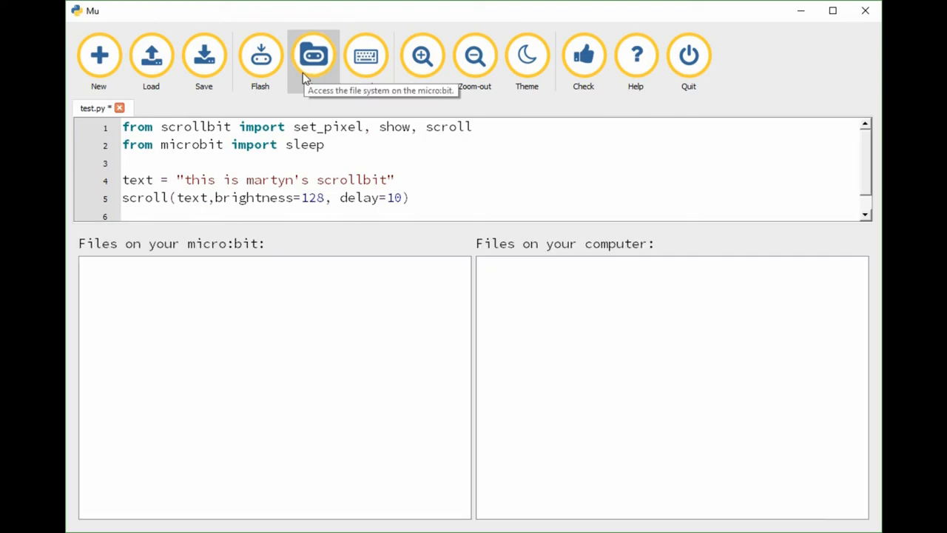
pyautogui.moveTo(293, 77)
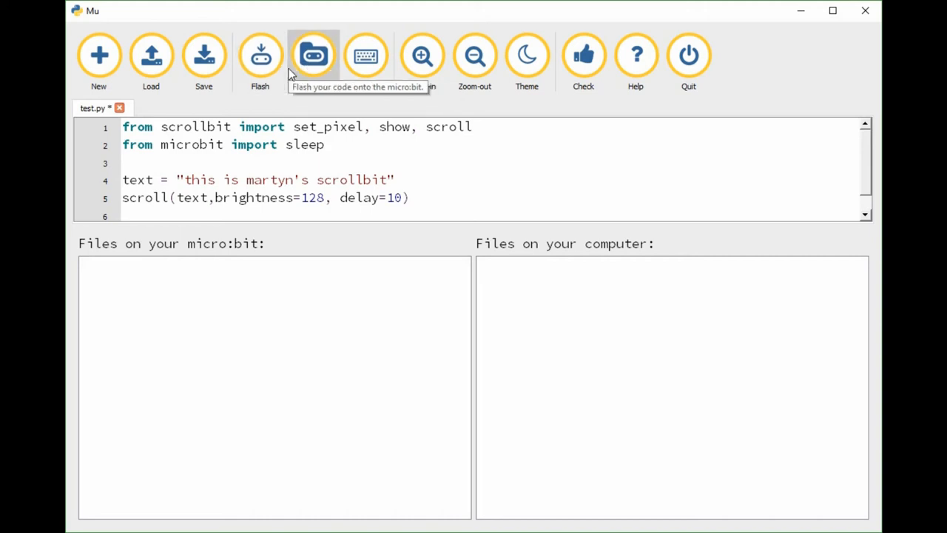
pyautogui.click(312, 56)
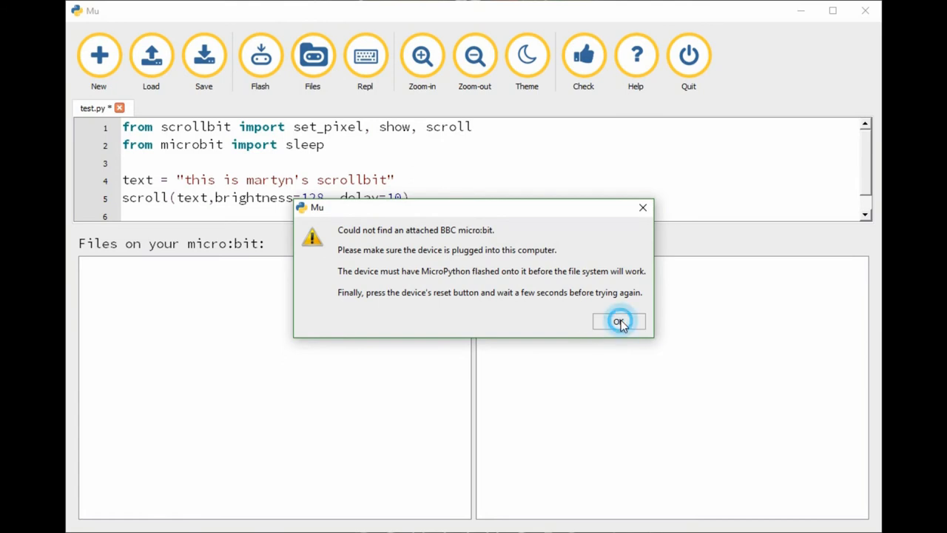
pyautogui.click(619, 321)
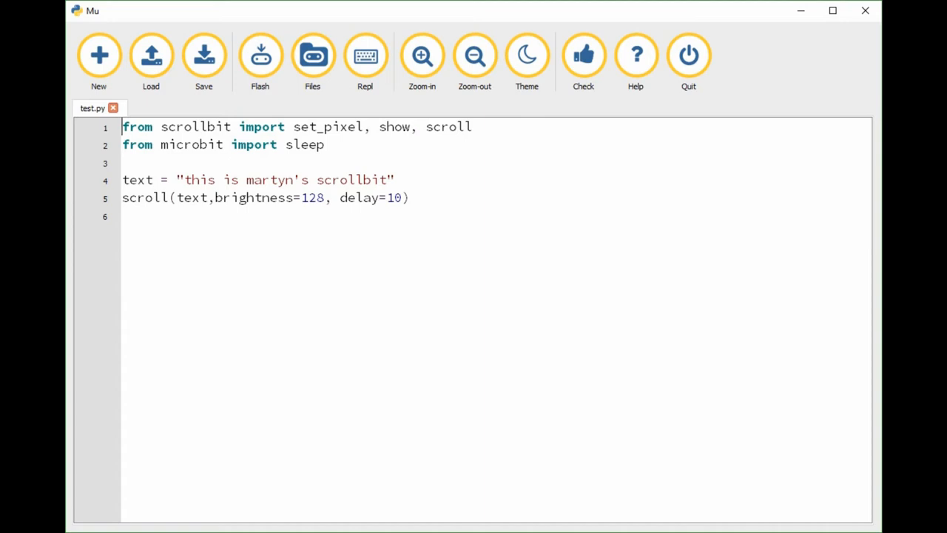
pyautogui.moveTo(798, 305)
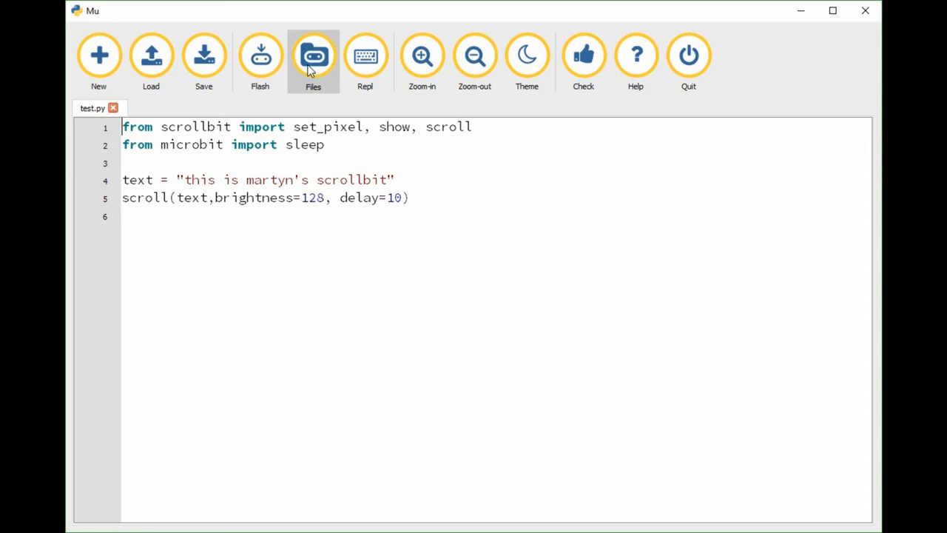
# Copy scrollbit.py onto the micro:bit, then reopen the REPL to see the soft reboot
pyautogui.click(313, 55)
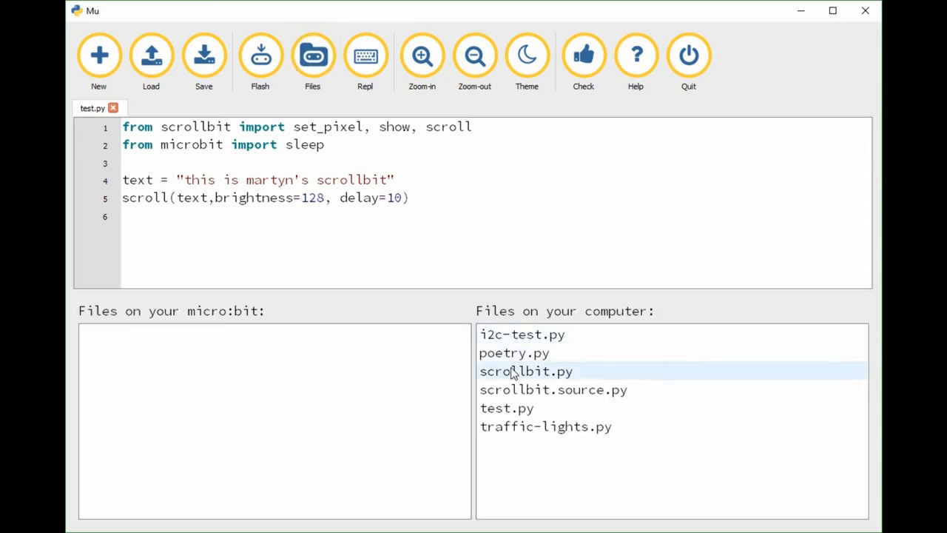
pyautogui.click(526, 370)
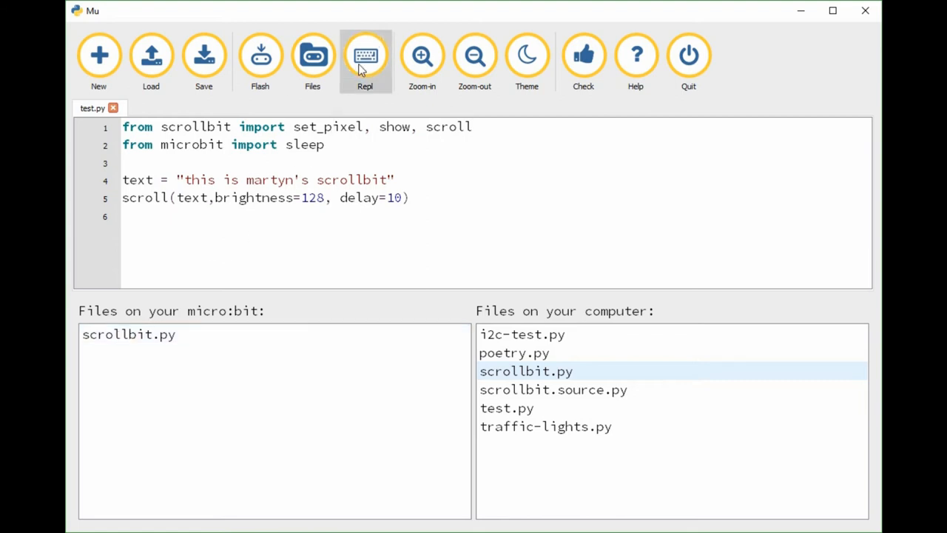
pyautogui.click(312, 59)
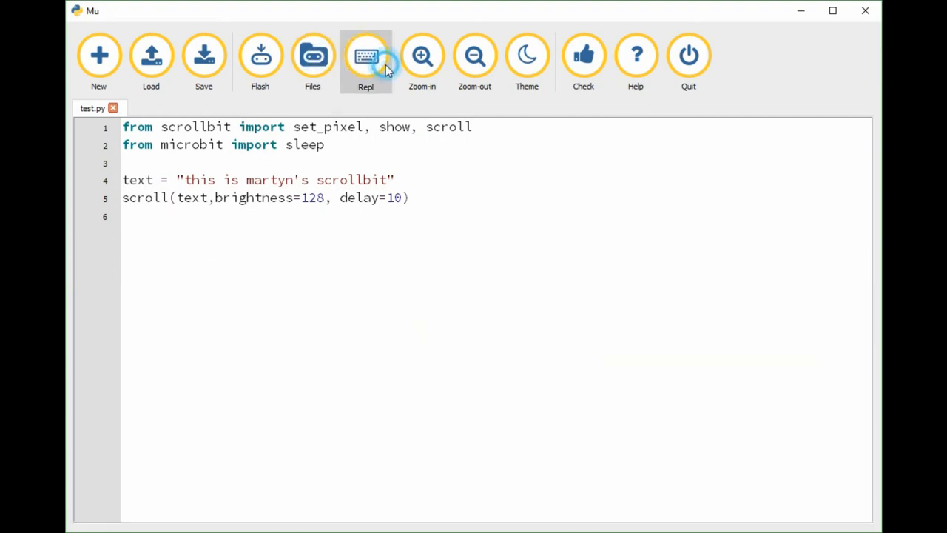
pyautogui.click(365, 56)
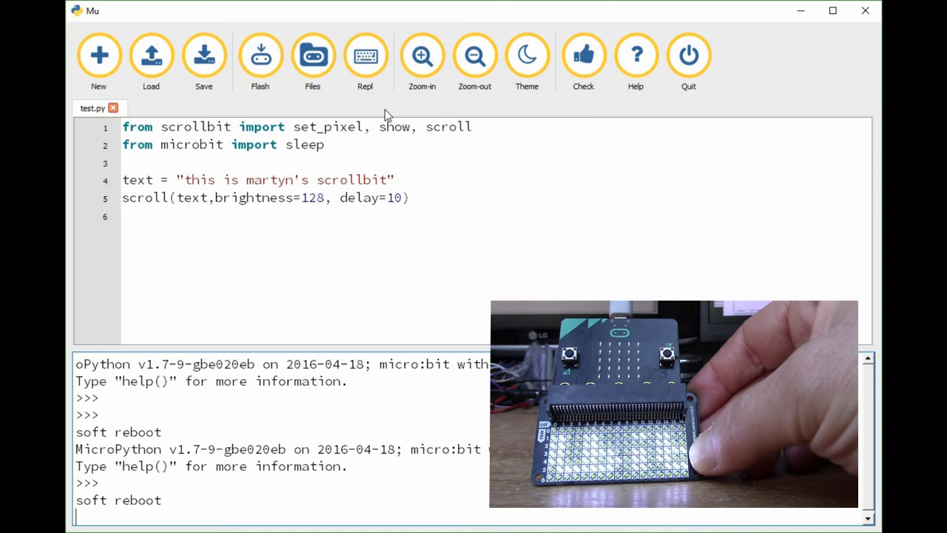
pyautogui.scroll(-3)
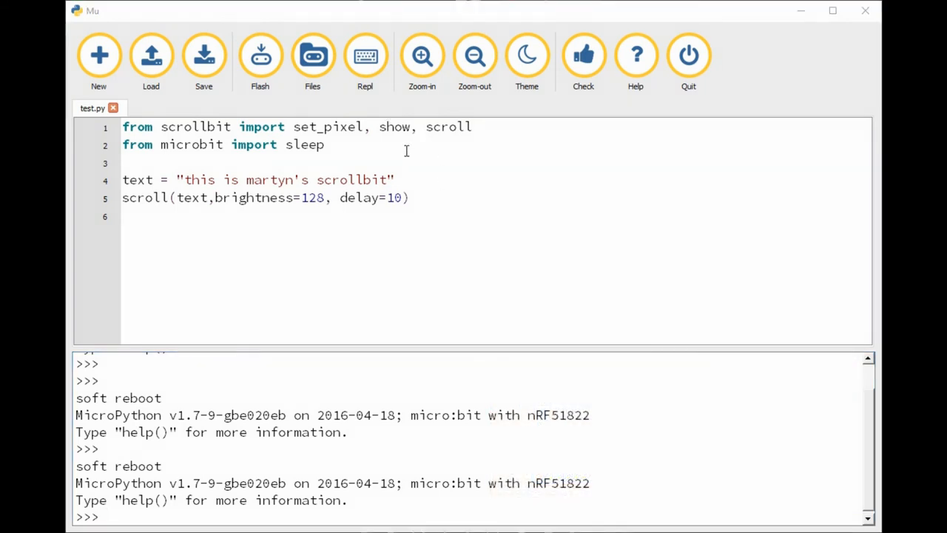
# Append draw_icon to the scrollbit import line after scroll
pyautogui.moveTo(123, 179); pyautogui.dragTo(408, 198)
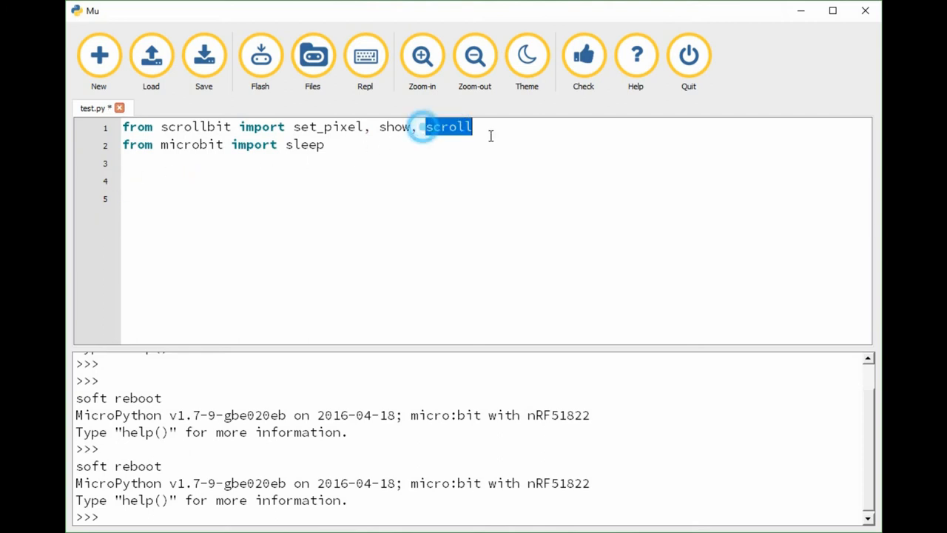
pyautogui.click(474, 127)
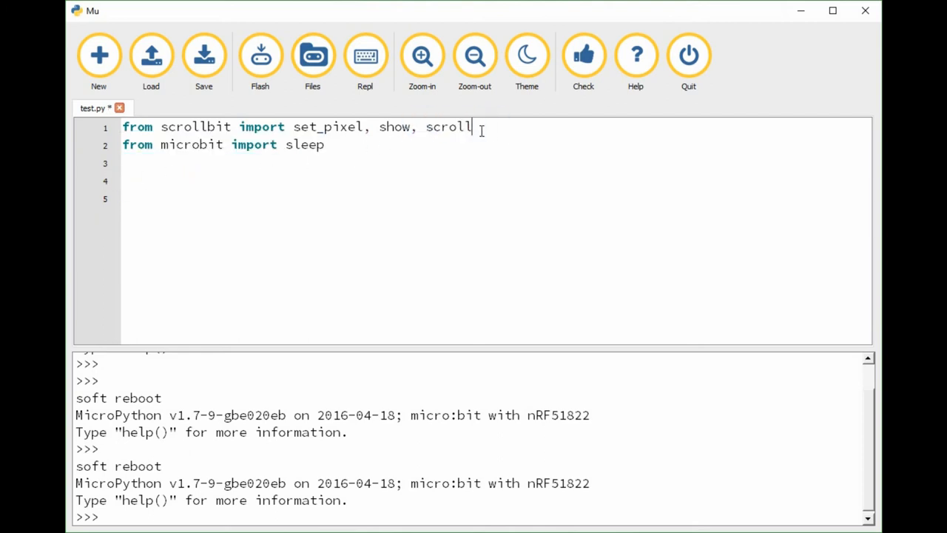
pyautogui.write(',')
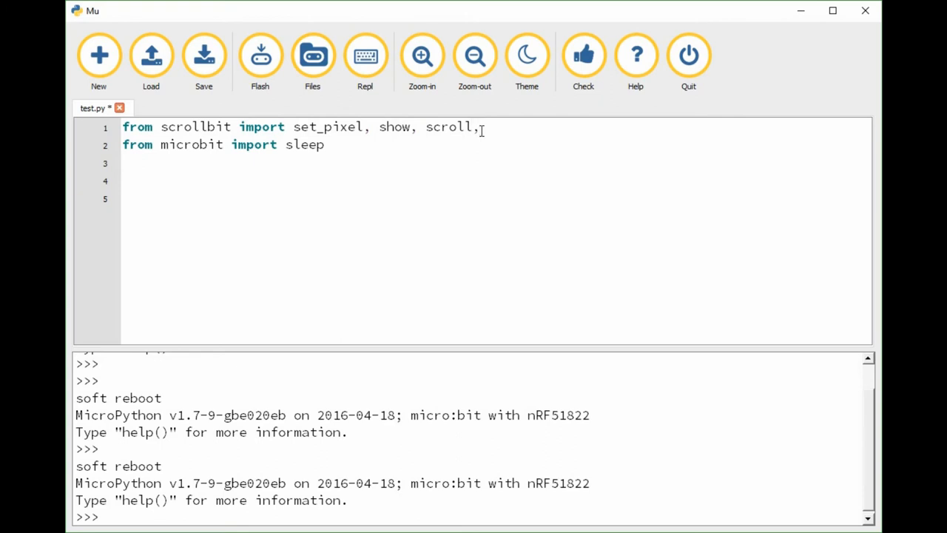
pyautogui.write('draw')
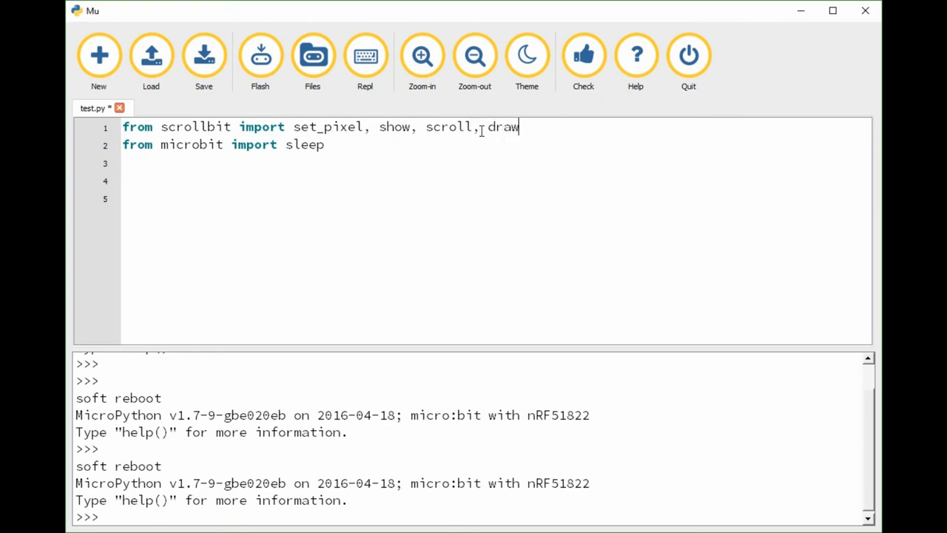
pyautogui.write('_icon')
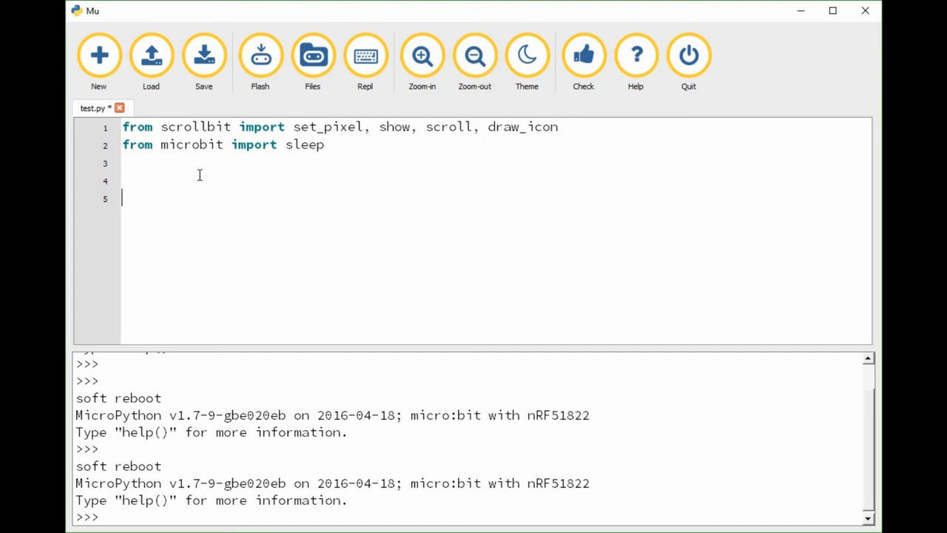
# Write draw_icon(0,0,HEART,128) on a new line, followed by show()
pyautogui.write('draw')
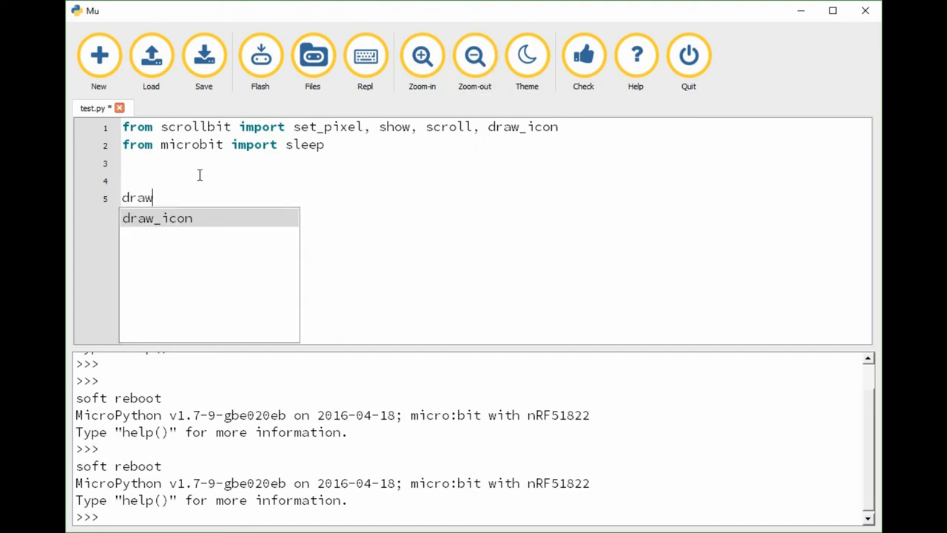
pyautogui.write('_icon(')
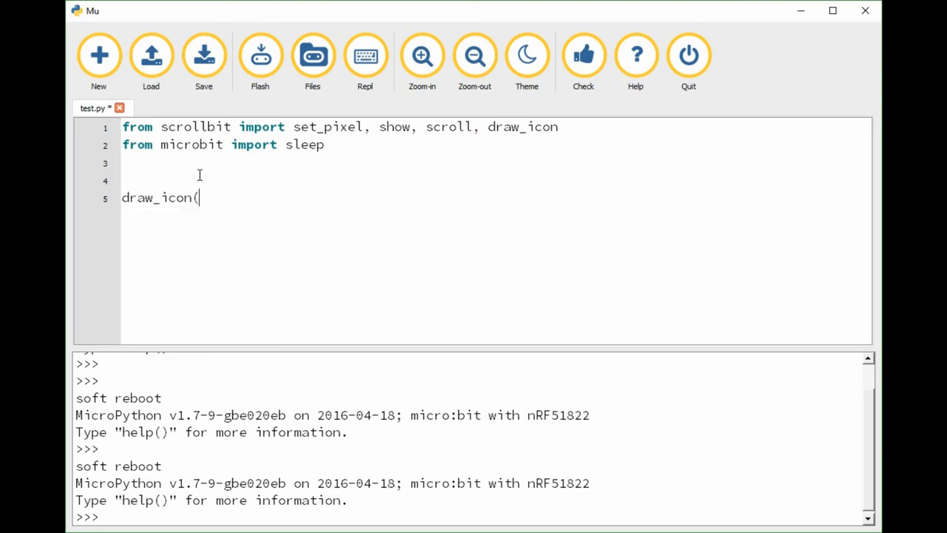
pyautogui.write('0,0')
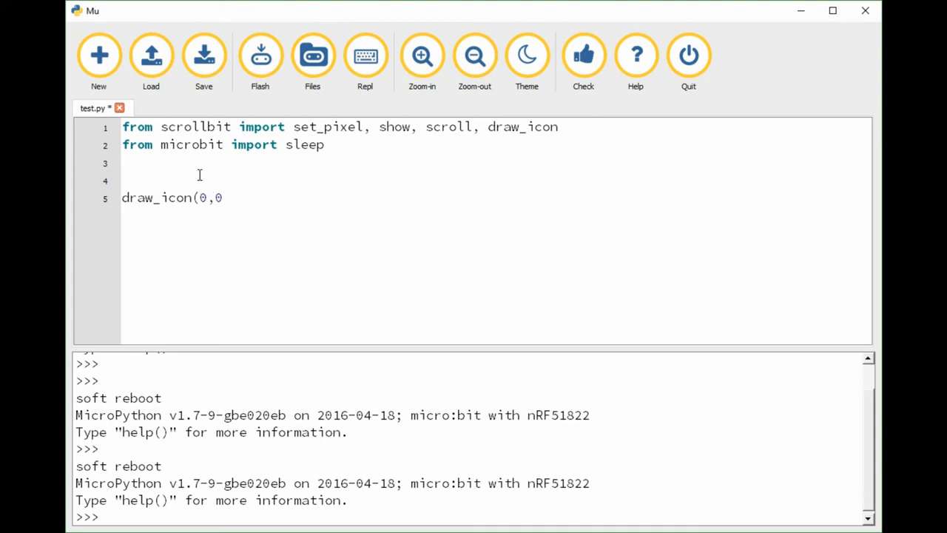
pyautogui.write(',')
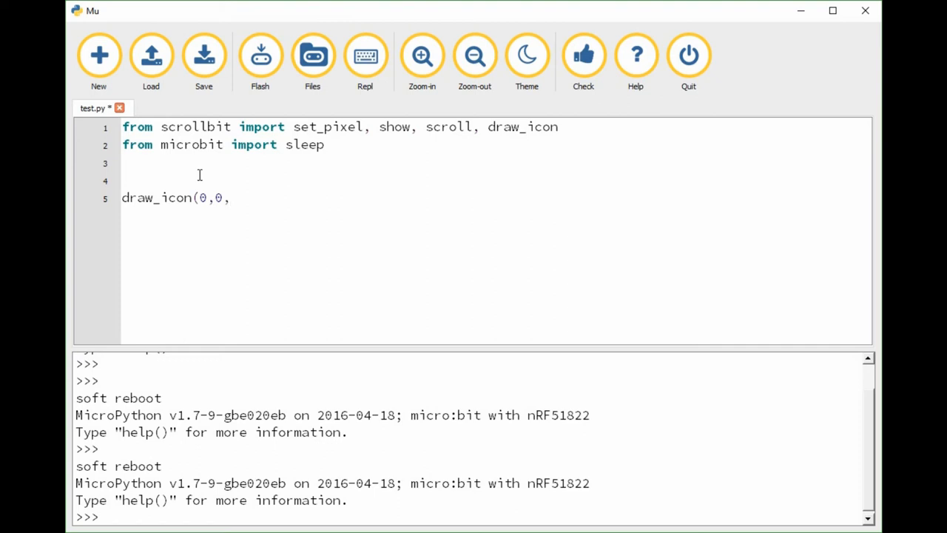
pyautogui.write('HEART')
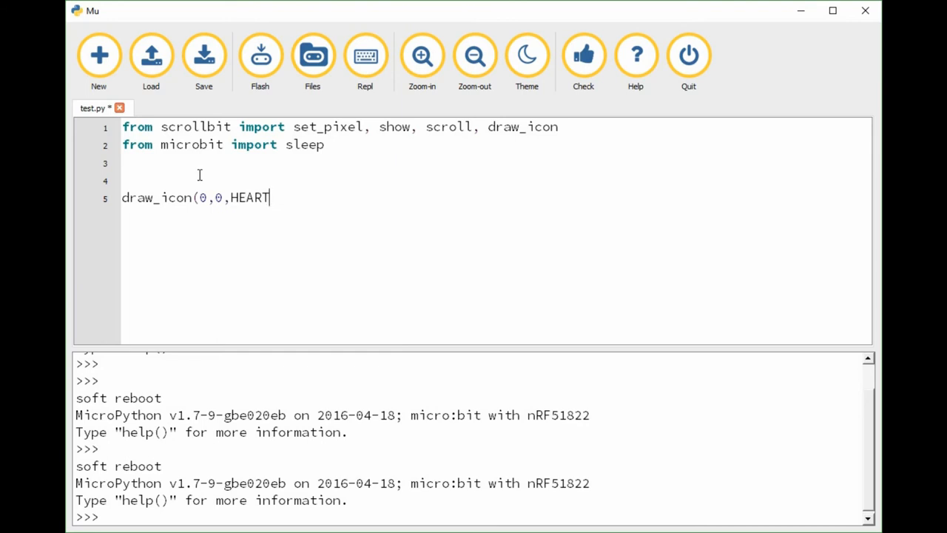
pyautogui.write(',')
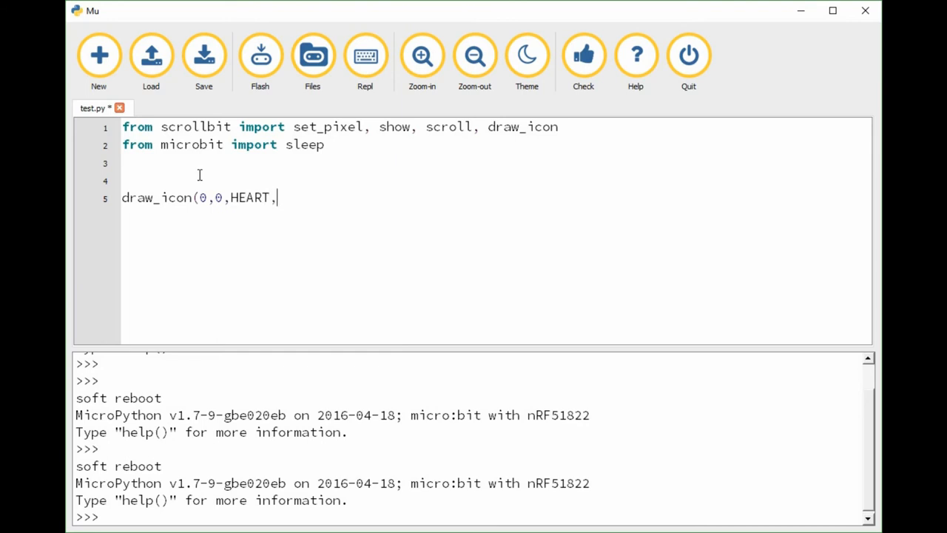
pyautogui.write('128)')
pyautogui.write('show()')
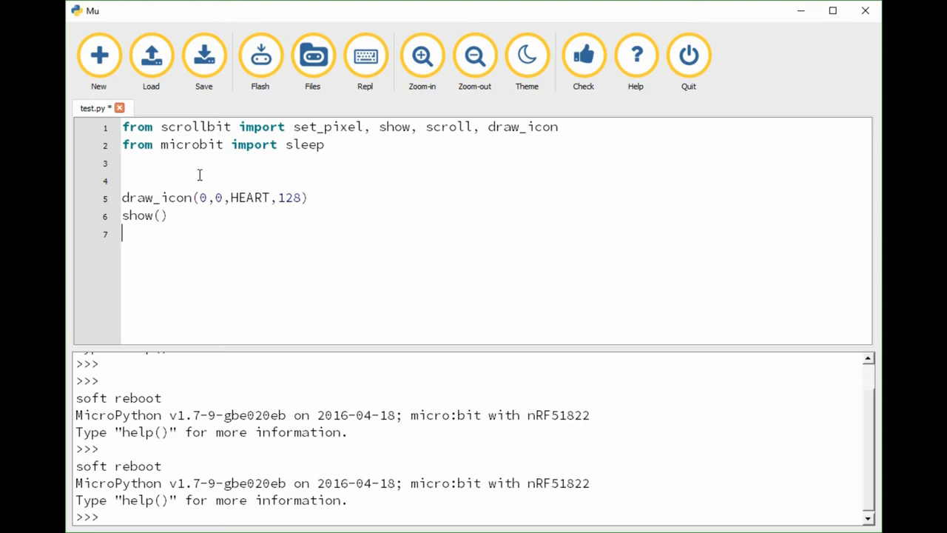
pyautogui.moveTo(260, 55)
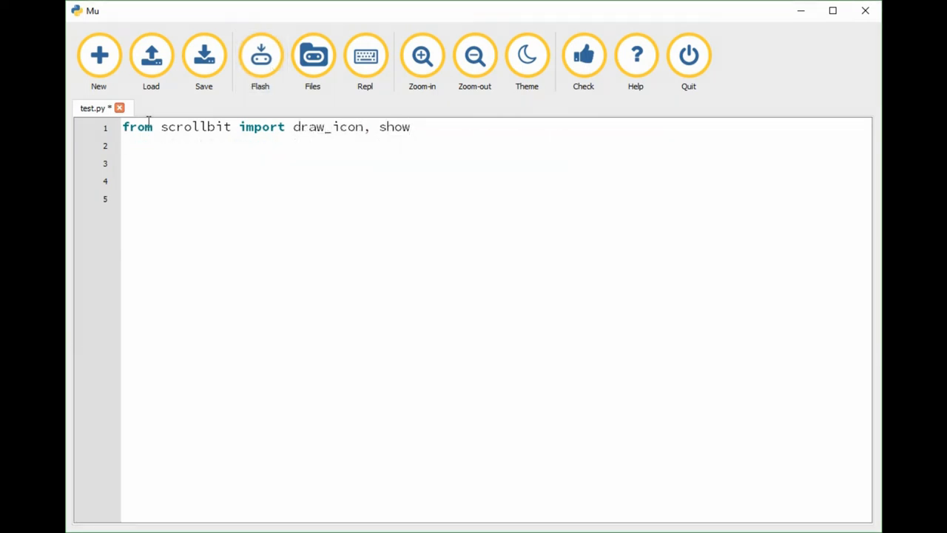
# Add the import line 'from microbit import Image'
pyautogui.write('from')
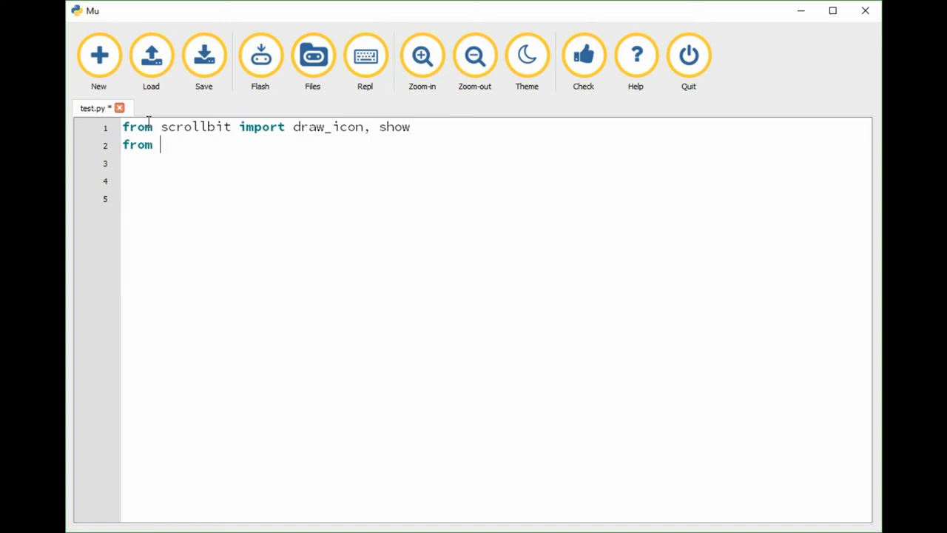
pyautogui.write('moi')
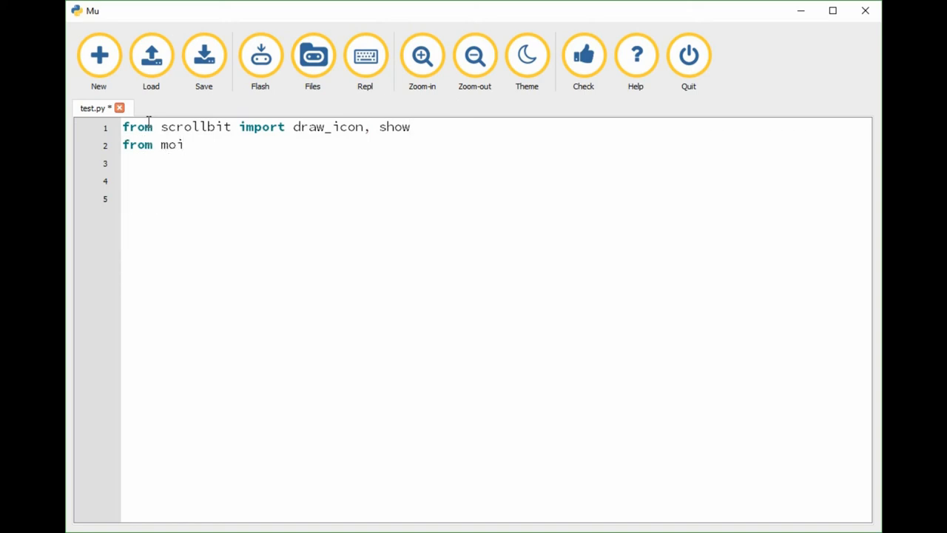
pyautogui.write('crobit import')
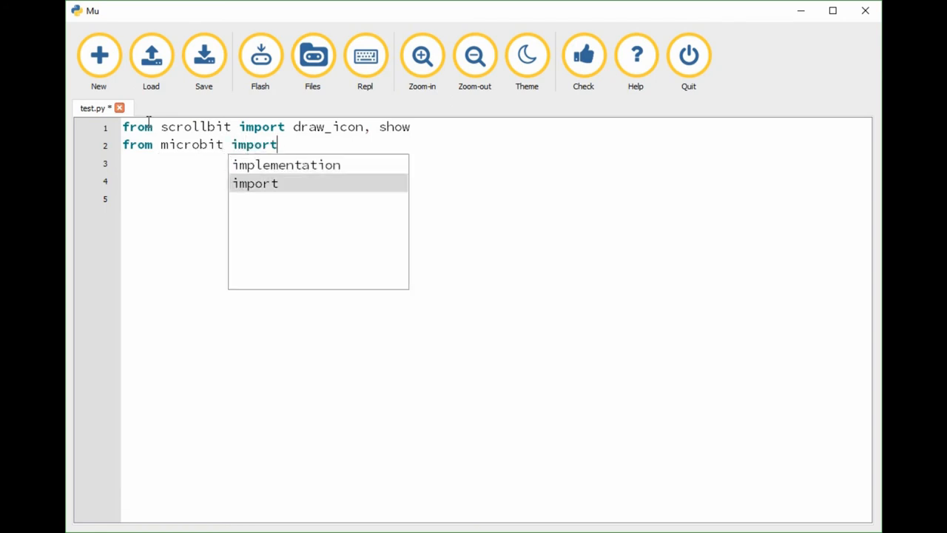
pyautogui.write('Image')
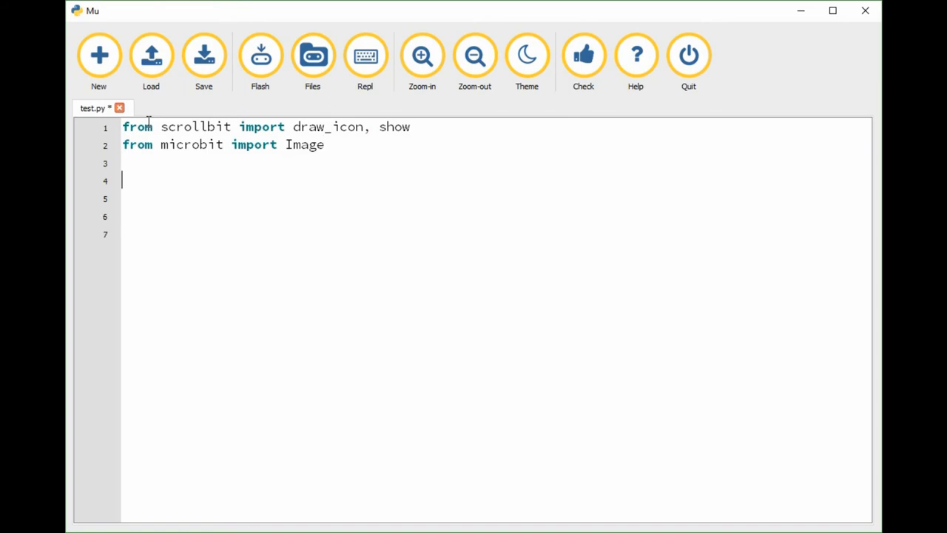
# Write draw_icon(0, 0, Image.HEART, 128) followed by show()
pyautogui.write('draw_icon(')
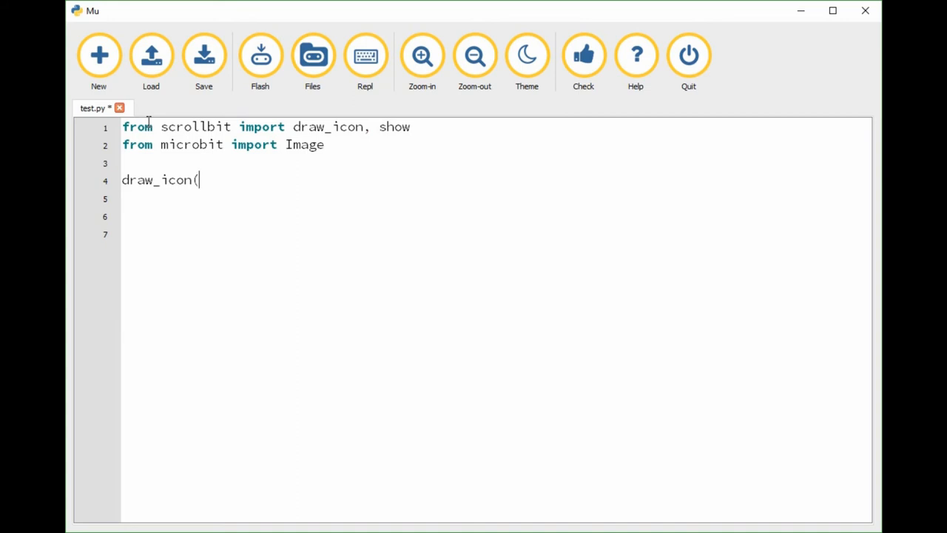
pyautogui.write('0,')
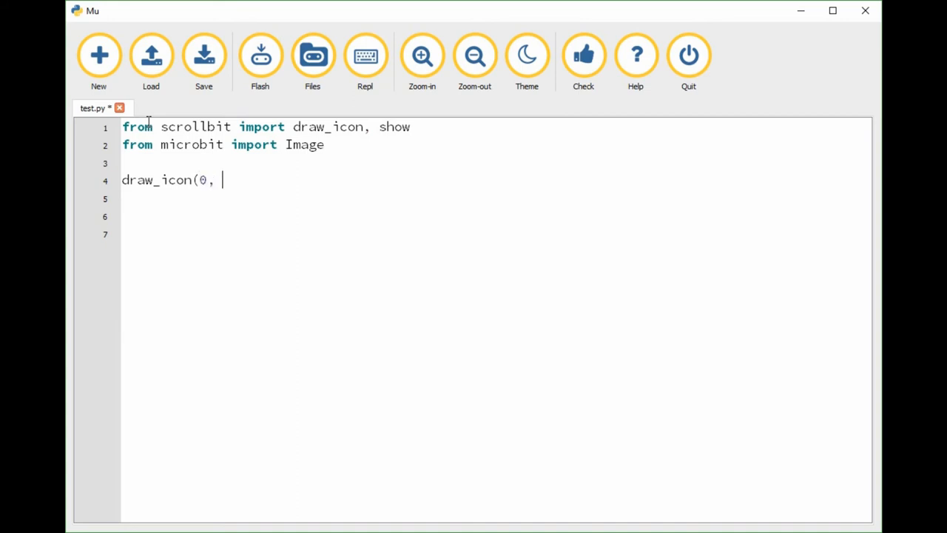
pyautogui.write('0,')
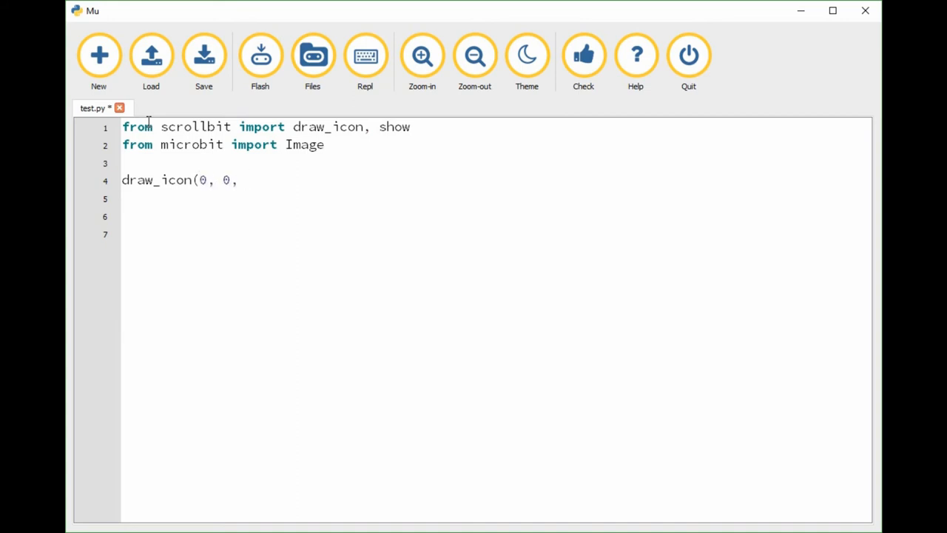
pyautogui.write('Image')
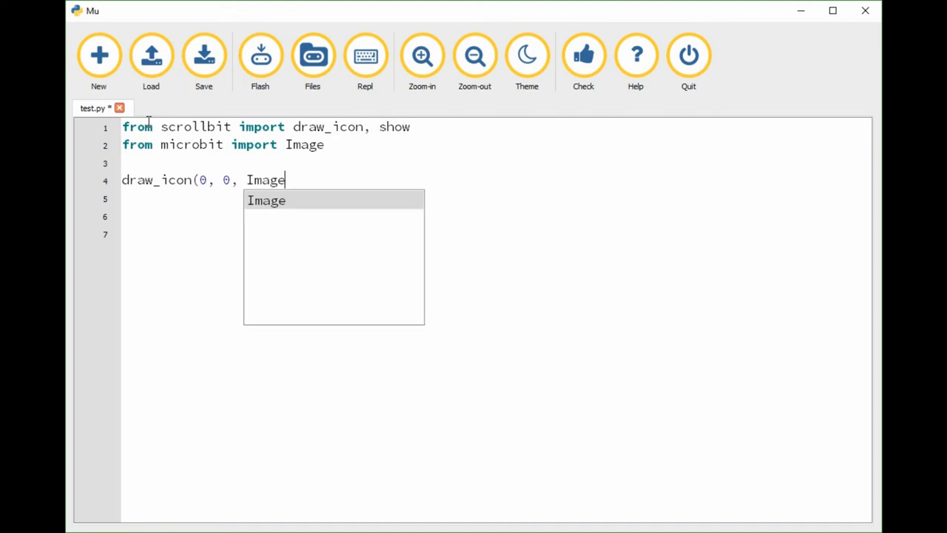
pyautogui.write('.HEART,')
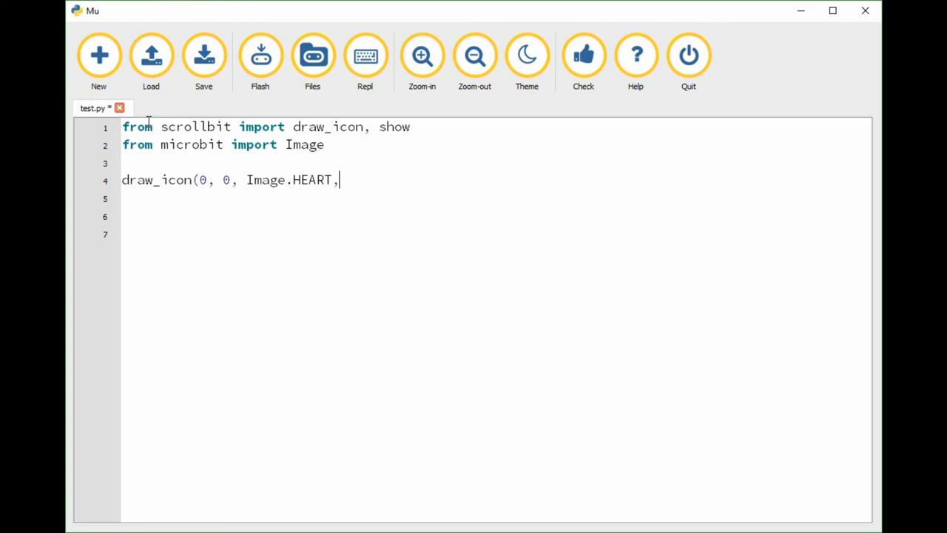
pyautogui.write('128')
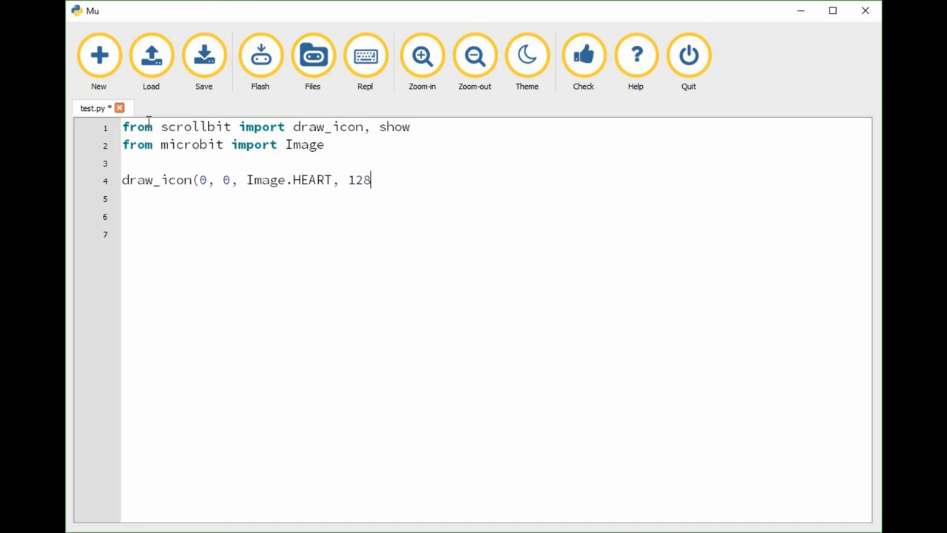
pyautogui.write(')')
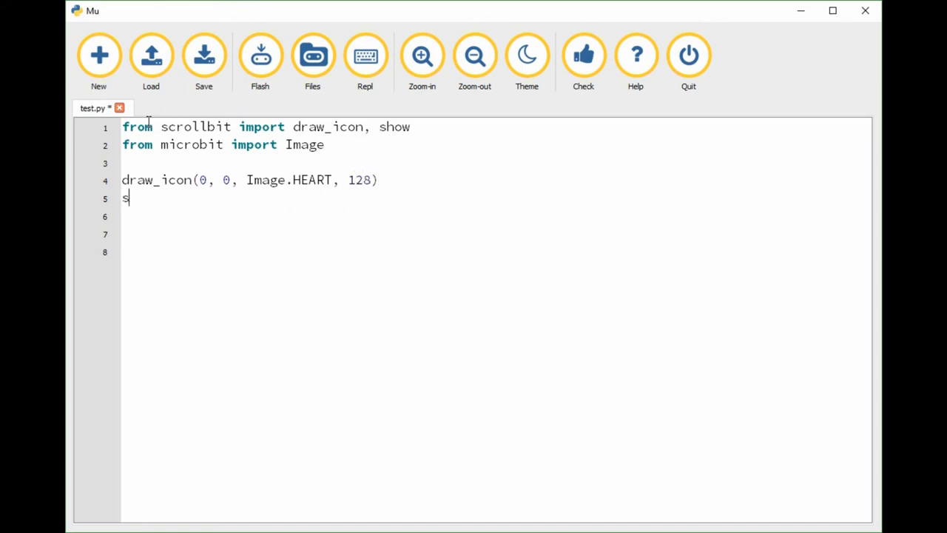
pyautogui.write('how()')
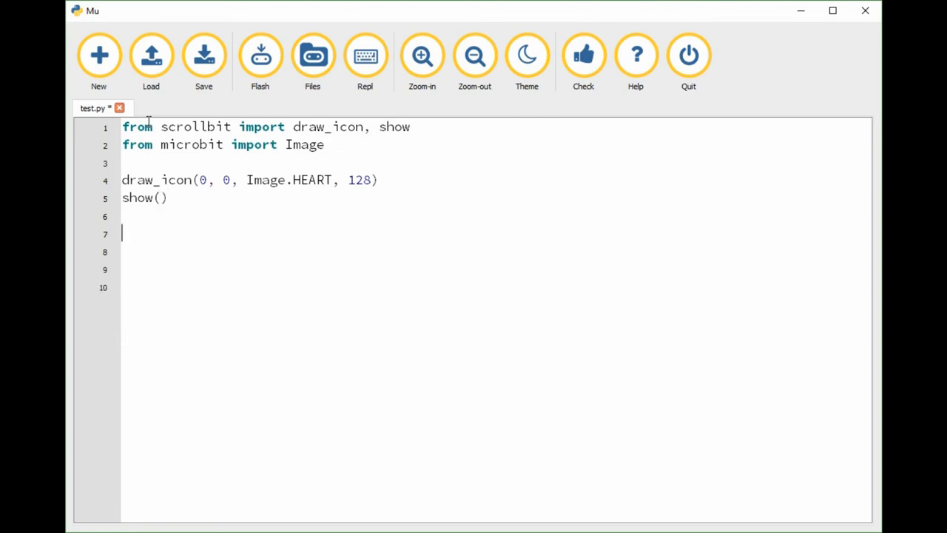
pyautogui.moveTo(204, 59)
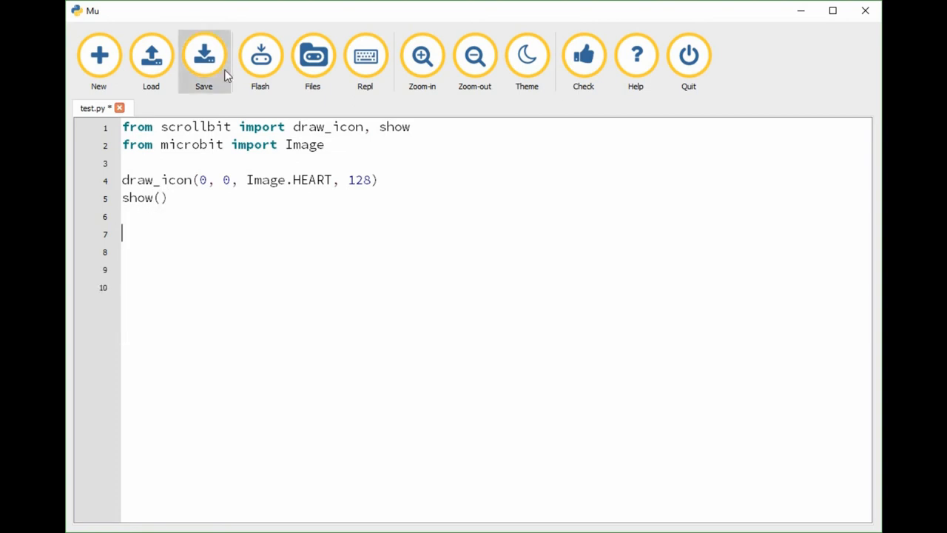
# Save test.py, flash it to the micro:bit, and dismiss the flashing notice
pyautogui.click(203, 56)
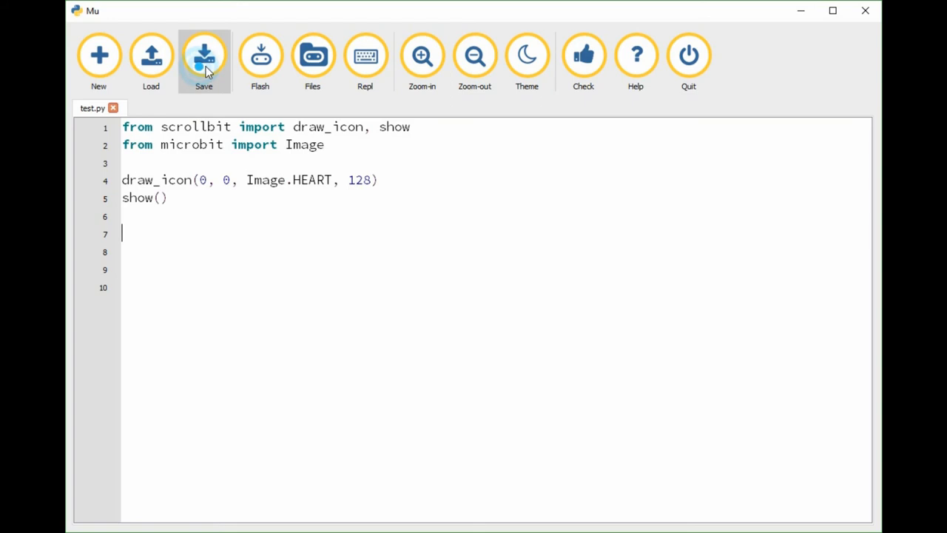
pyautogui.moveTo(260, 61)
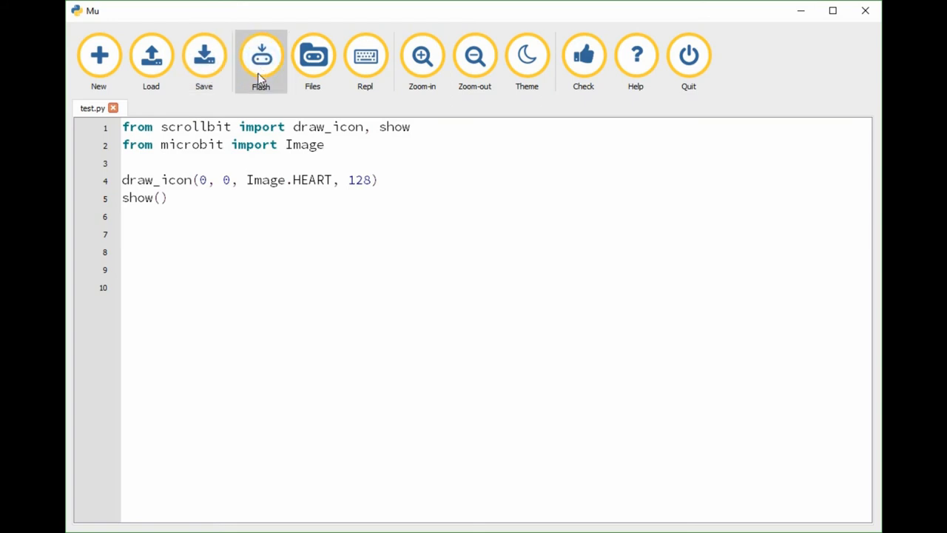
pyautogui.moveTo(248, 104)
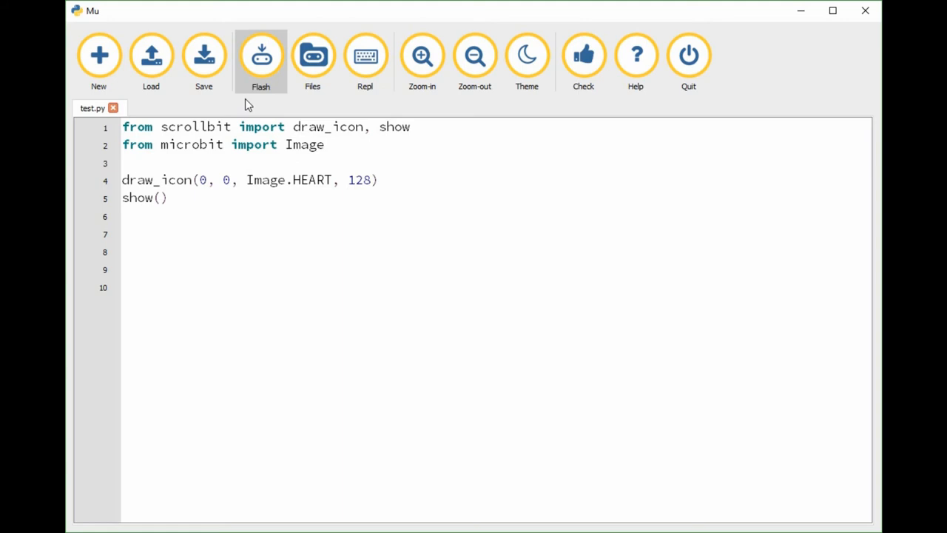
pyautogui.click(261, 56)
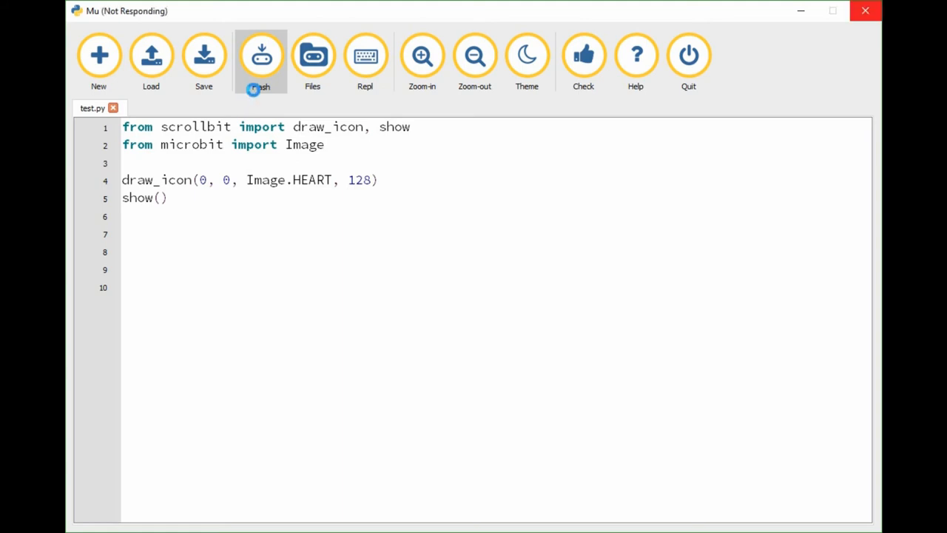
pyautogui.click(260, 55)
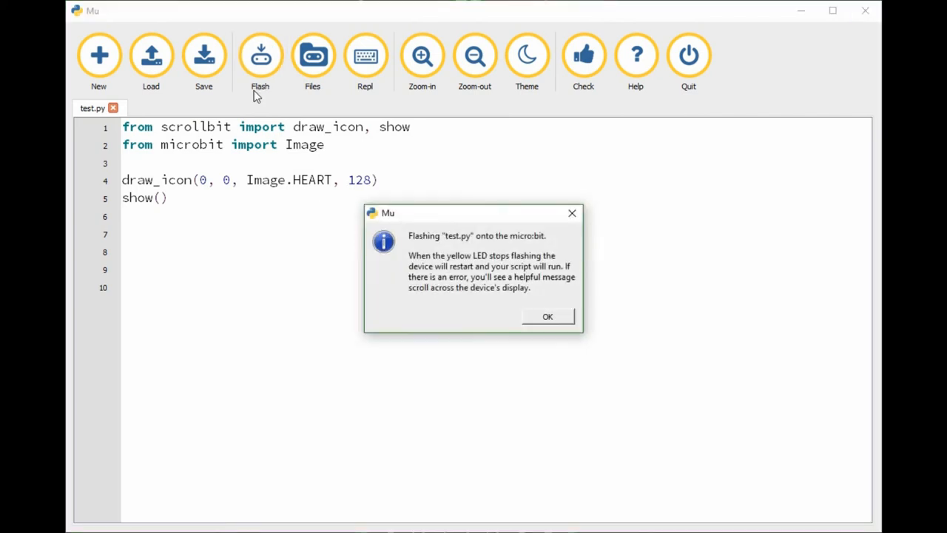
pyautogui.click(548, 316)
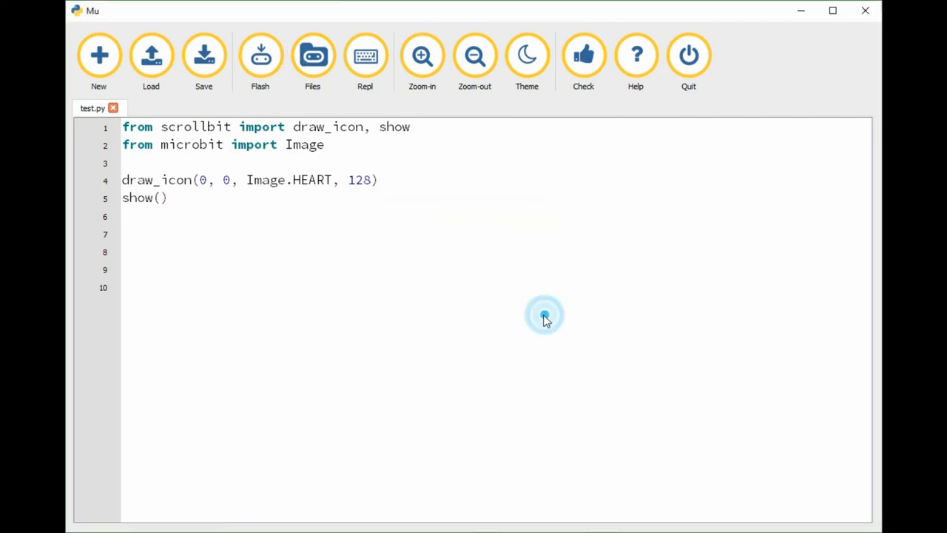
pyautogui.moveTo(313, 59)
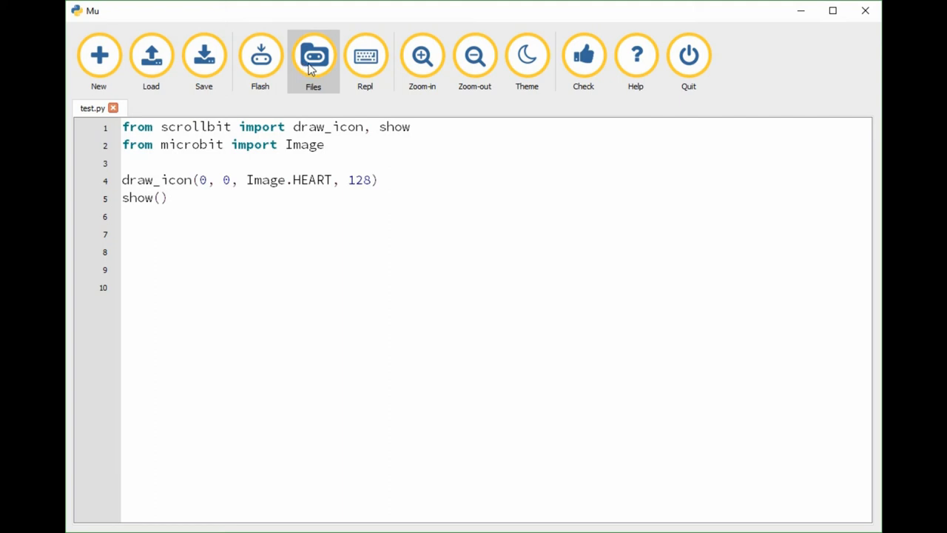
# Open the micro:bit REPL panel showing the soft reboot and MicroPython prompt
pyautogui.click(365, 55)
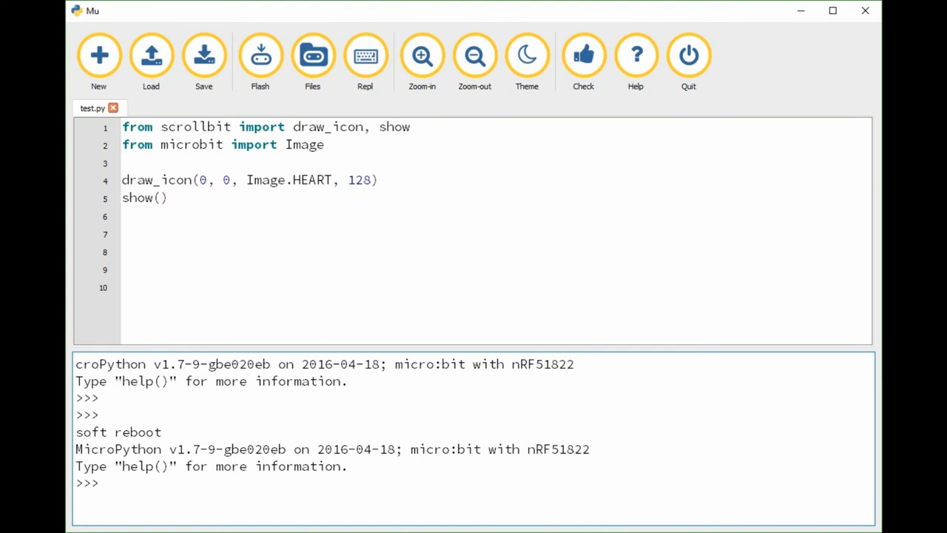
pyautogui.moveTo(414, 124)
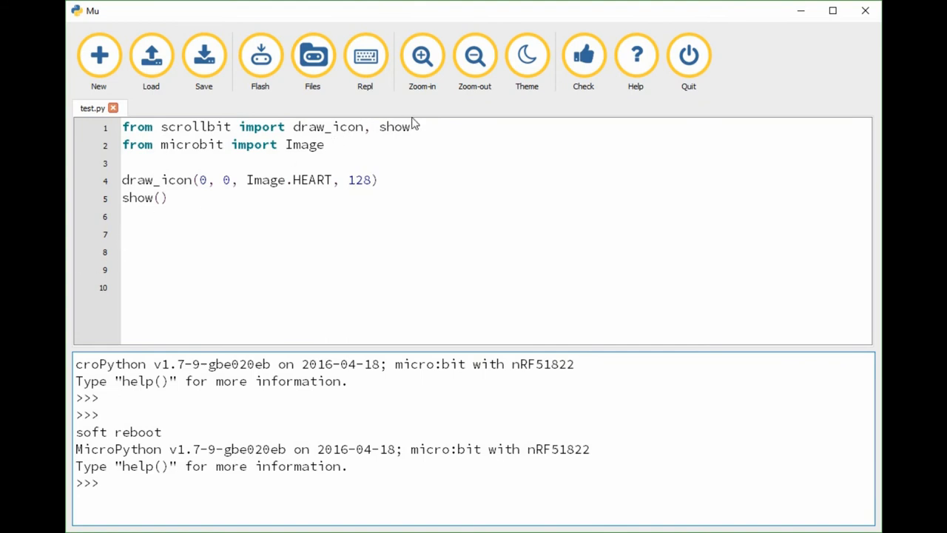
# Import scroll and make line 4 scroll('this is my scrollbit from Pimoroni {SKULL}', 128)
pyautogui.write(',')
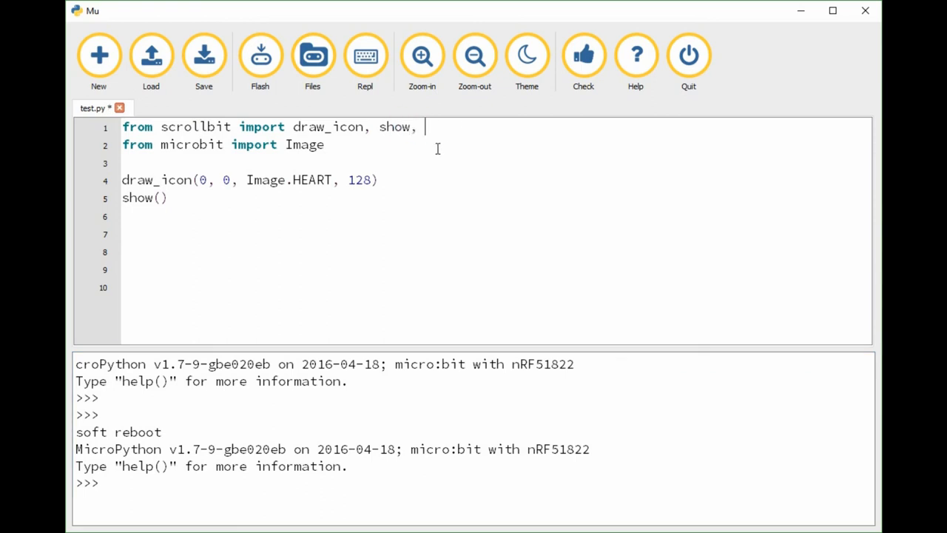
pyautogui.write('scroll')
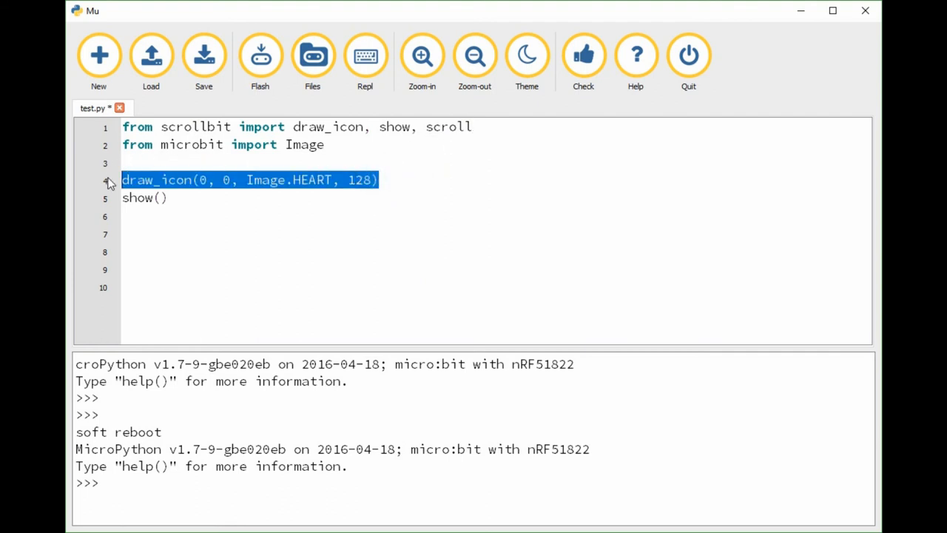
pyautogui.moveTo(160, 185)
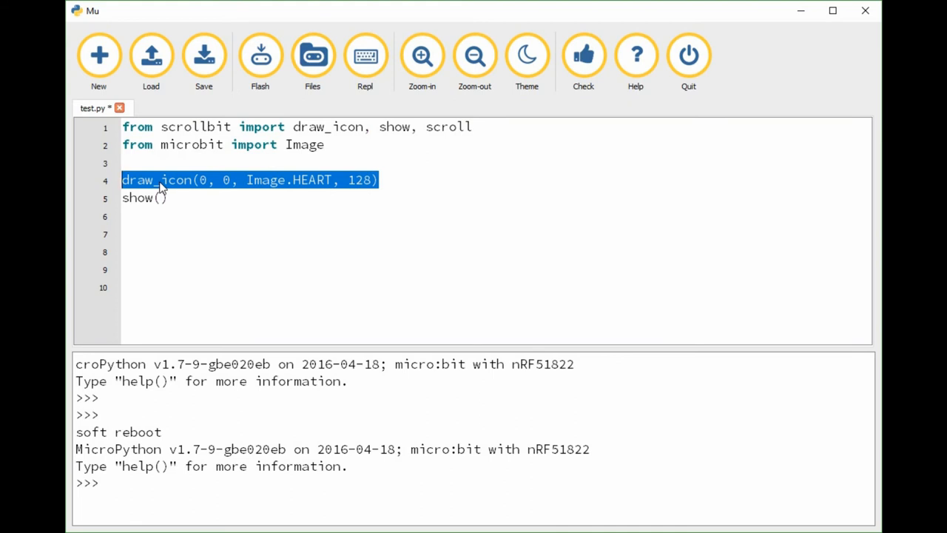
pyautogui.write('scroll(')
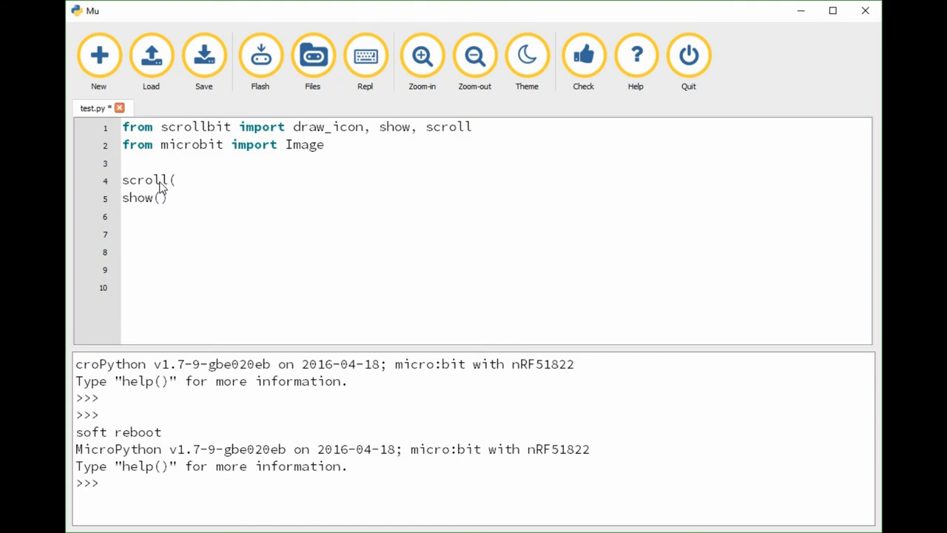
pyautogui.write("'this")
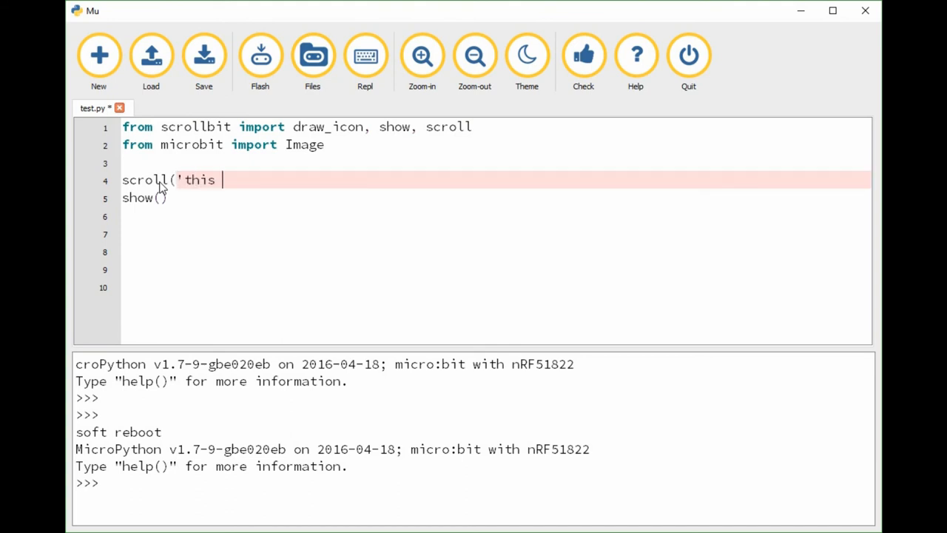
pyautogui.write('is')
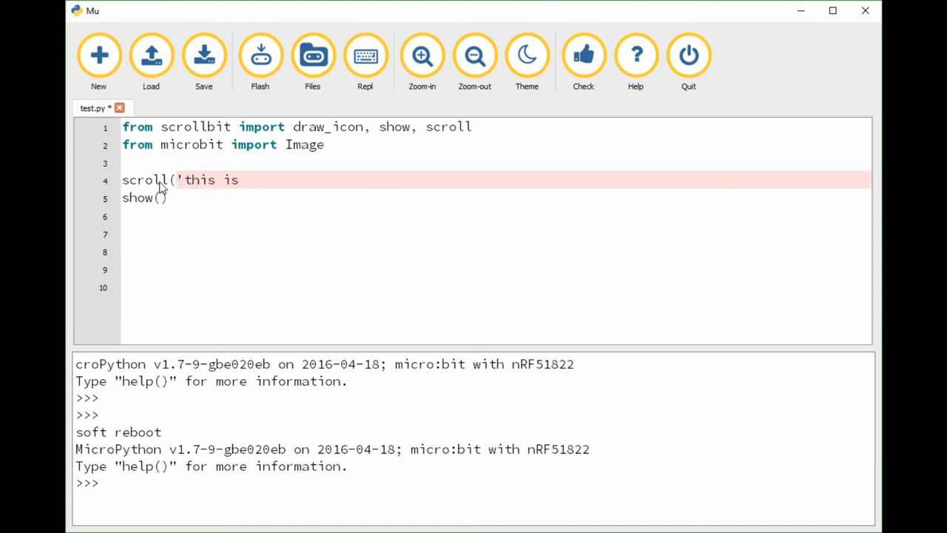
pyautogui.write('my scrollbit')
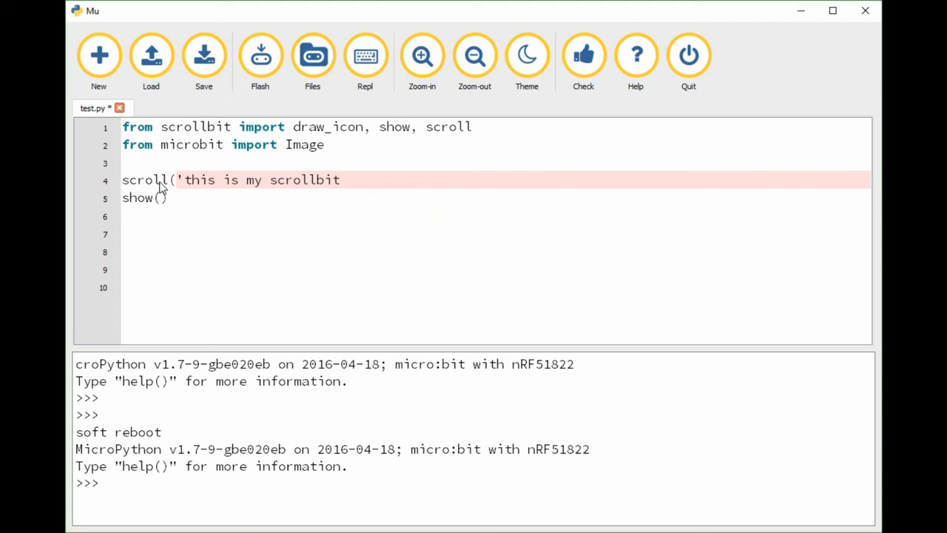
pyautogui.write('from')
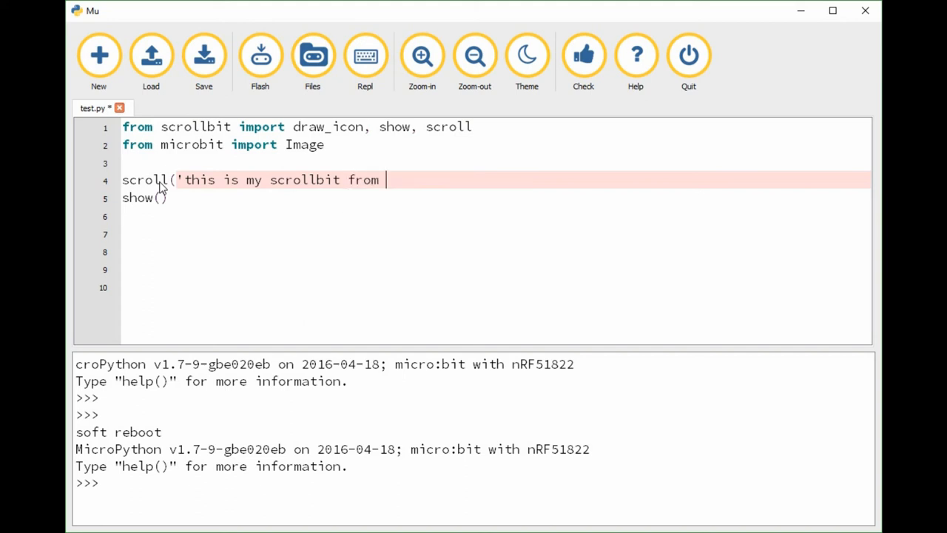
pyautogui.write('Pimoroni')
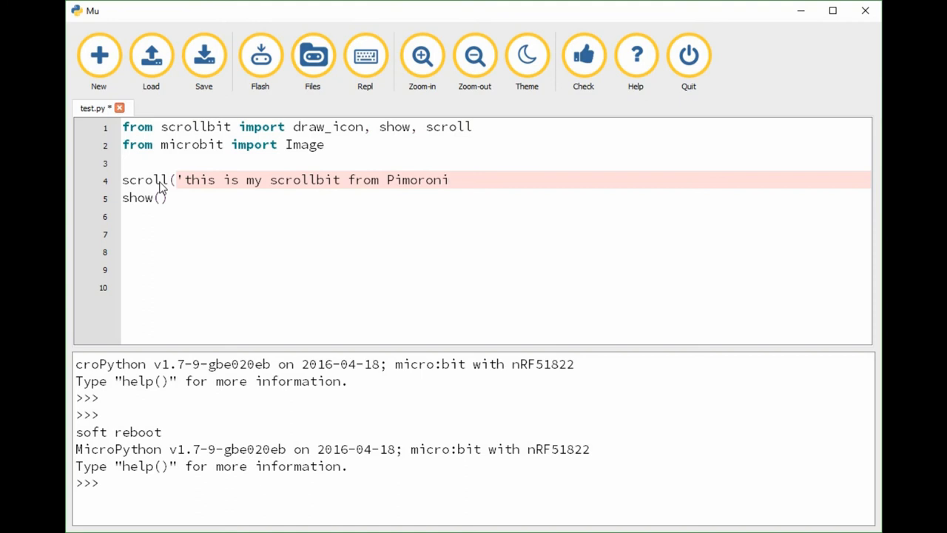
pyautogui.write('{')
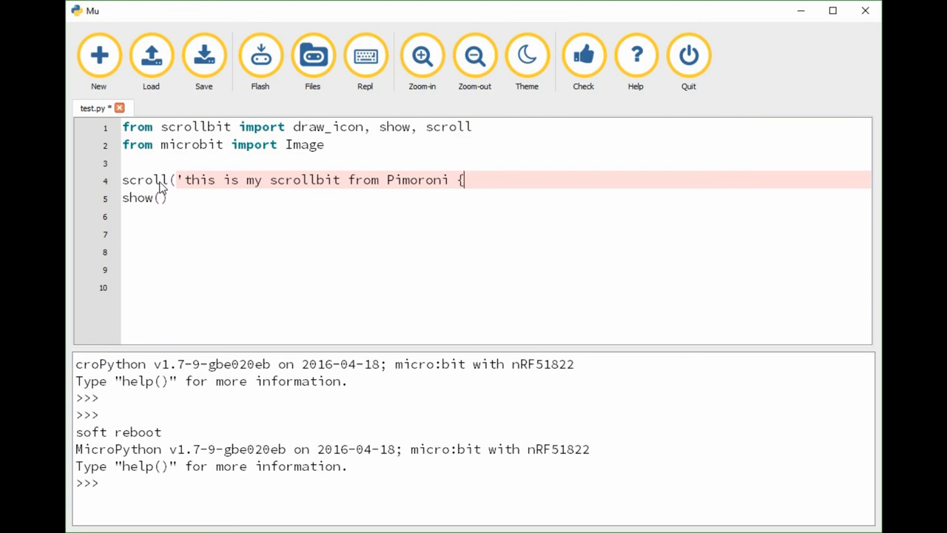
pyautogui.write('SKULL')
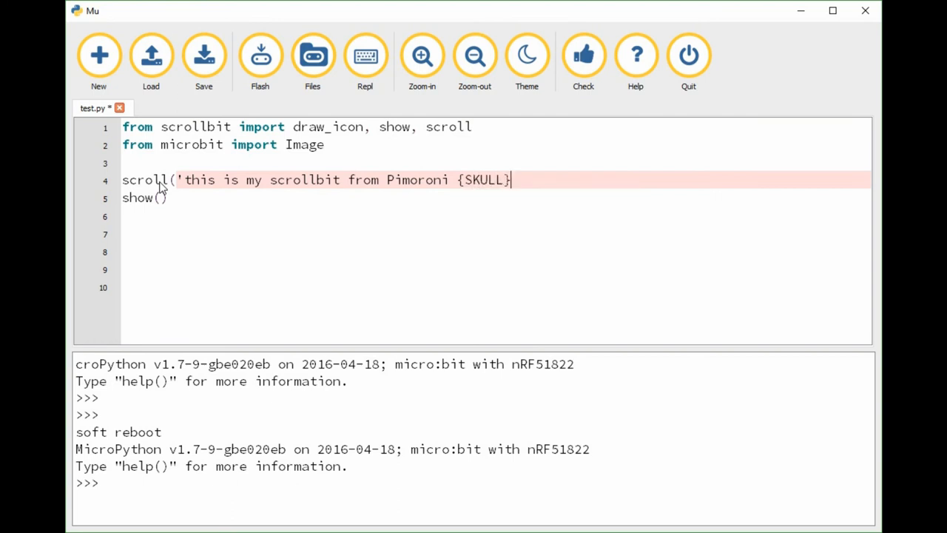
pyautogui.write("'")
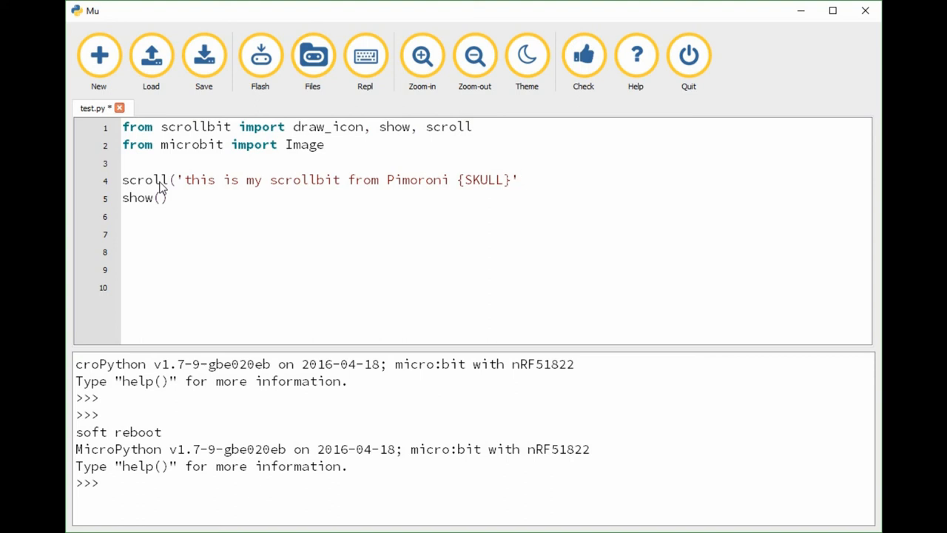
pyautogui.write(',12')
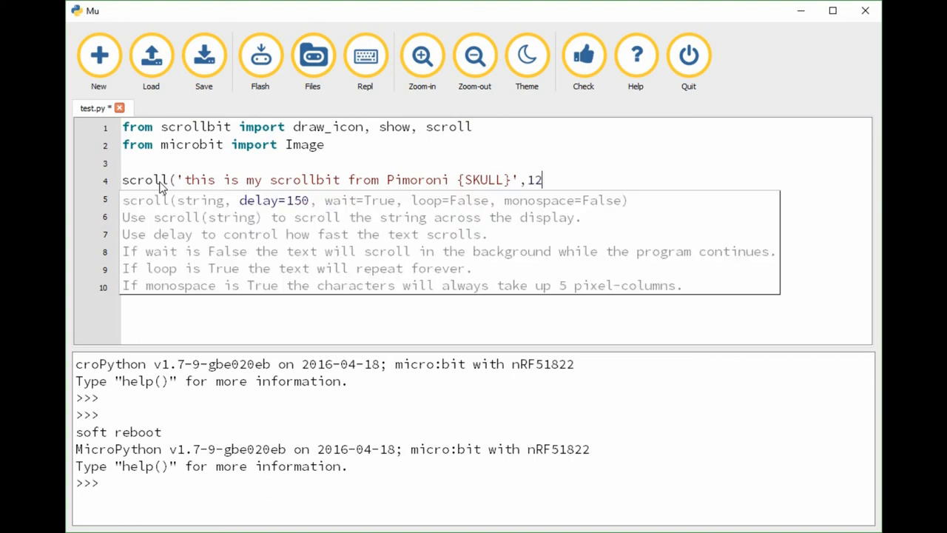
pyautogui.write('8)')
pyautogui.click(496, 199)
pyautogui.write('show()')
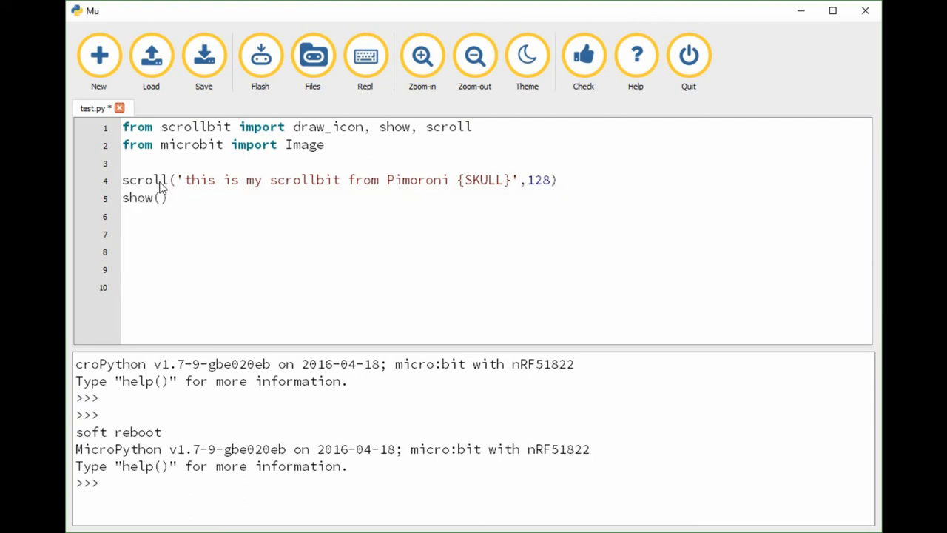
pyautogui.moveTo(360, 205)
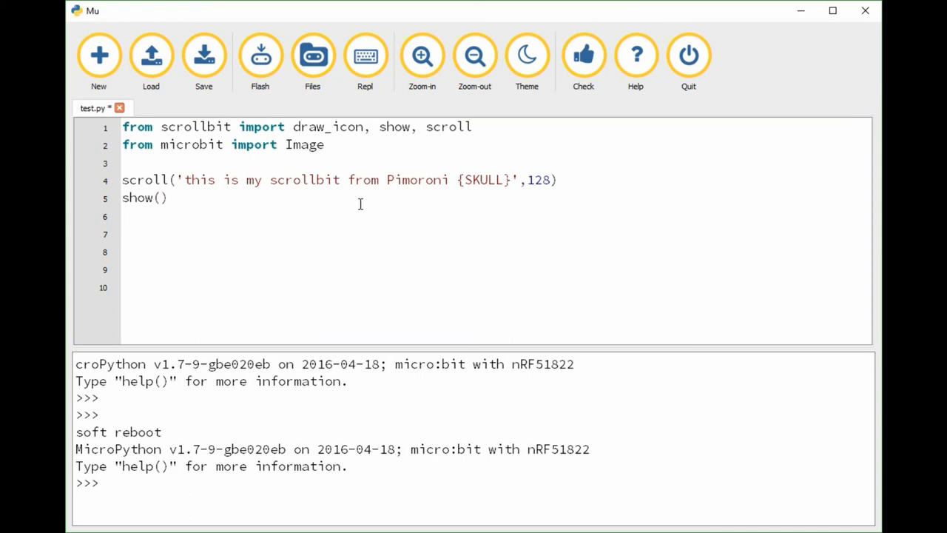
# Open the micro:bit/computer file browser, which leaves Mu not responding
pyautogui.click(333, 145)
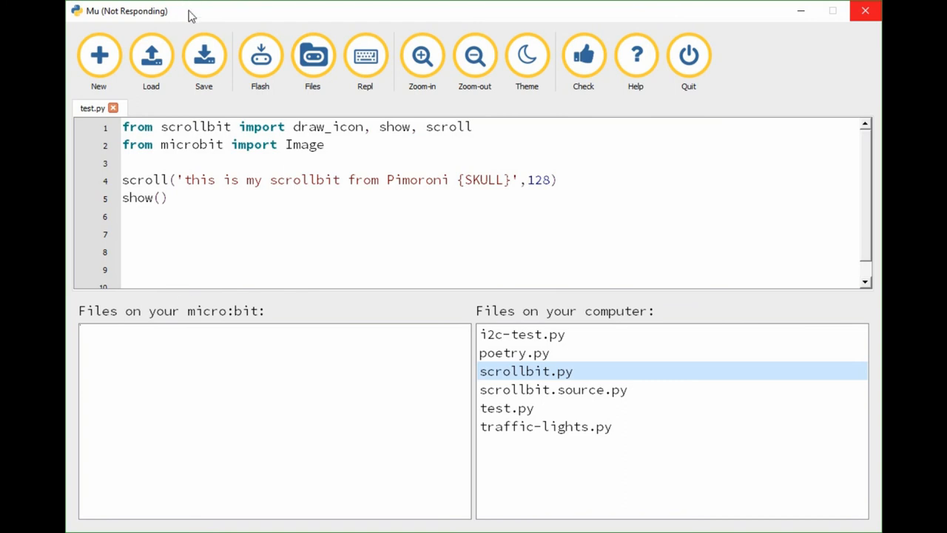
pyautogui.moveTo(191, 28)
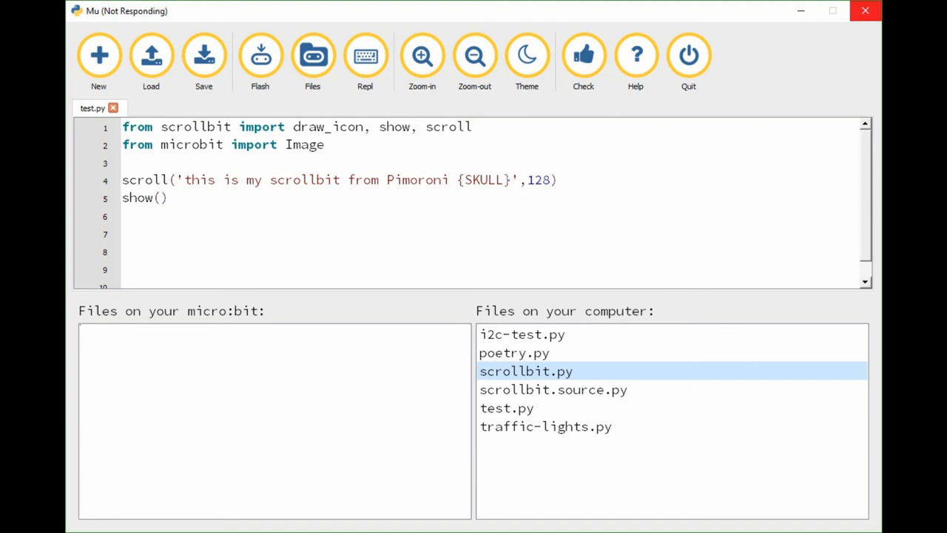
pyautogui.click(865, 11)
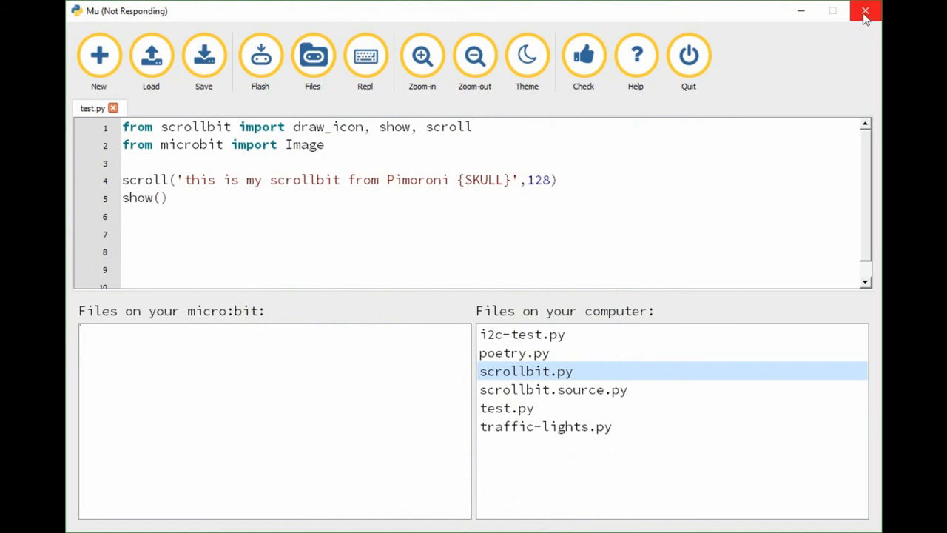
# Close the frozen Mu window and choose 'Close the program' in the Windows dialog
pyautogui.click(865, 11)
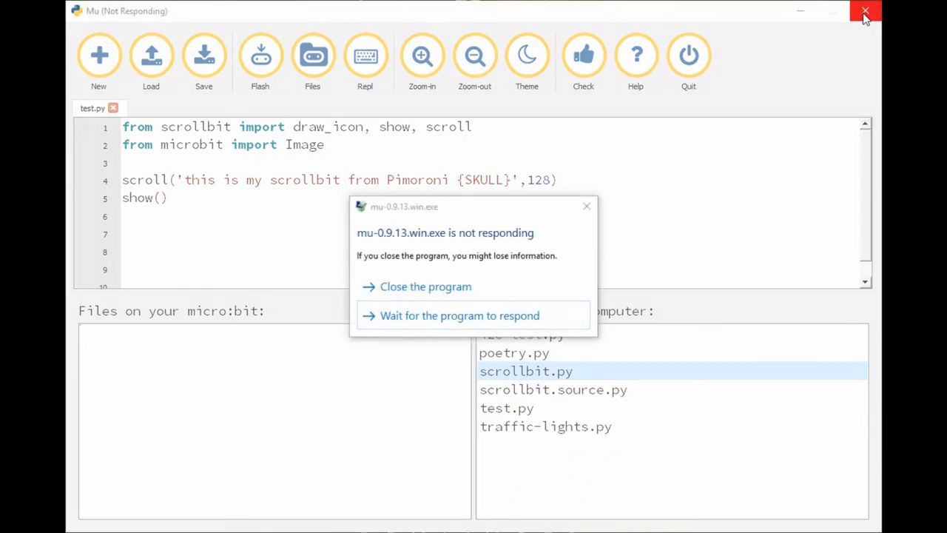
pyautogui.click(865, 11)
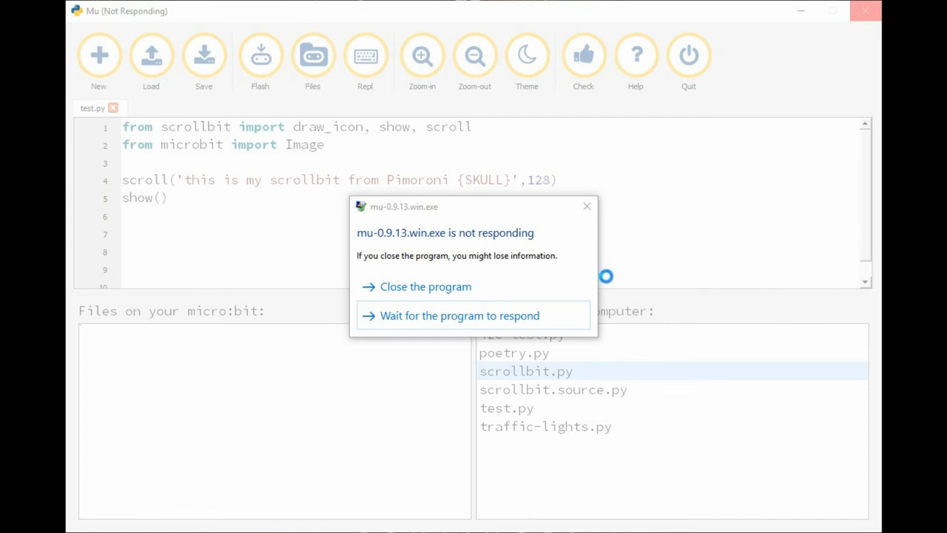
pyautogui.click(425, 287)
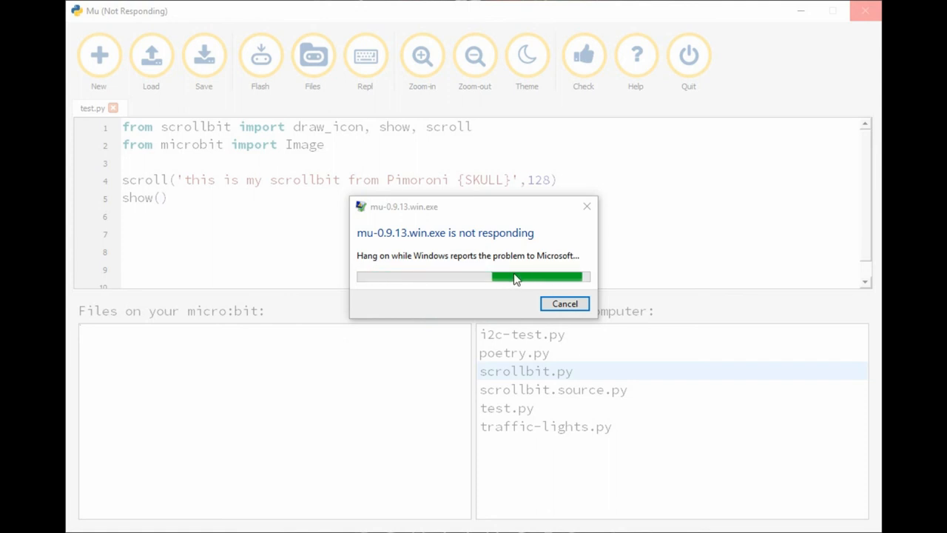
pyautogui.moveTo(538, 271)
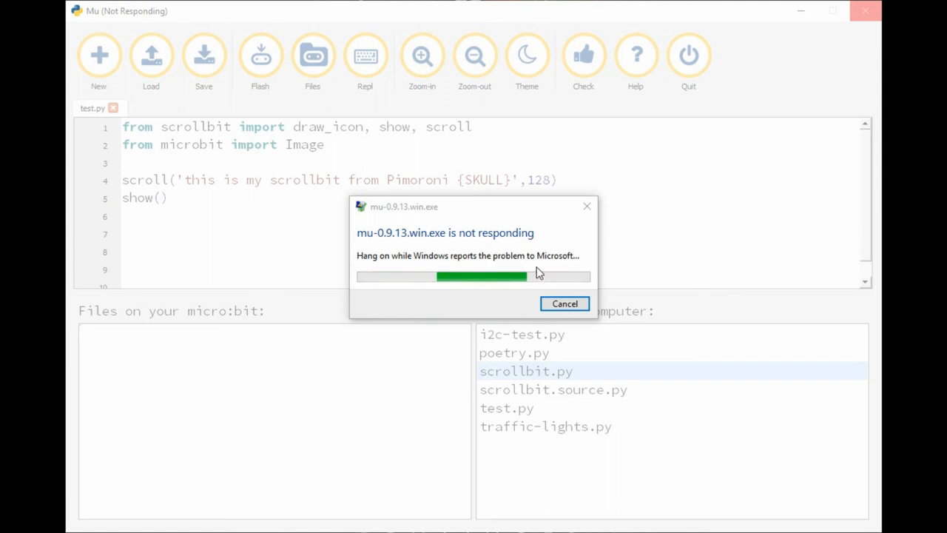